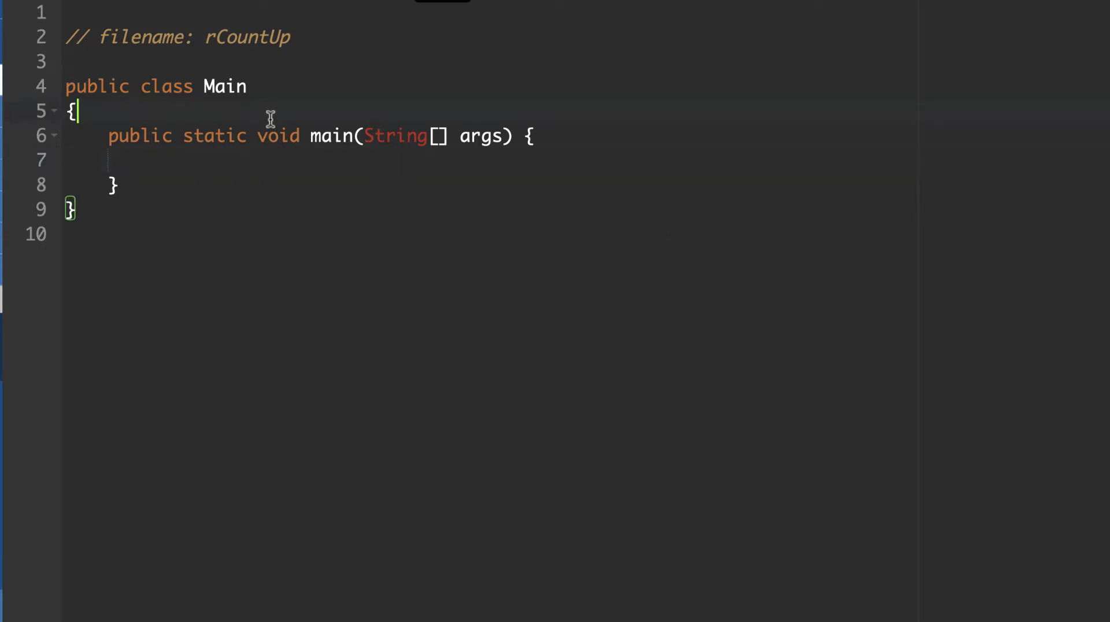
Step: Type the call countUp(1,5); inside main's empty body
left_click(152, 161)
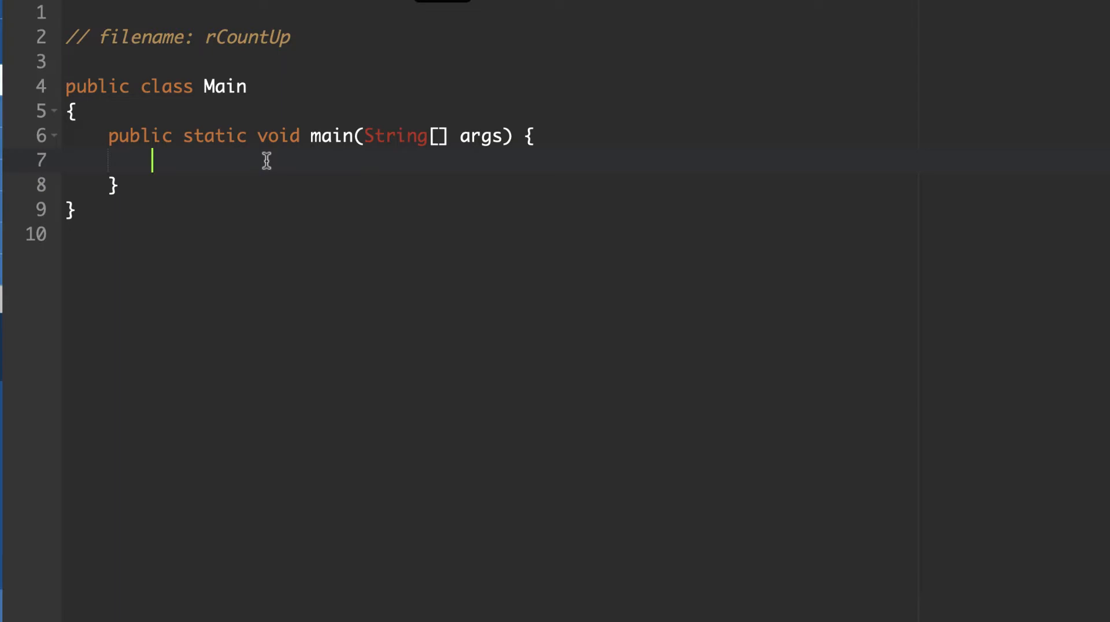
type("count")
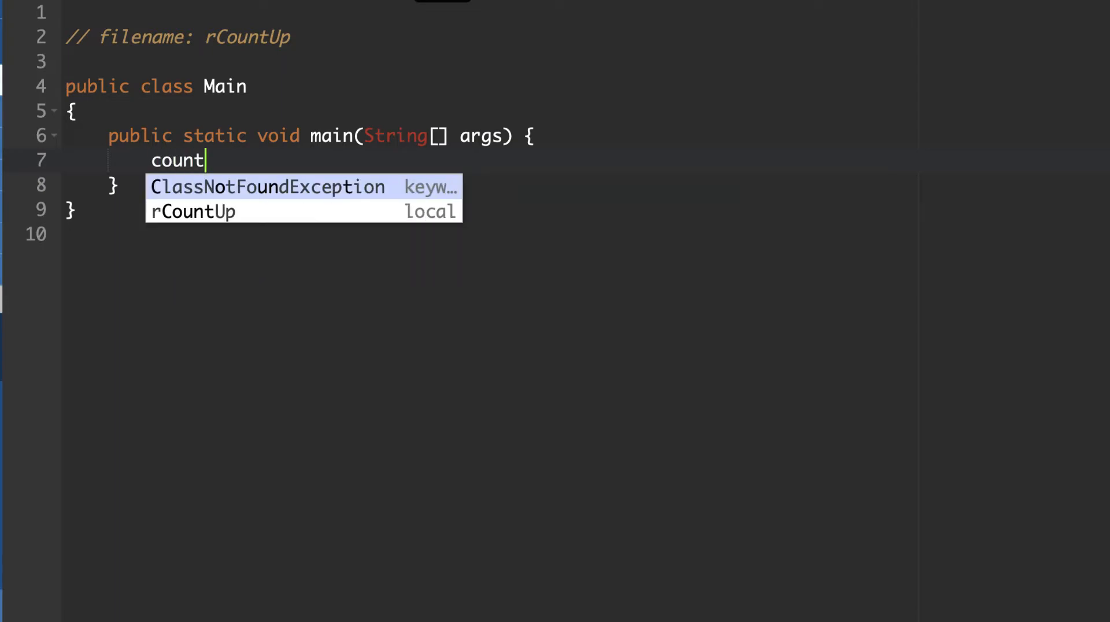
type("Up(")
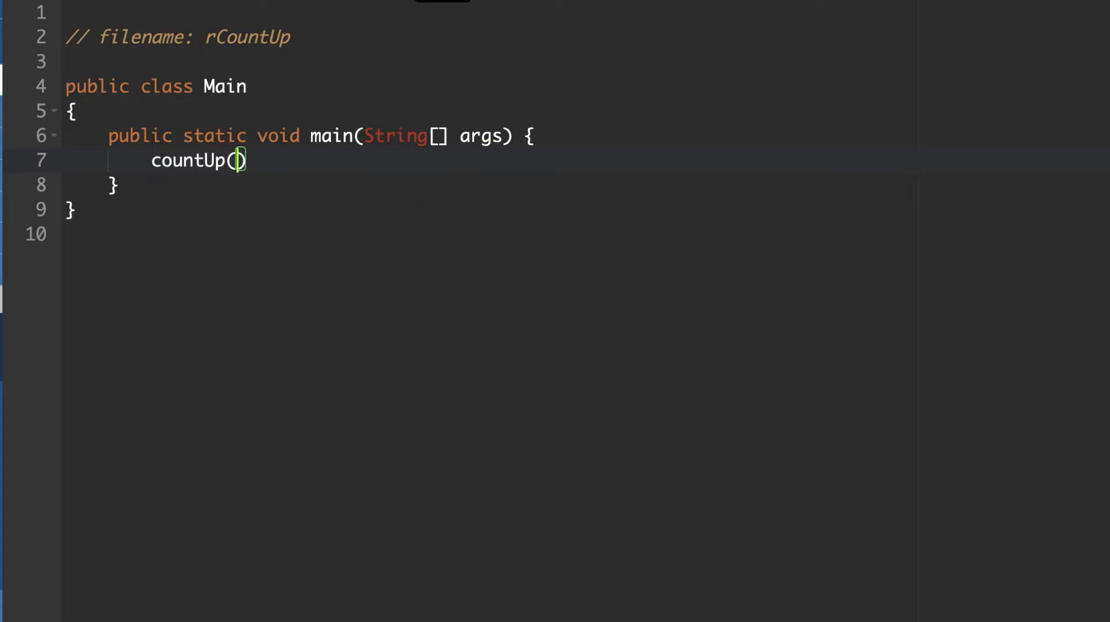
type("1")
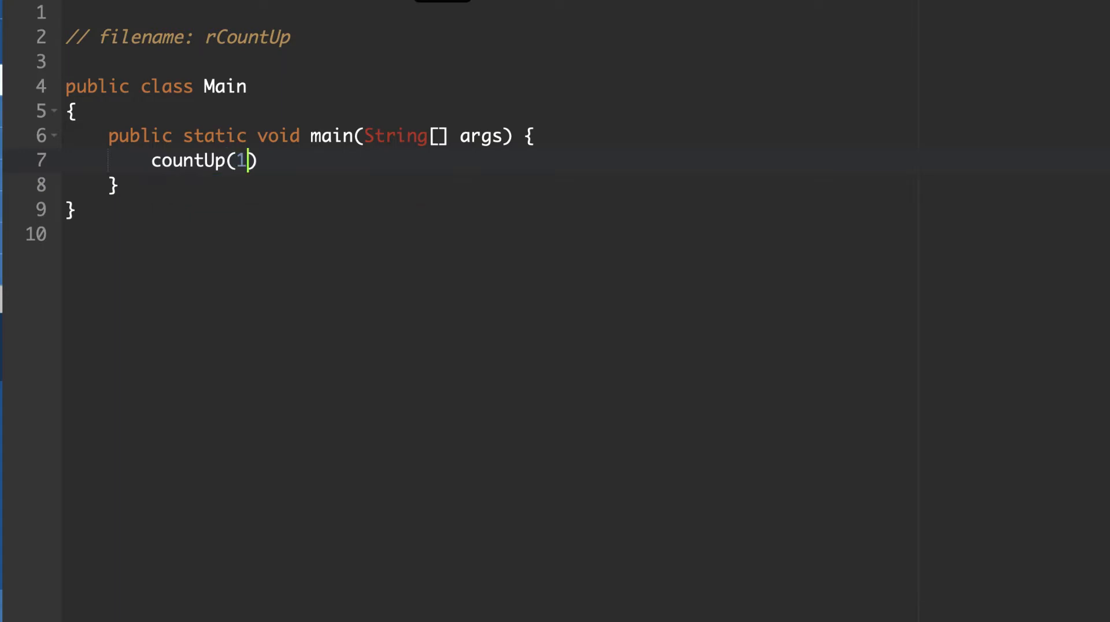
type(",")
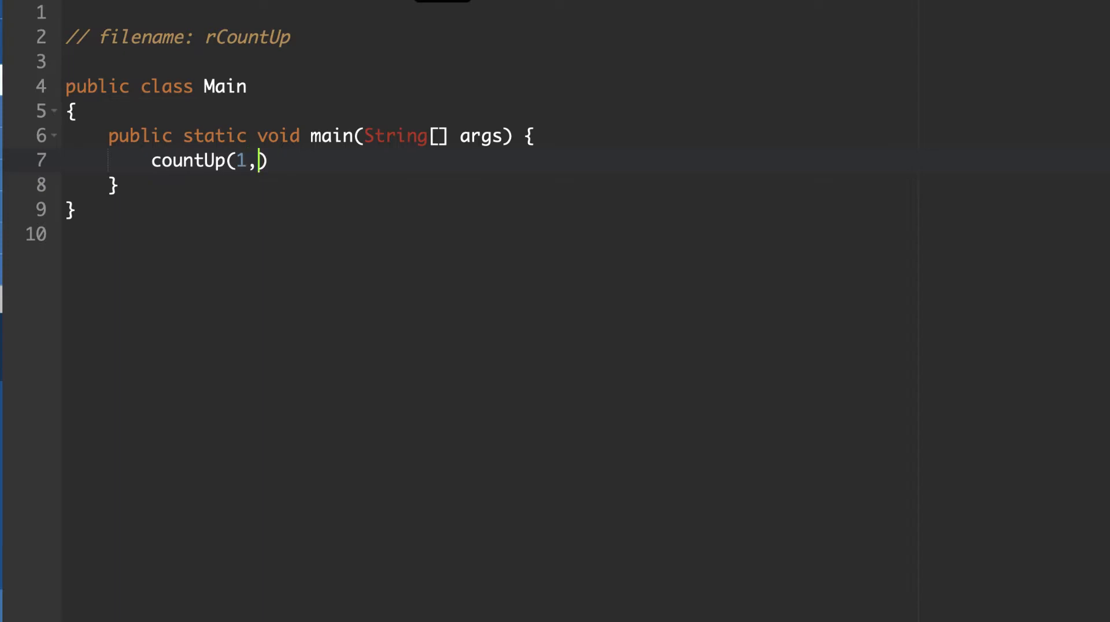
type("5")
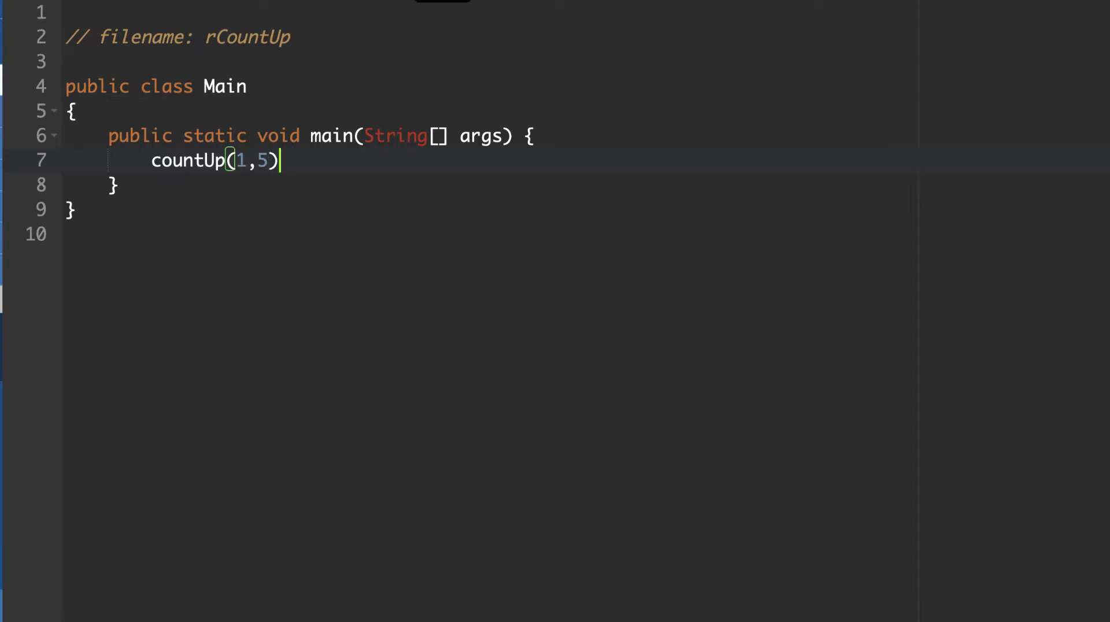
type(";")
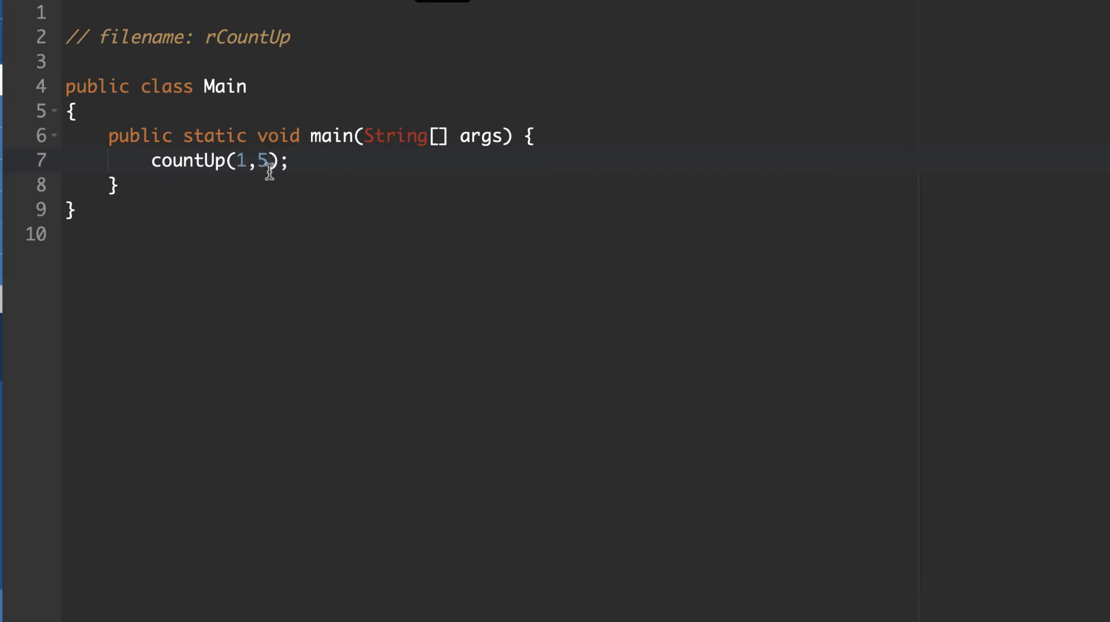
left_click(75, 111)
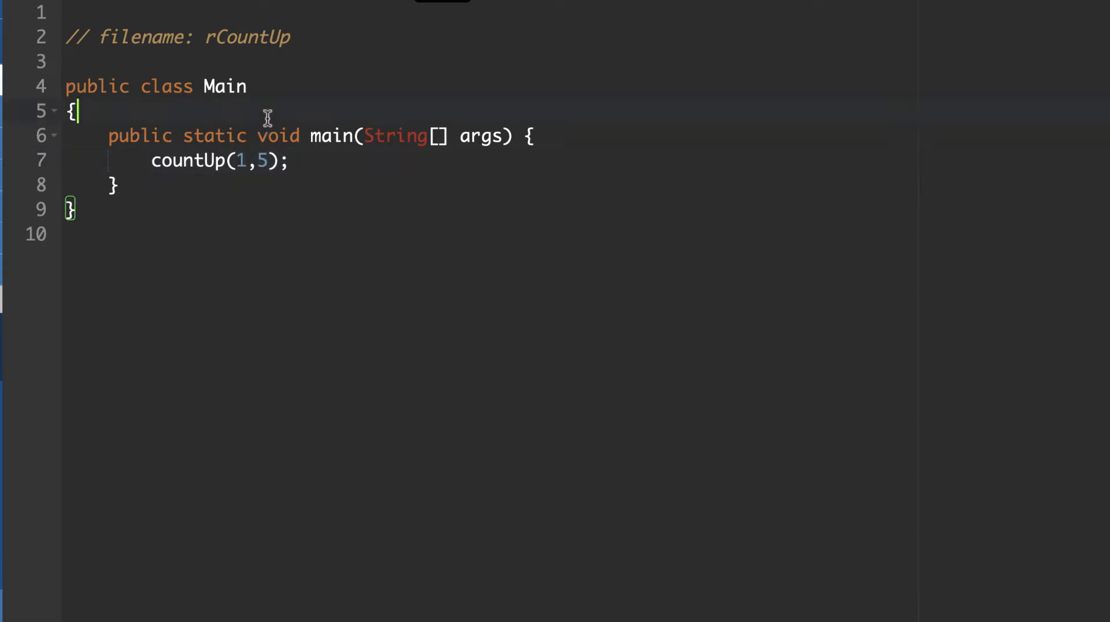
Step: Declare public static void countUp(int n1, int n2) with an empty body above main
key("Enter")
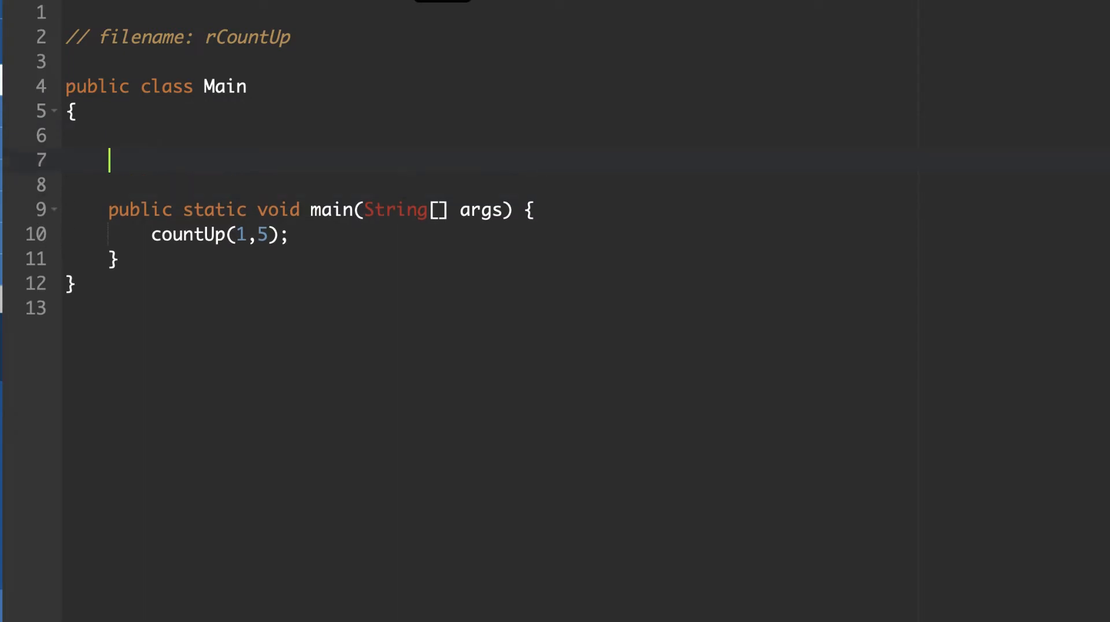
type("public")
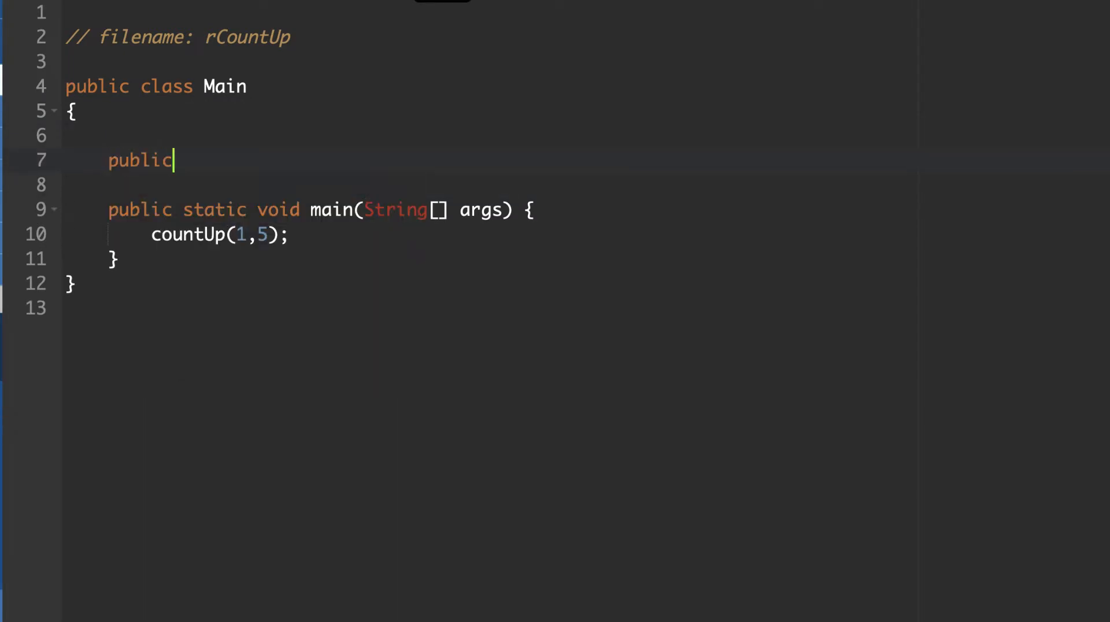
type("static void")
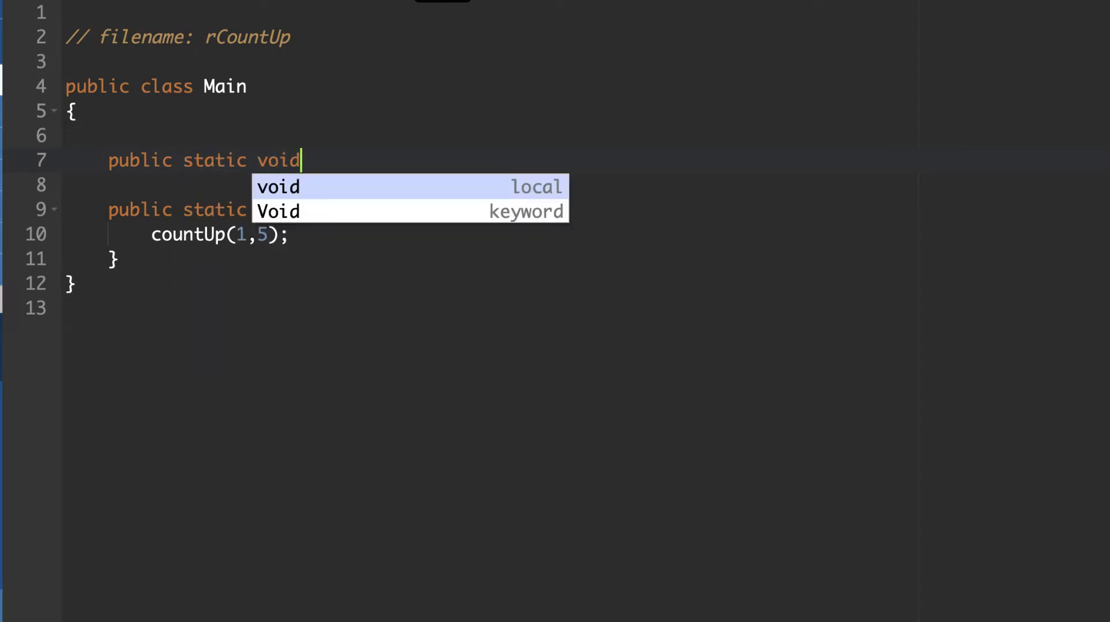
type("countUp")
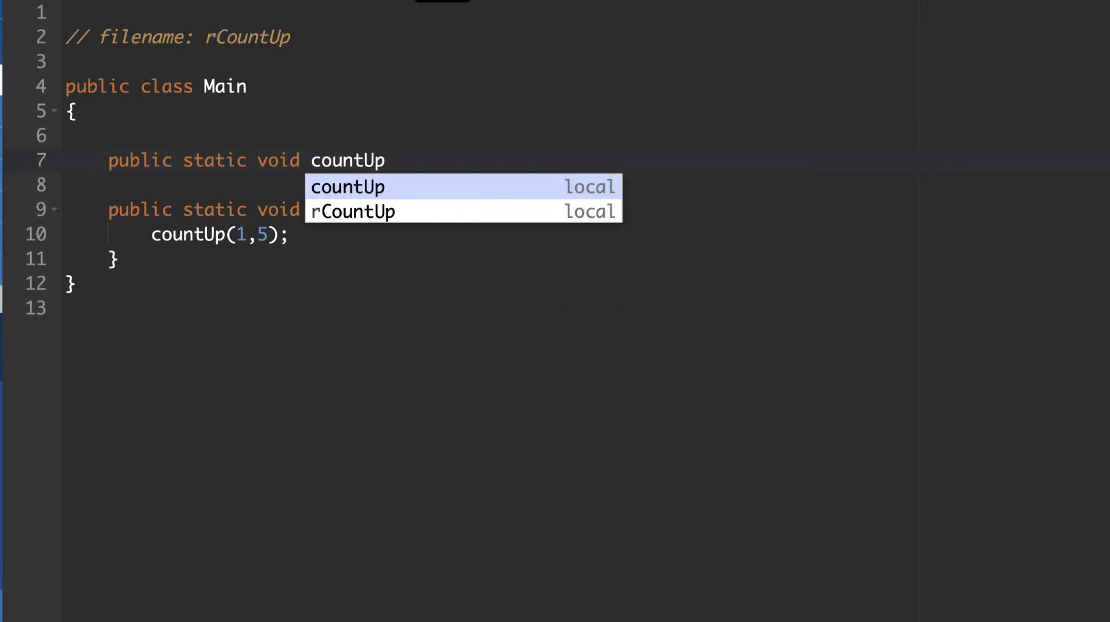
left_click(347, 186)
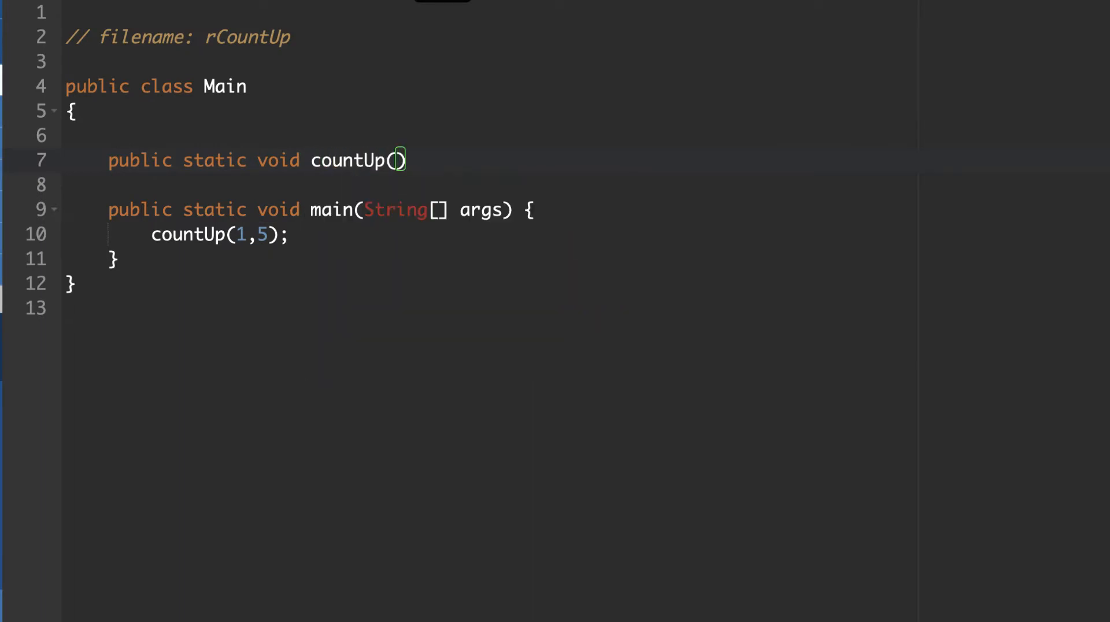
type("int n1,")
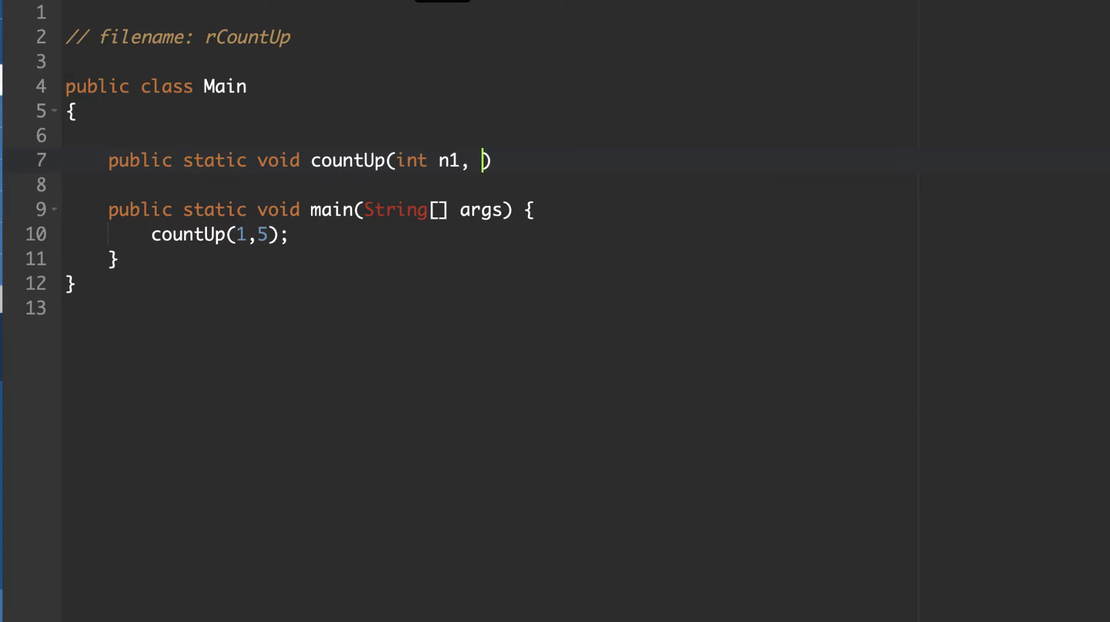
type("int n")
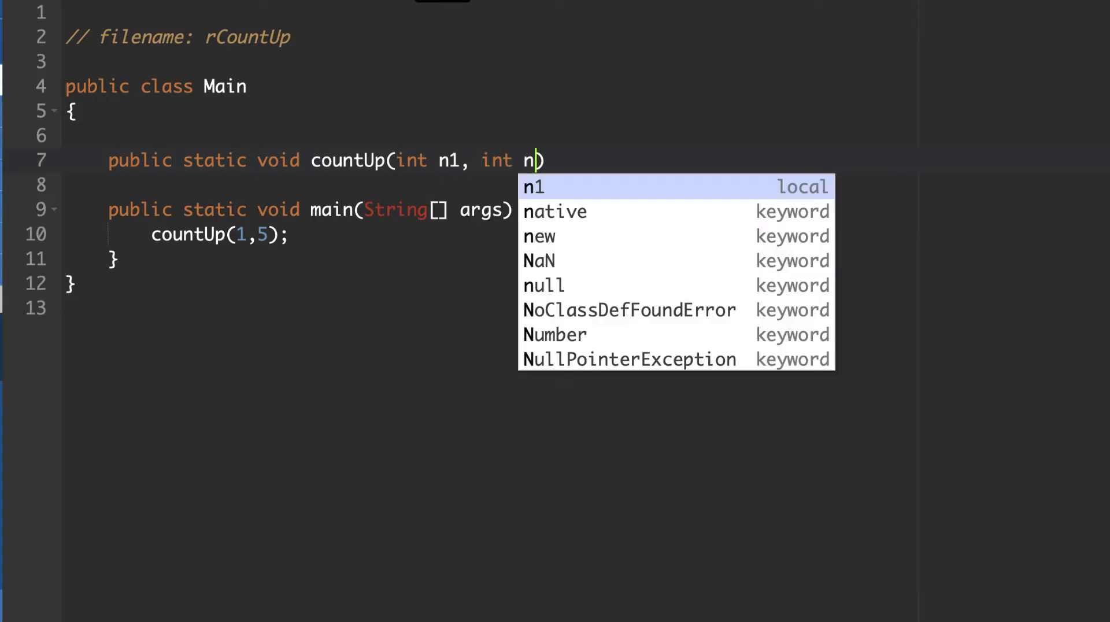
type("2);")
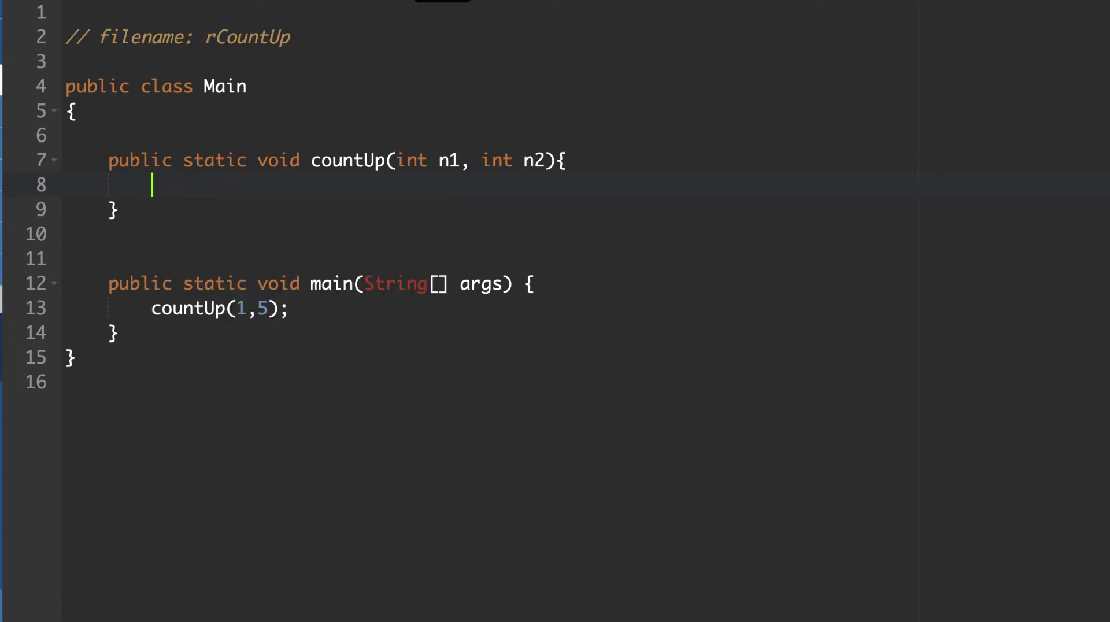
Step: Add the comment '// print the numbers from n1 to n2' inside countUp
type("// print the number")
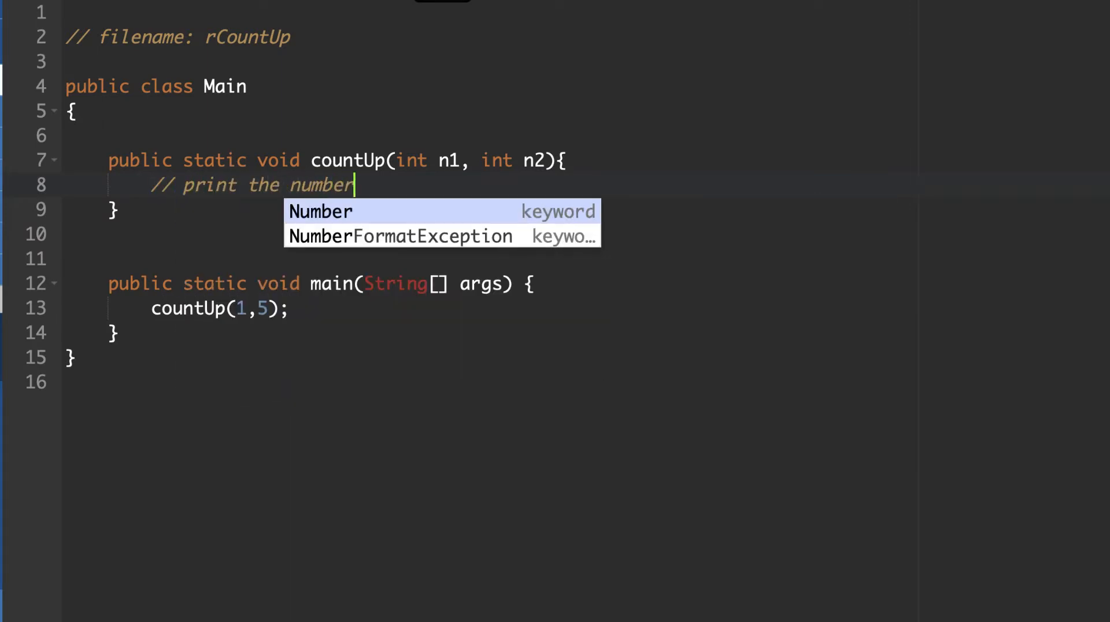
key("Escape")
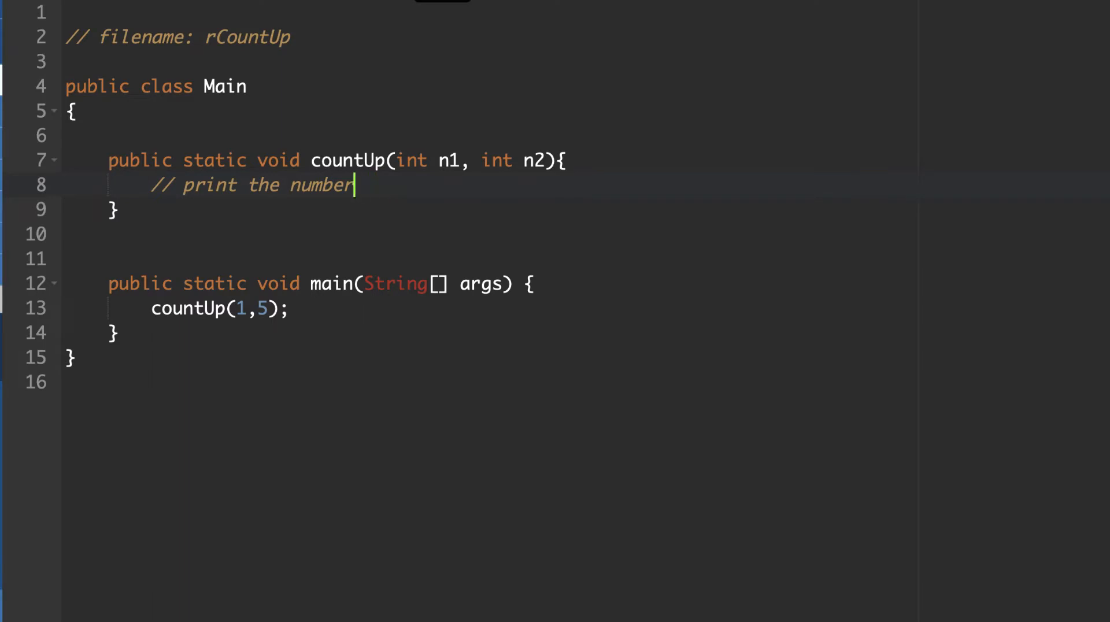
type("s from")
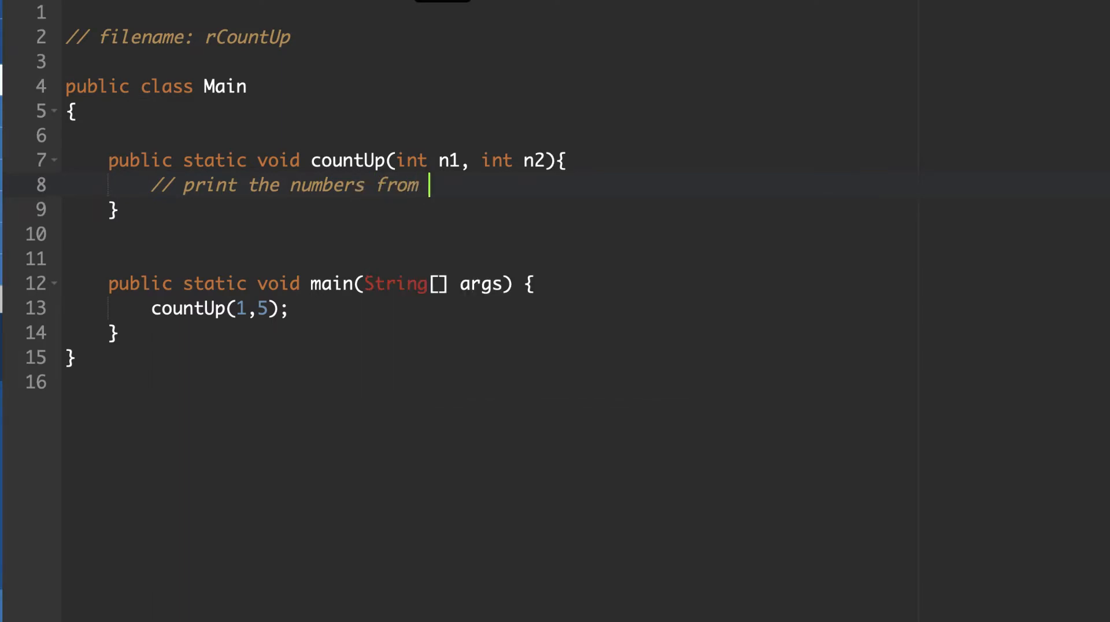
type("n1 to n2")
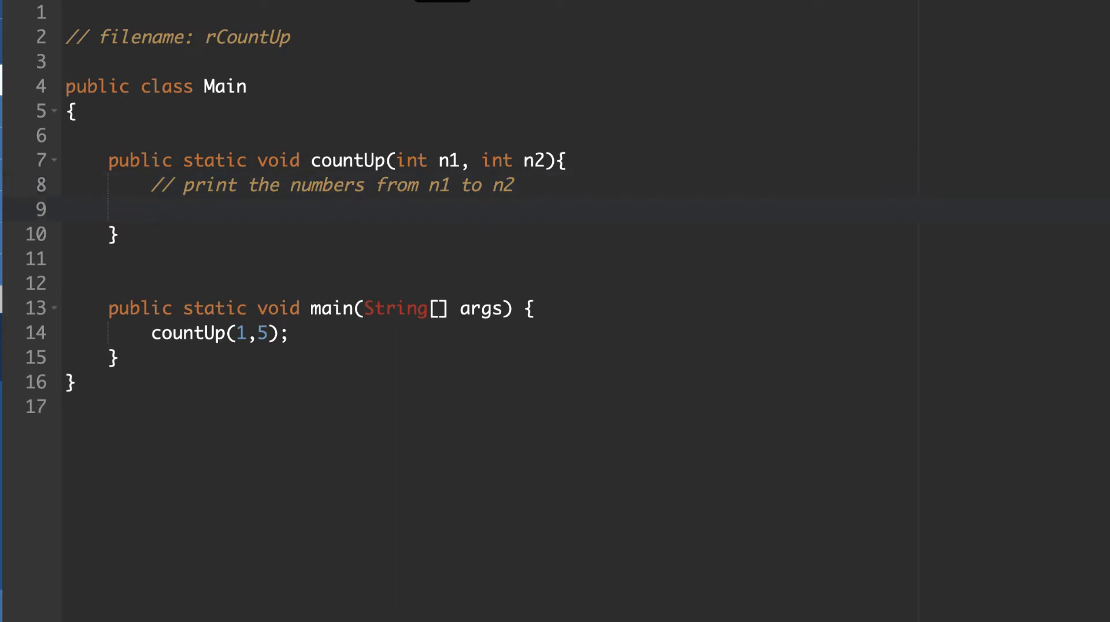
Step: Add the example comment '// f(1,5) = 1, 2, 3, 4, 5'
type("// f(")
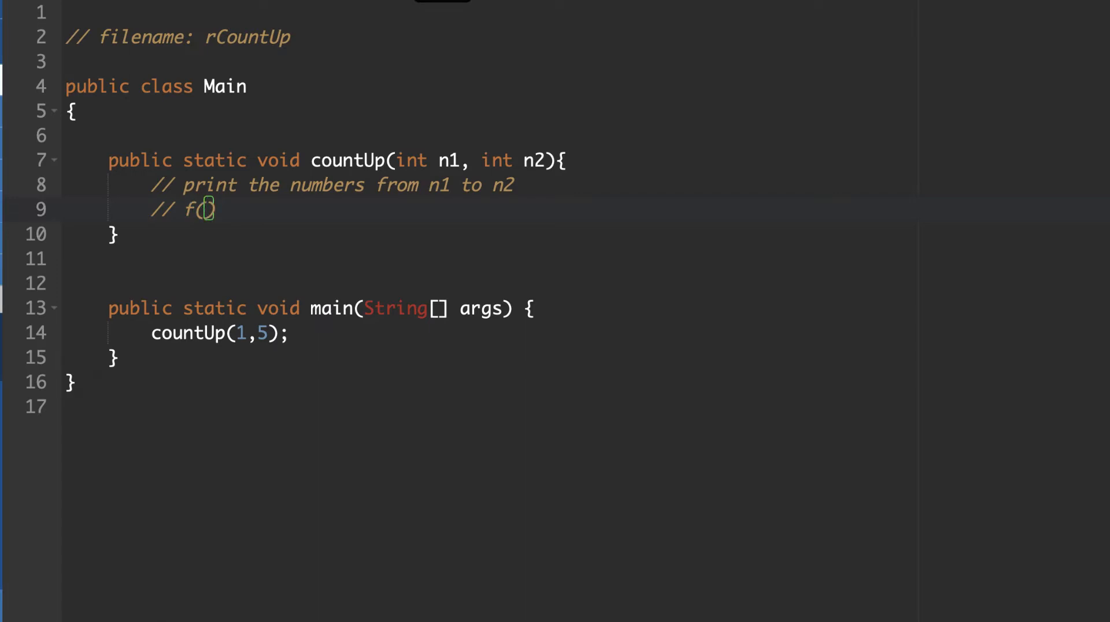
type("1,")
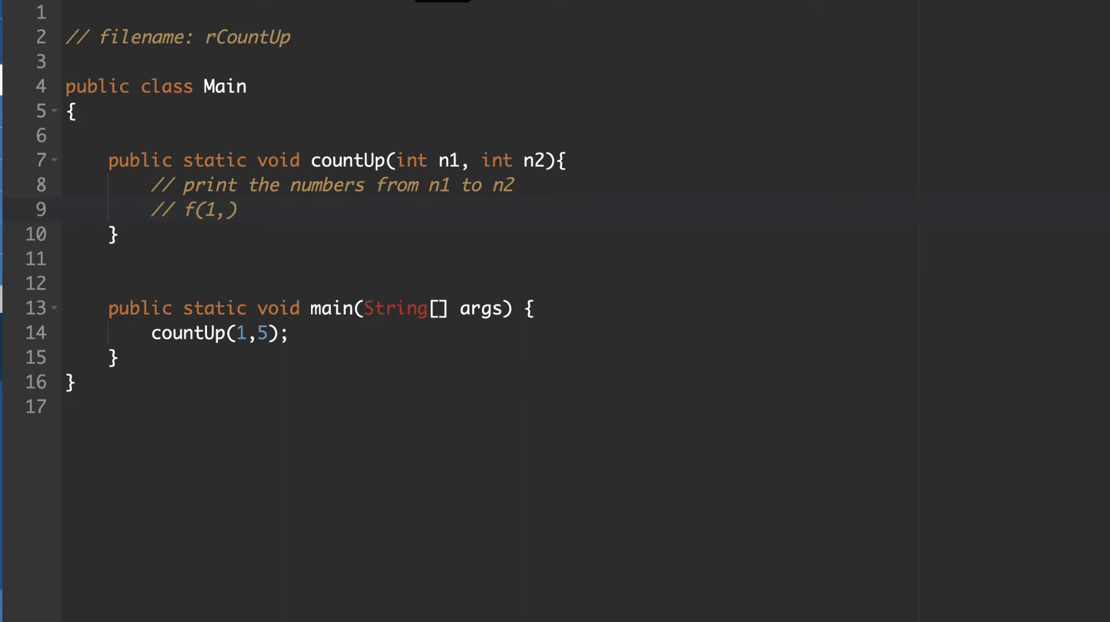
type("5) =")
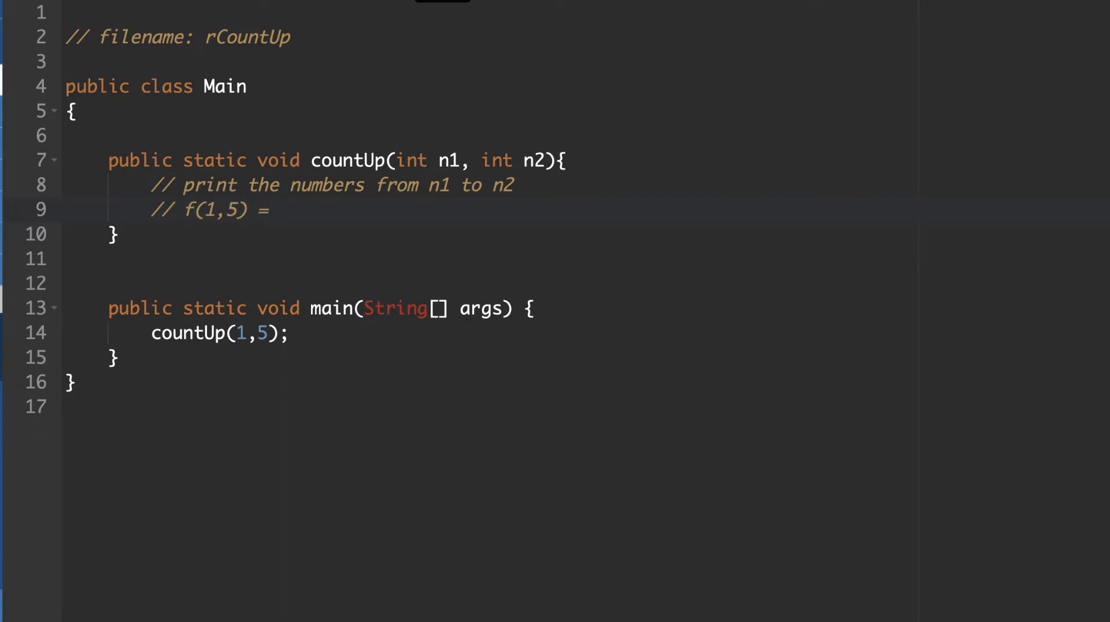
type("1, 2, 3")
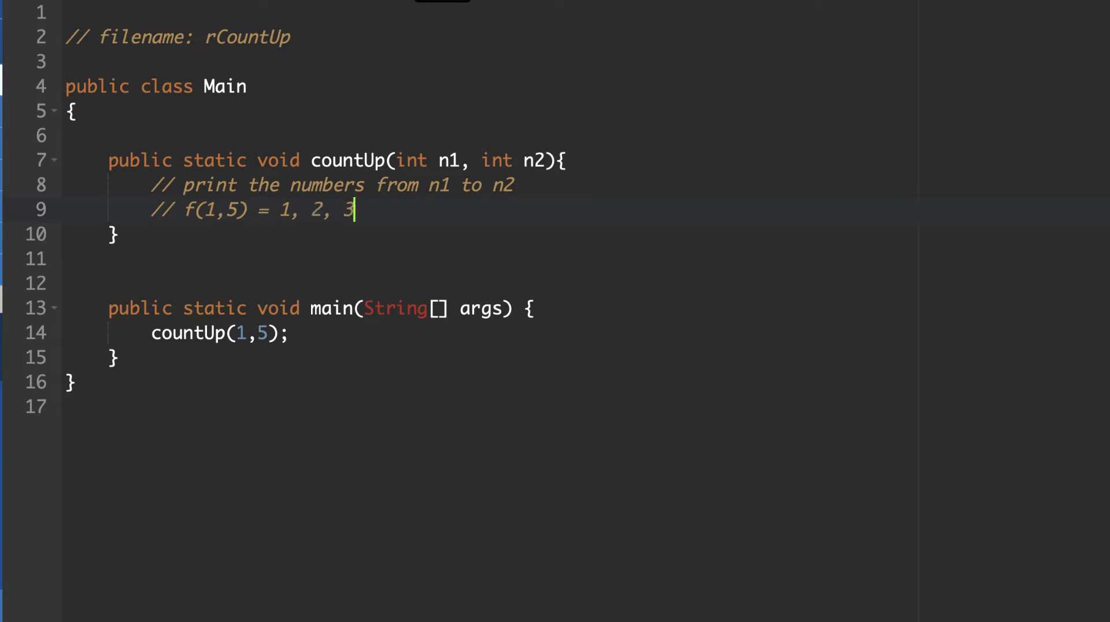
type(", 4, 5")
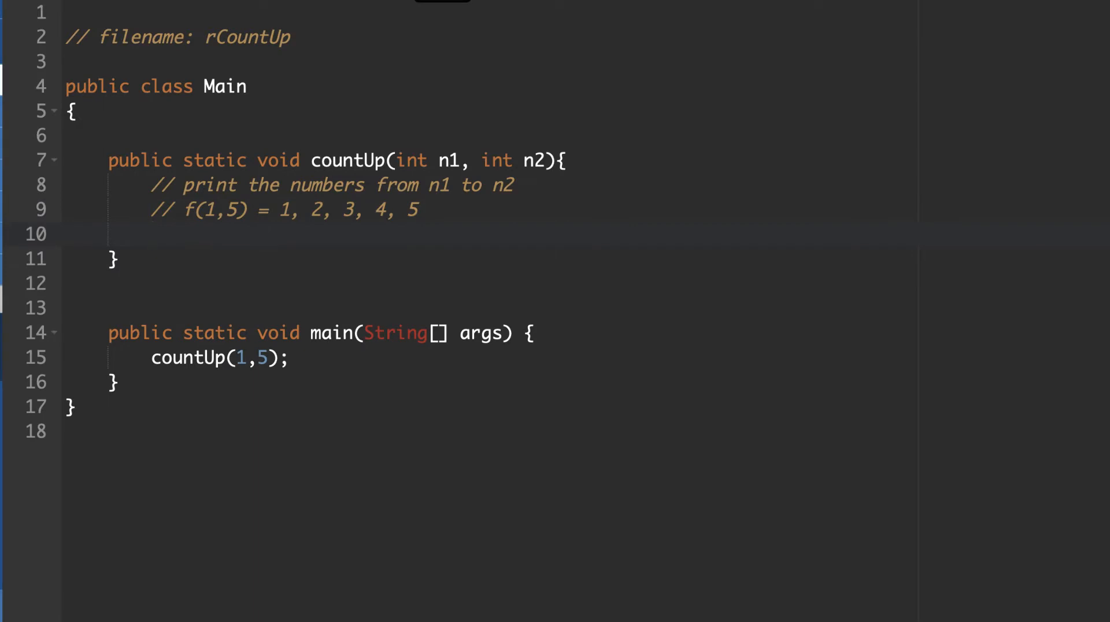
Step: Add the general comment 'f(i,n) = i, i+1, ..., n-1, n'
type("//")
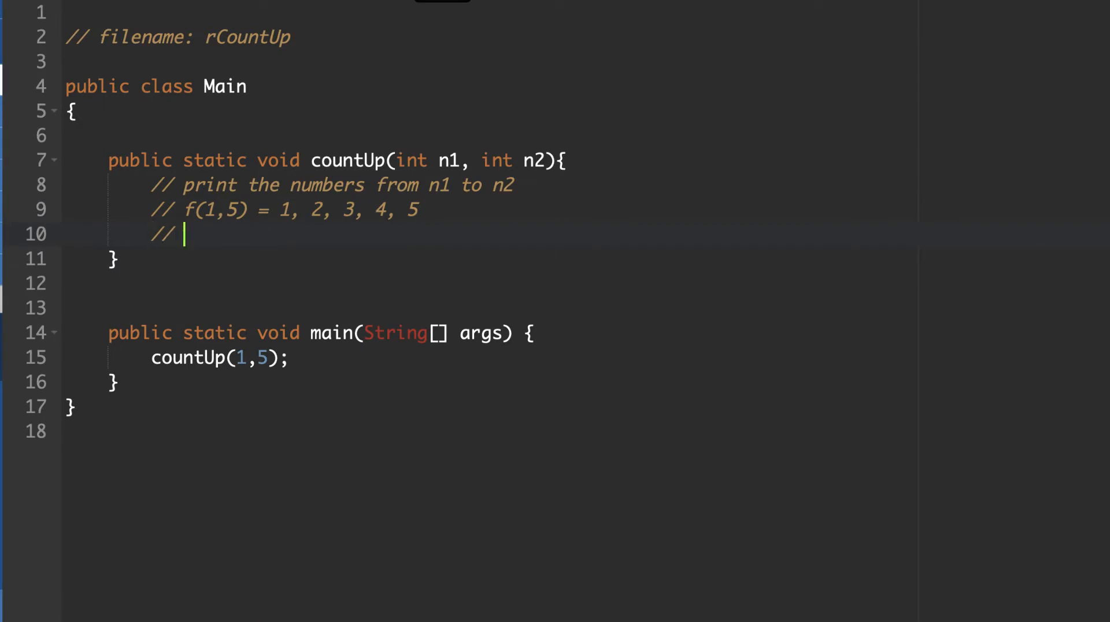
type("f(1, )")
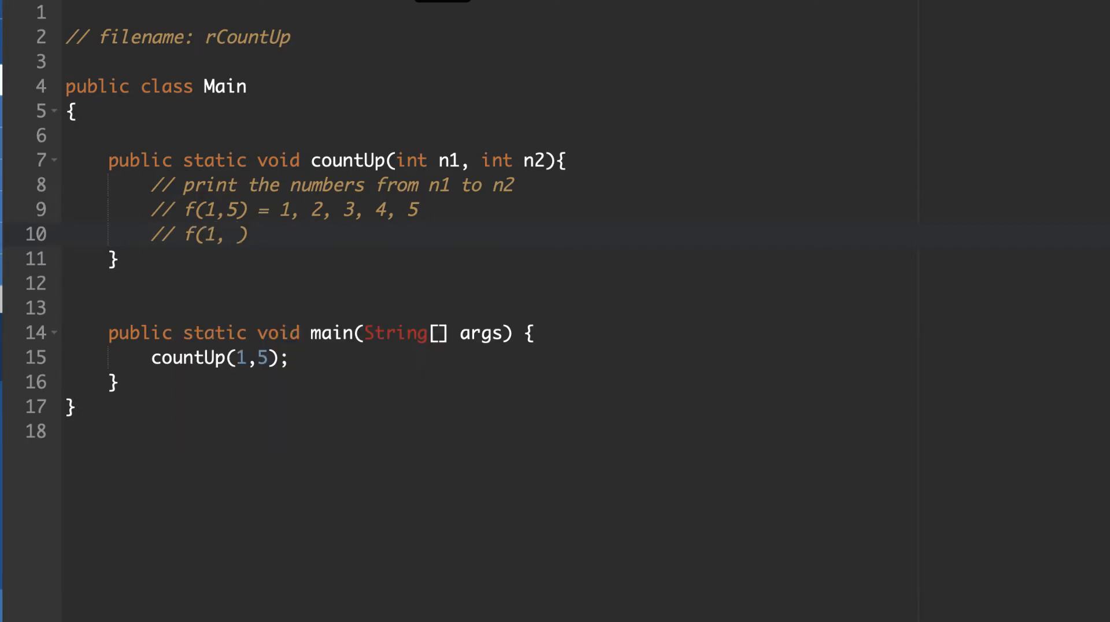
type("5")
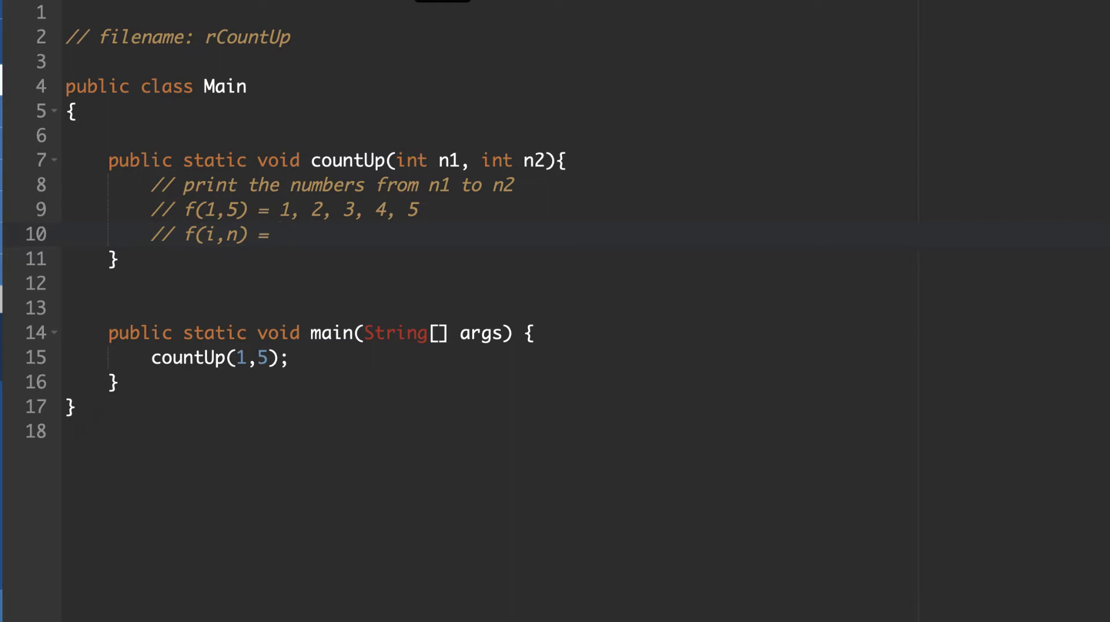
type("i")
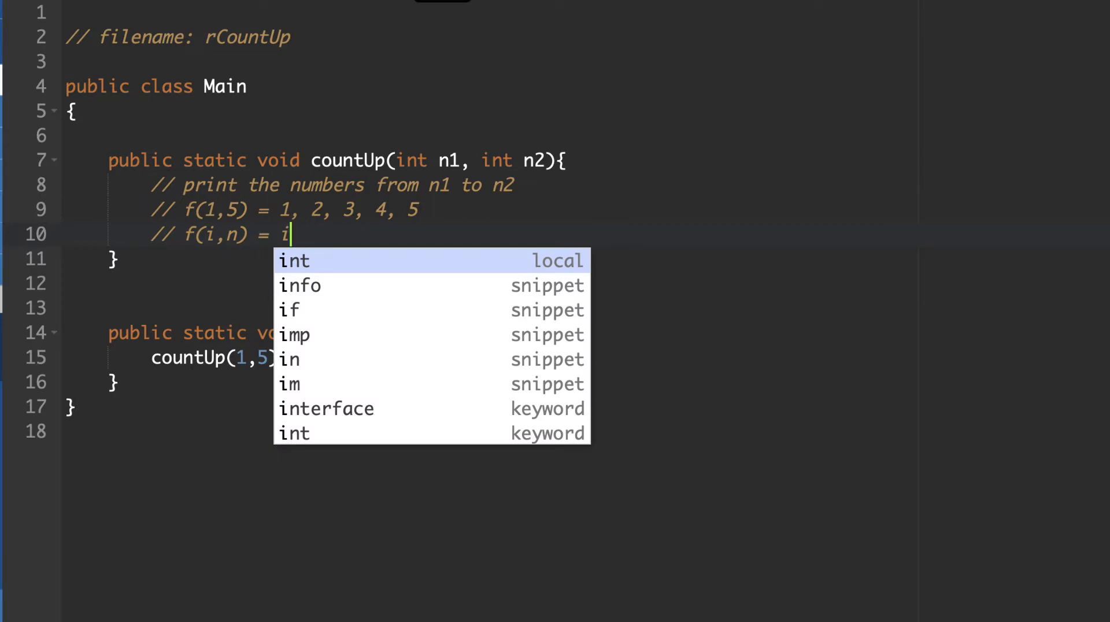
type(", i")
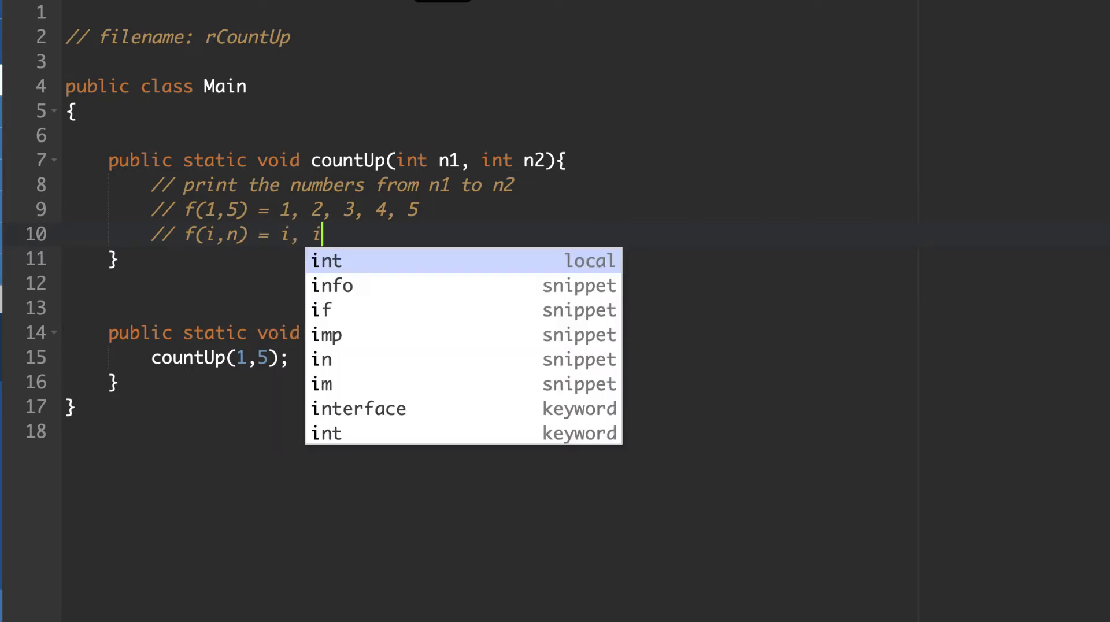
type("+ 1")
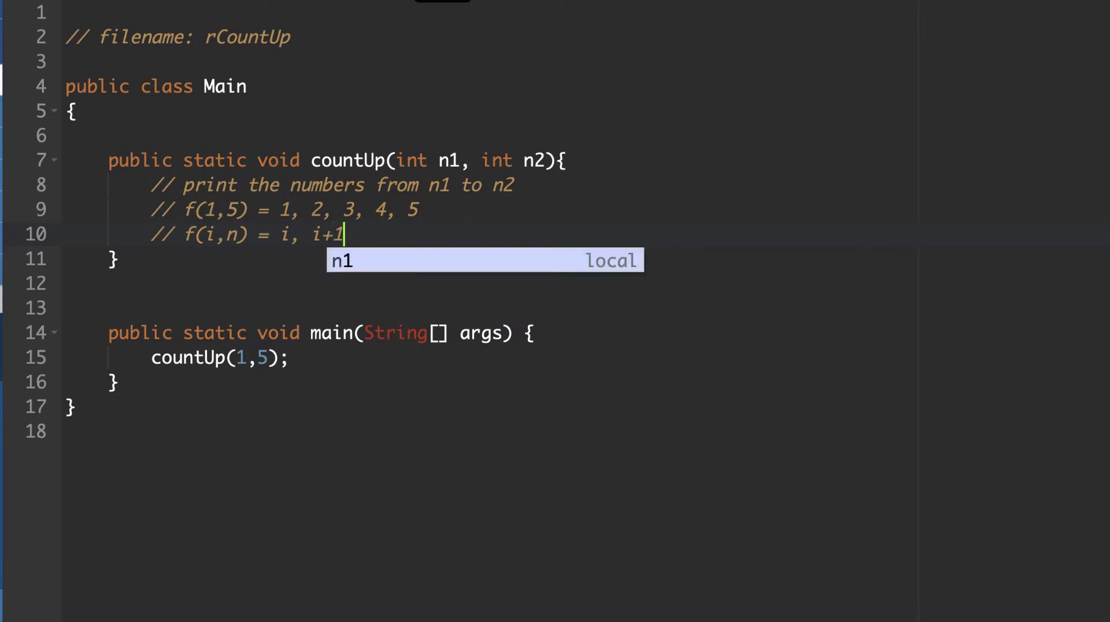
type(", ... ,")
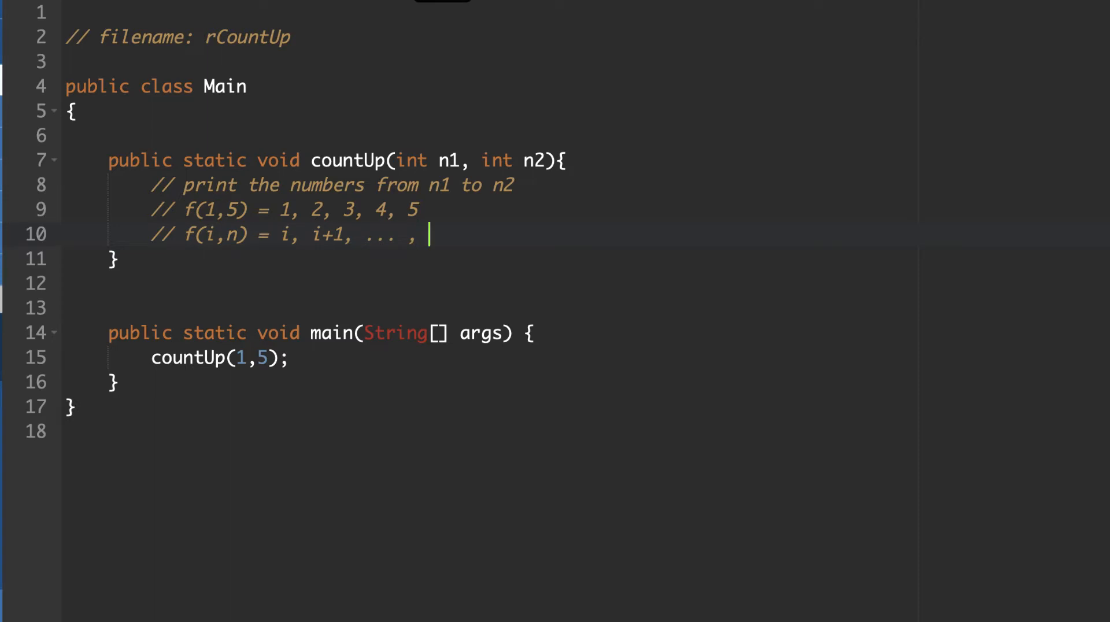
type("n-1,")
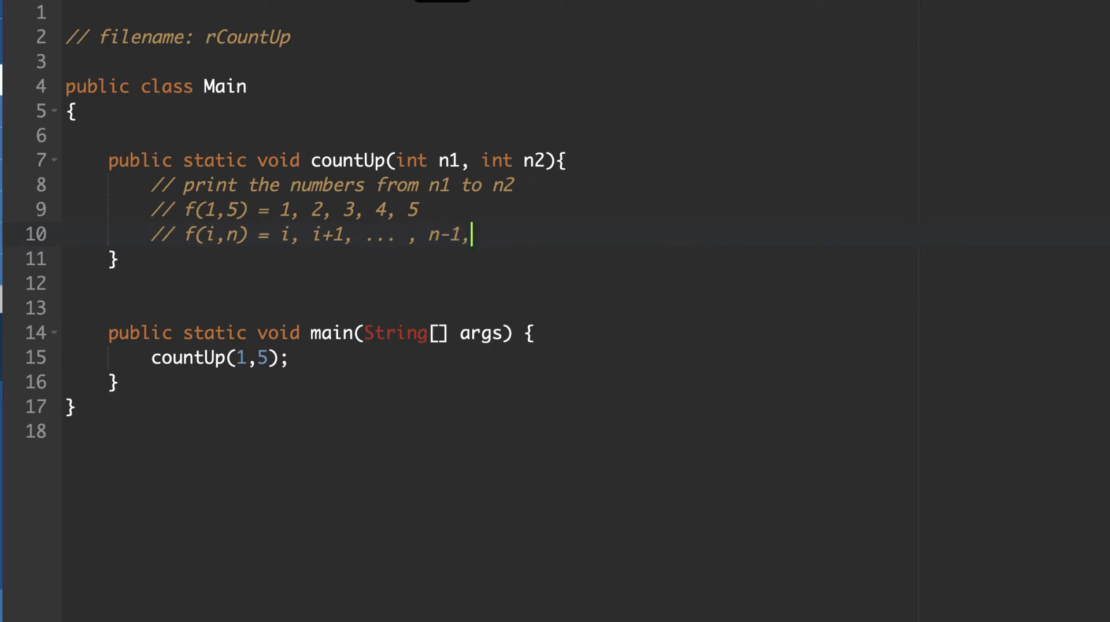
type("n")
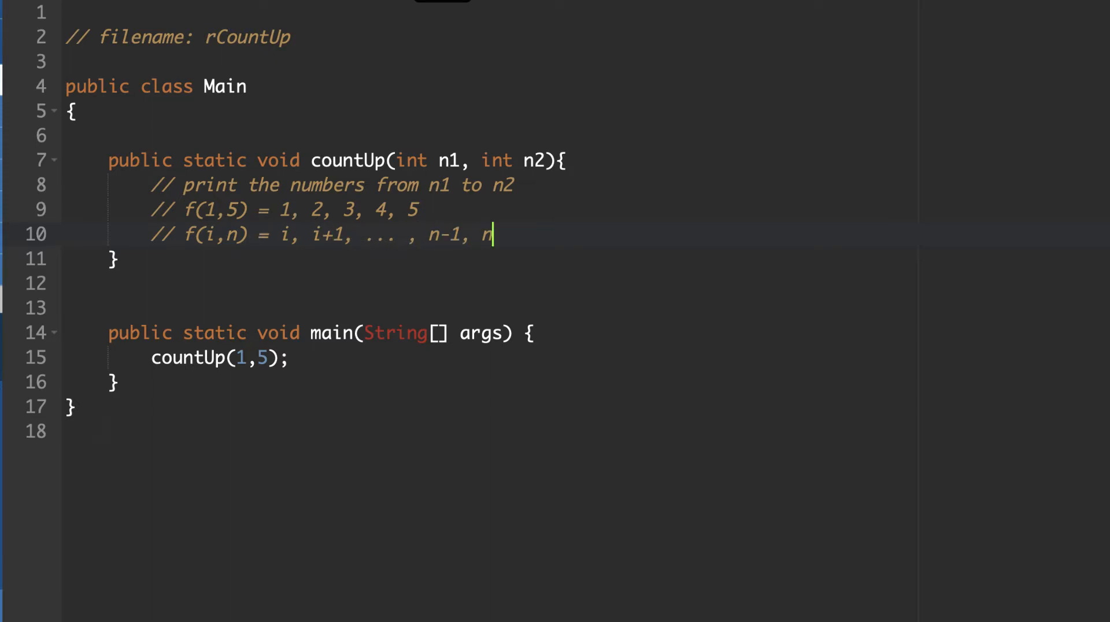
key("Enter")
type("//")
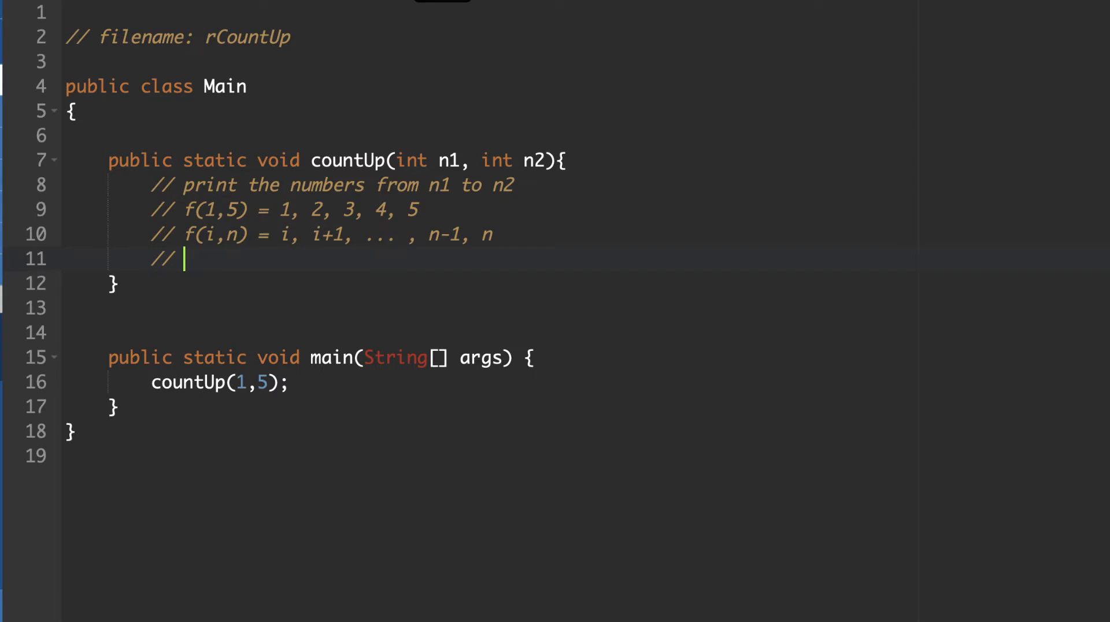
Step: Add the comment 'f(1,5) = 1, f(2,5)'
type("f(1,")
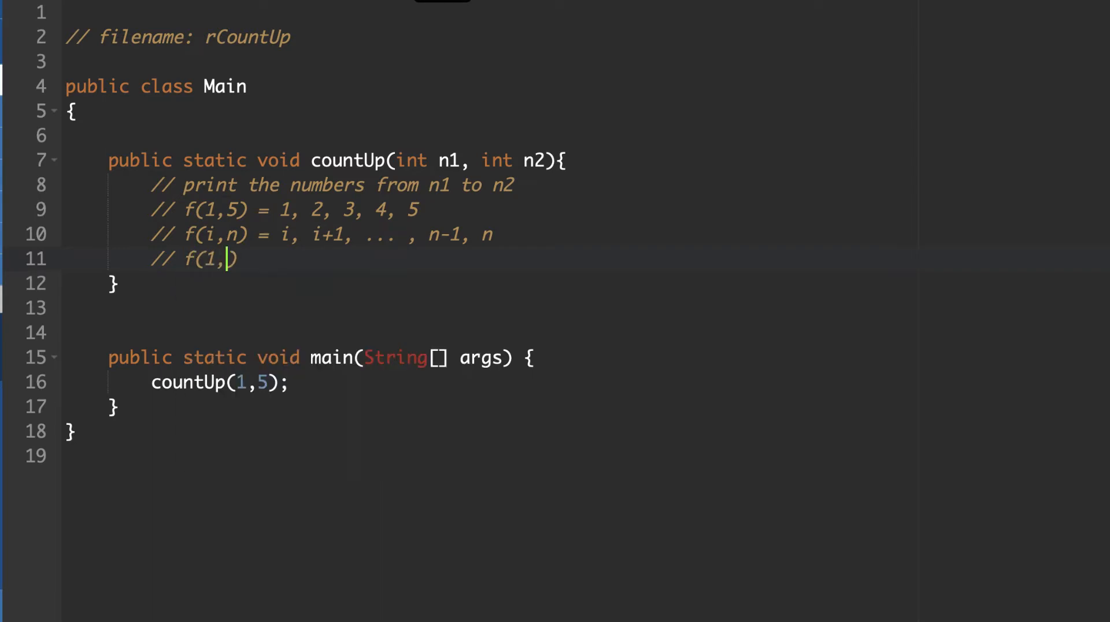
type("5)")
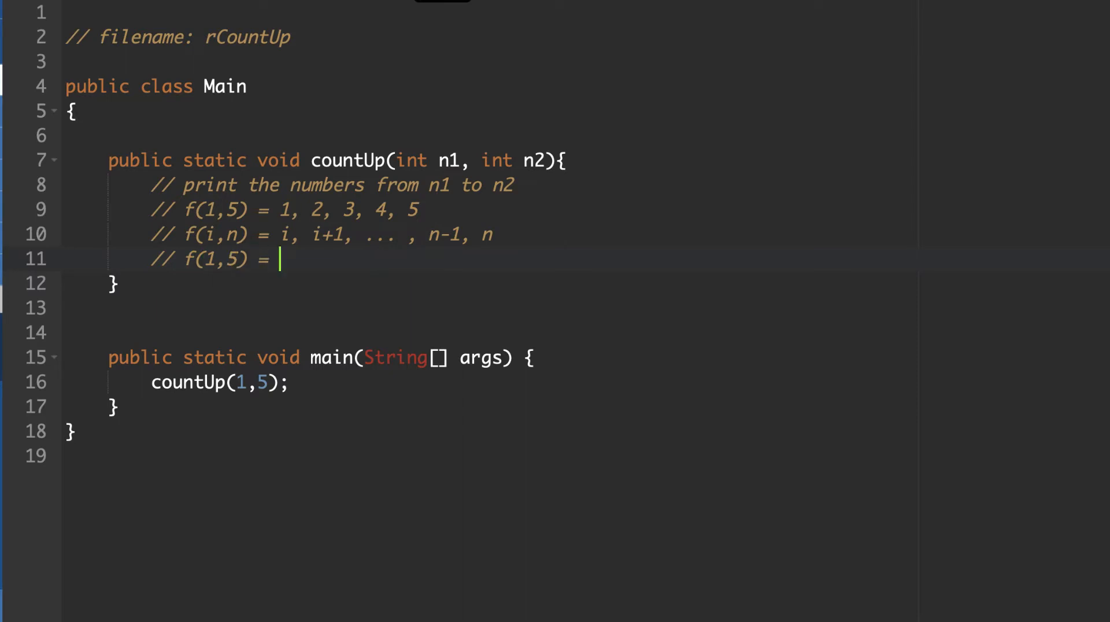
type("1,")
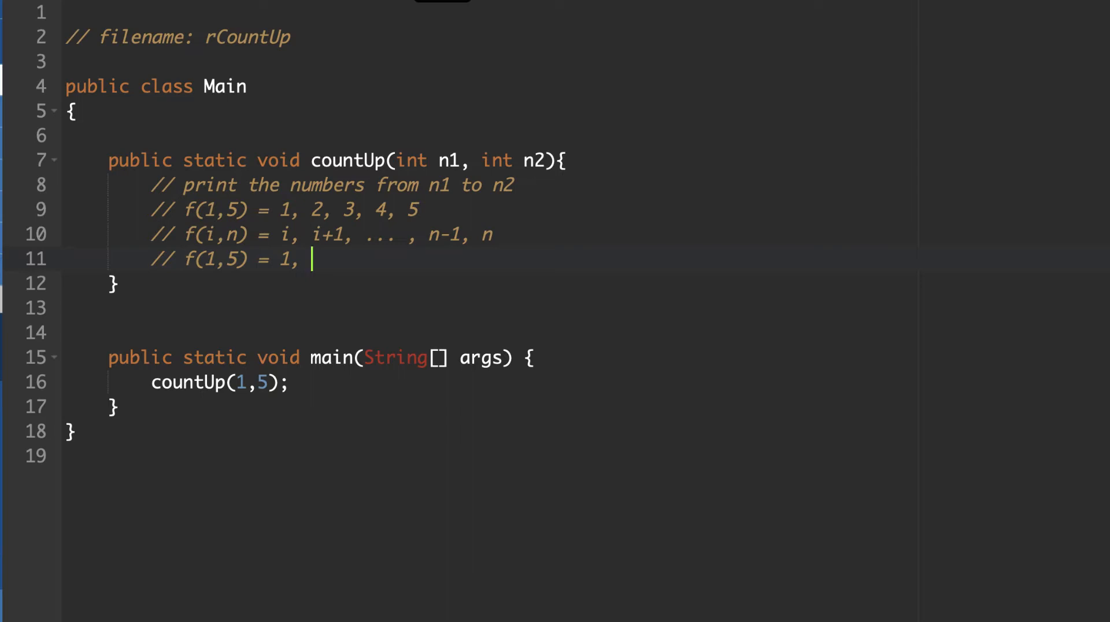
type("f()")
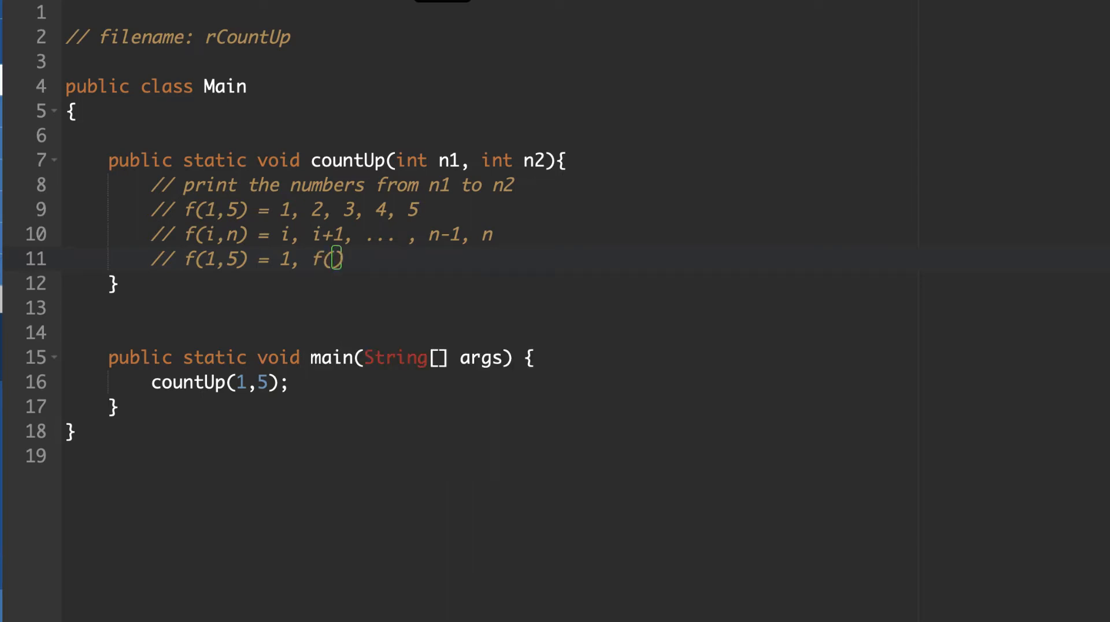
type("2,5")
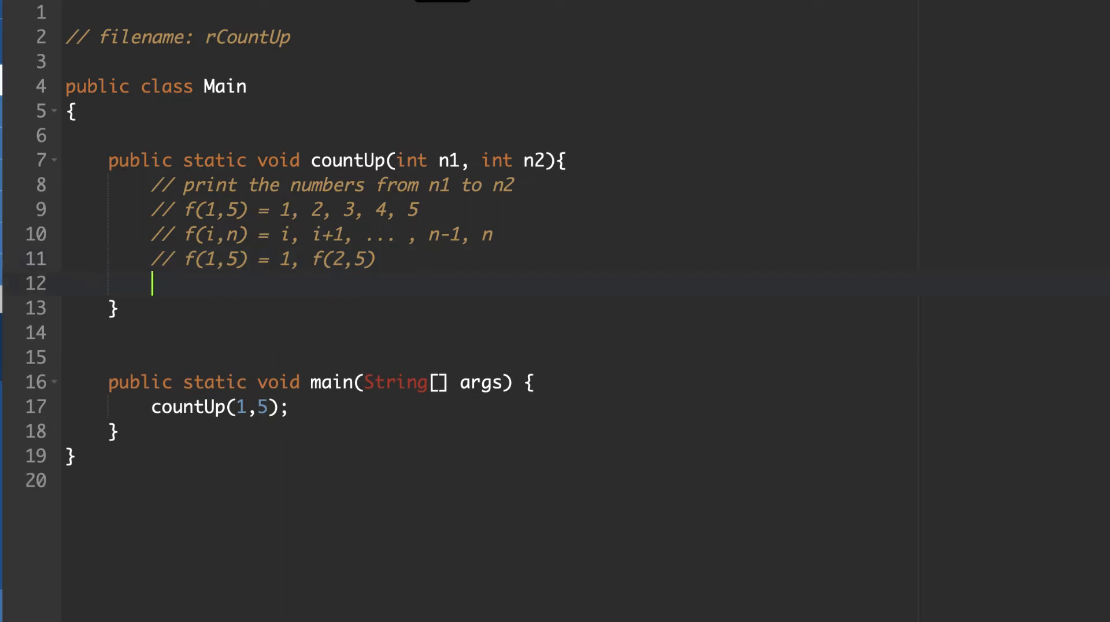
Step: Add the comment 'f(2,5) = 2, f(3,5)'
type("//")
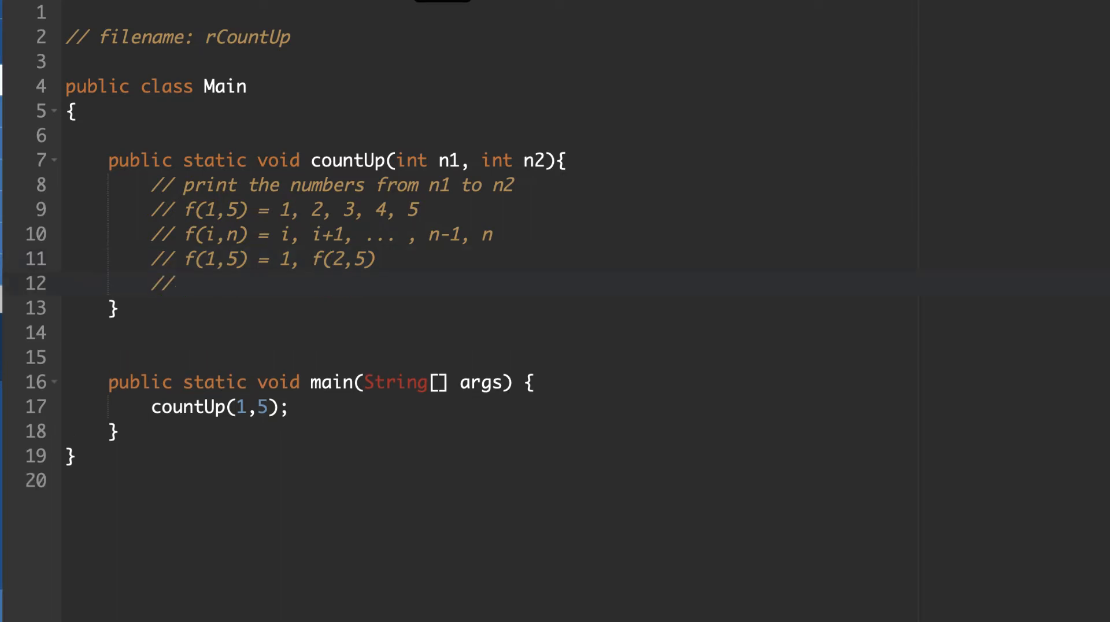
type("f()")
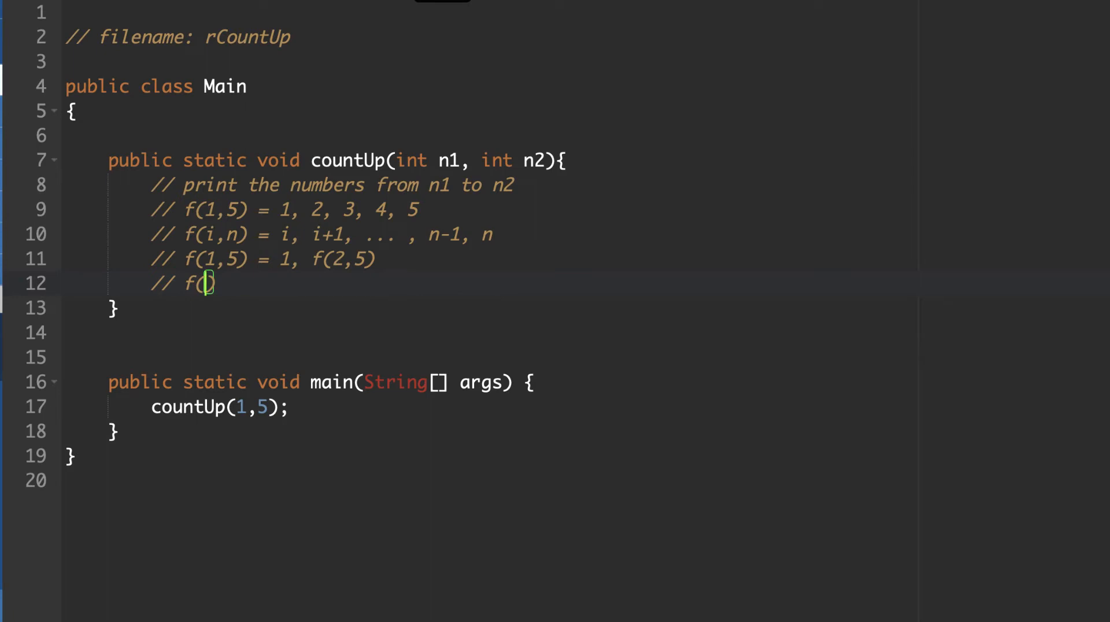
type("2,5")
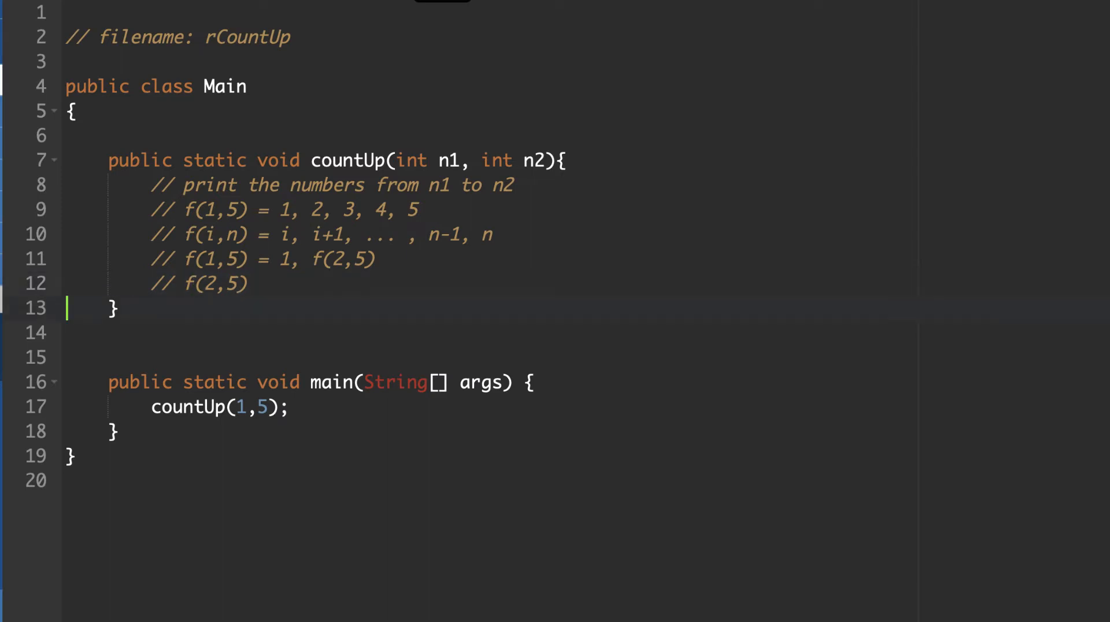
left_click(244, 284)
type(" = 2")
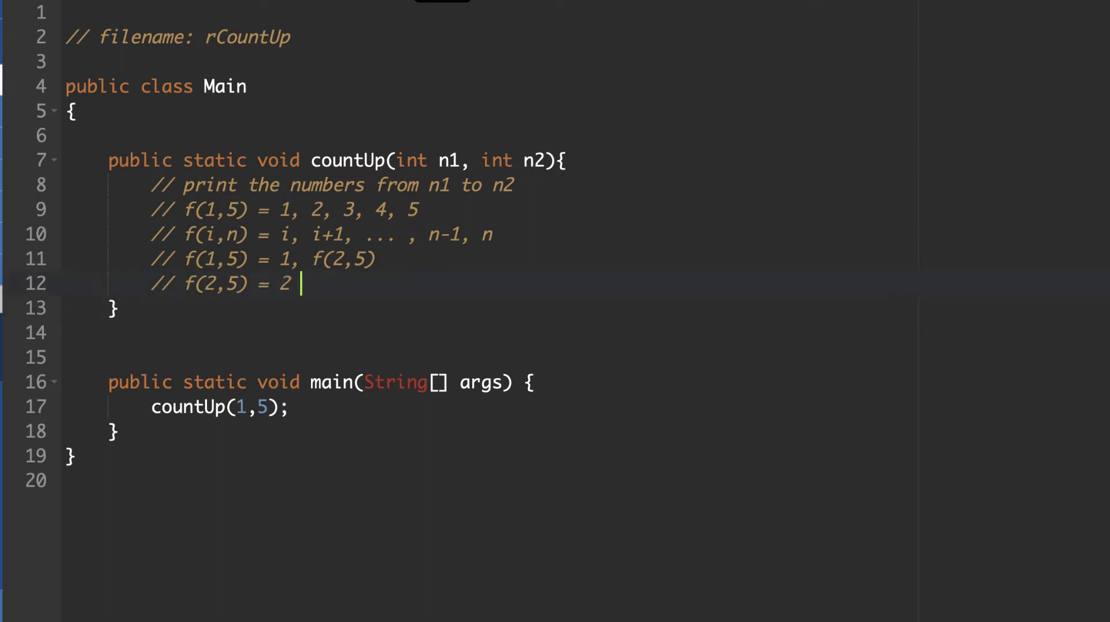
type(", f(3,5")
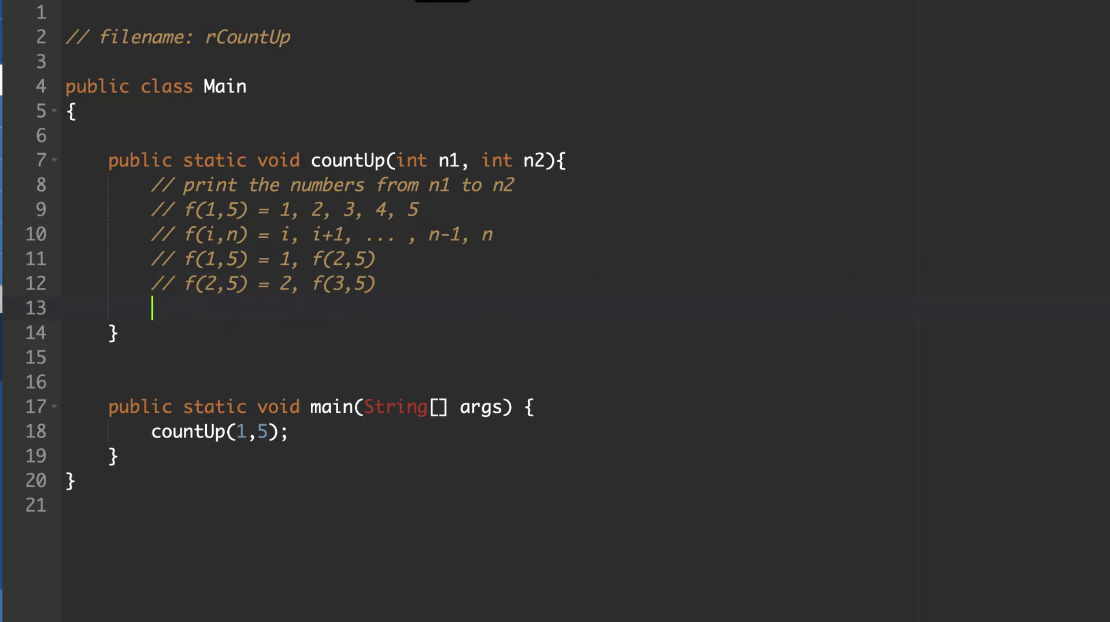
type("// f(")
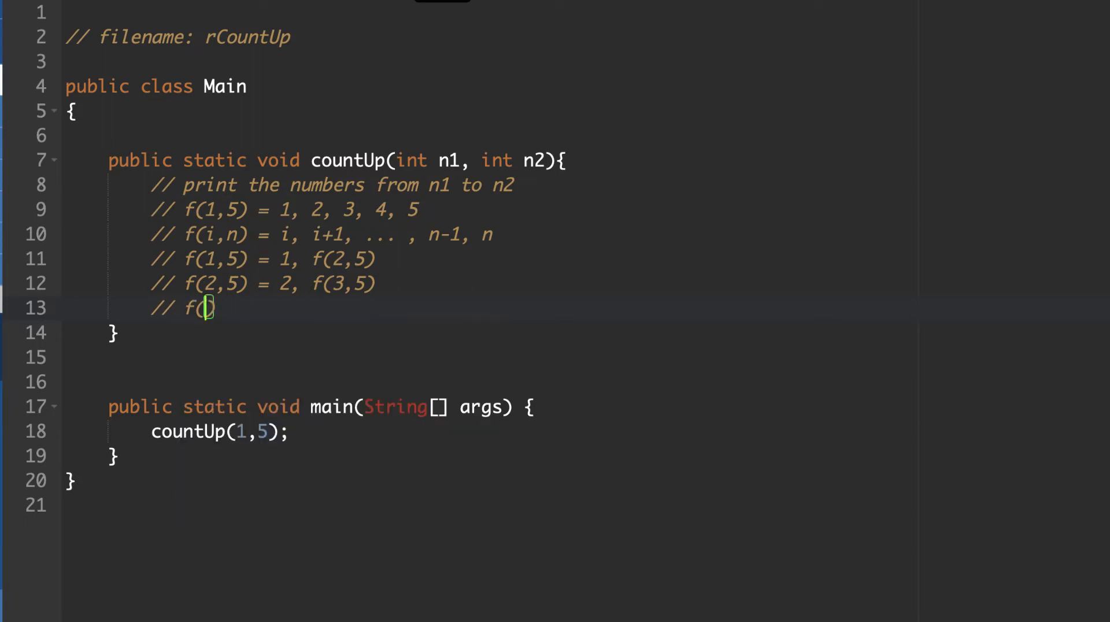
Step: Add the comment 'f(i,n) = i, f(i+1,n)' and open blank lines below it
type("i")
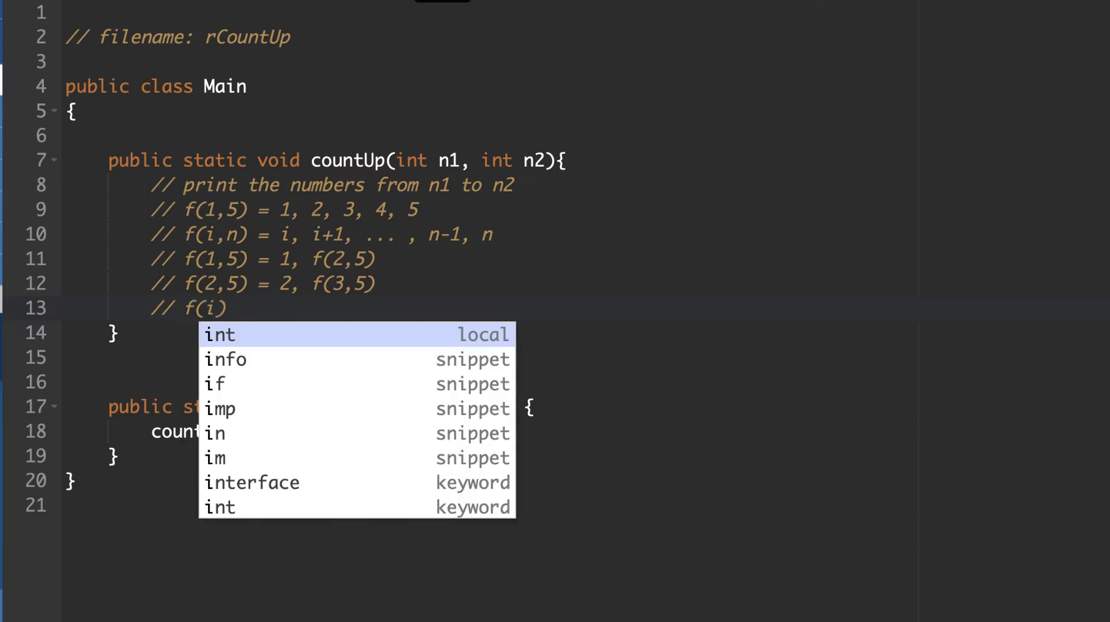
type(",n")
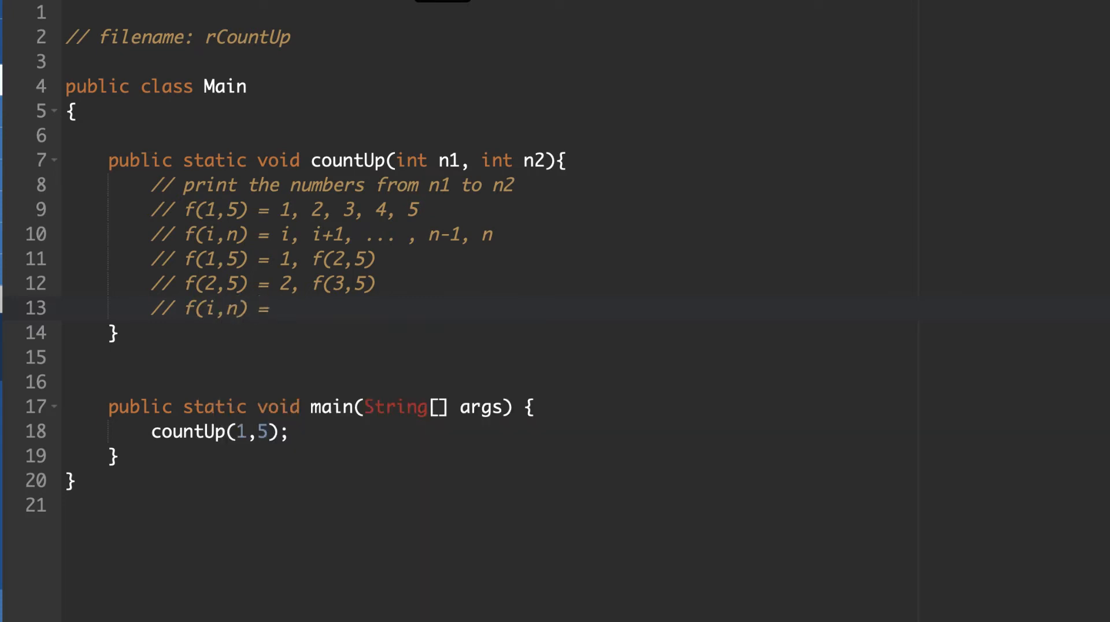
type("i, f(")
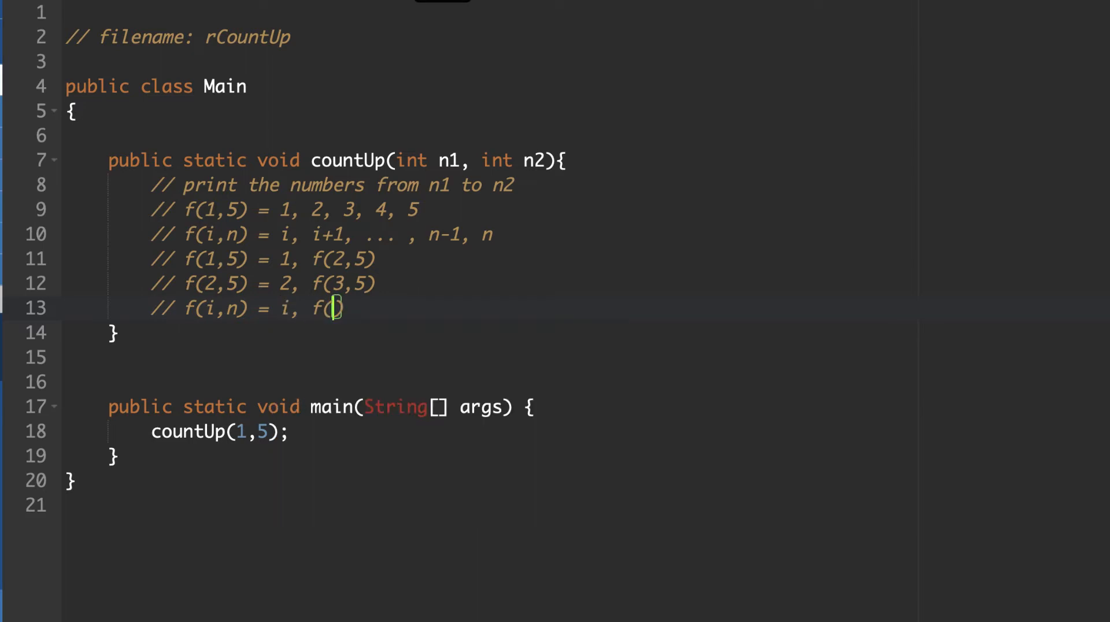
type("i+1,")
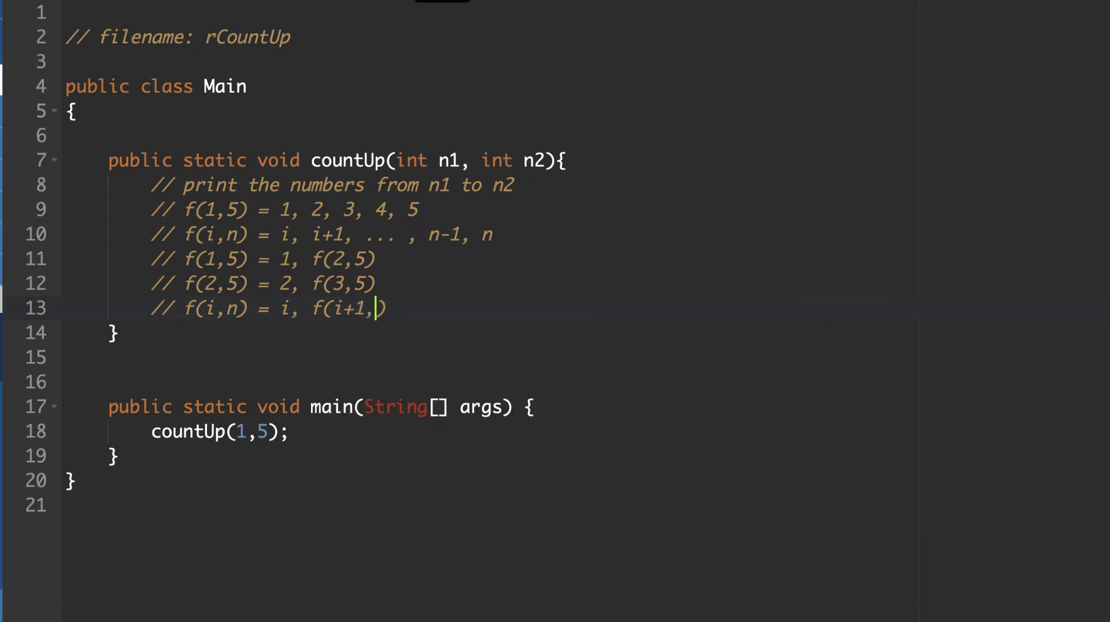
type("n")
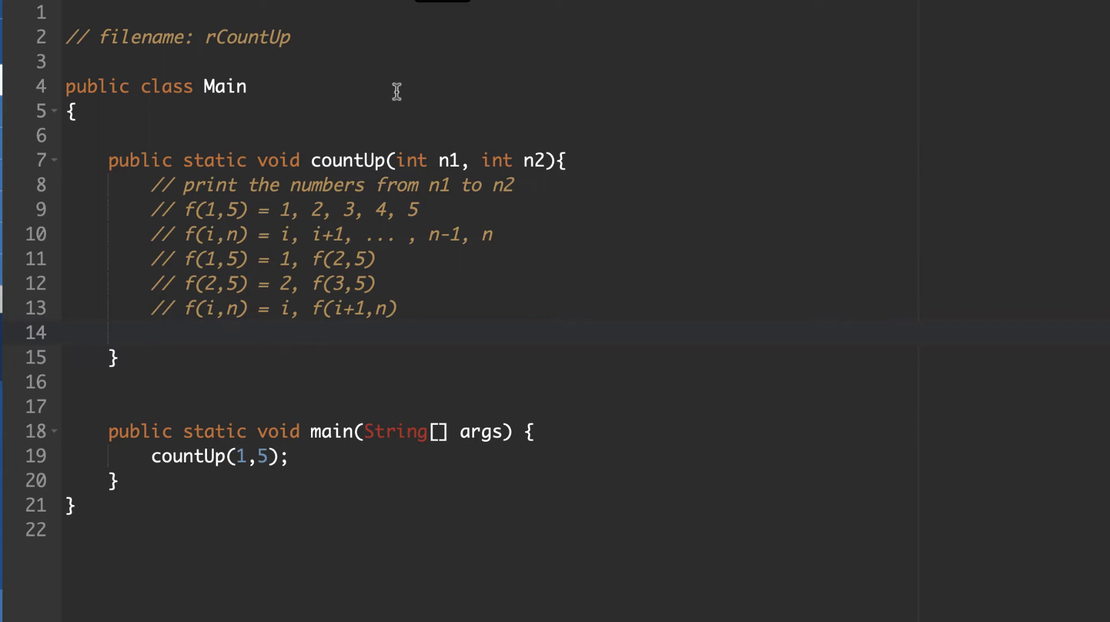
mouse_move(335, 300)
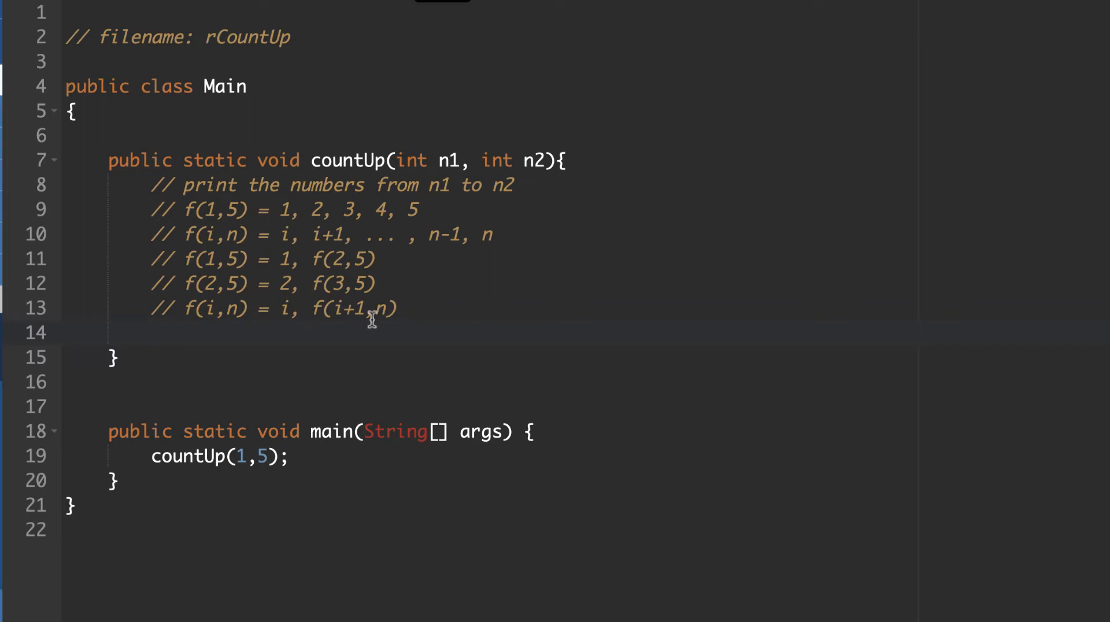
key("enter")
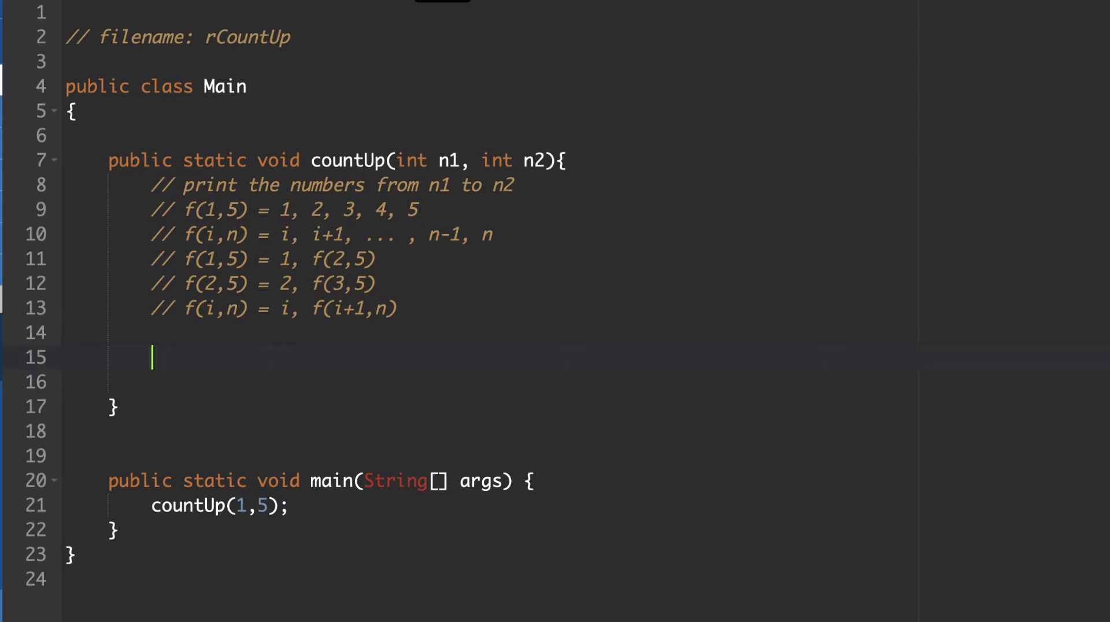
Step: Add a '// Base Case' comment and an if(n1==n2) block printing n1
type("// Base Case")
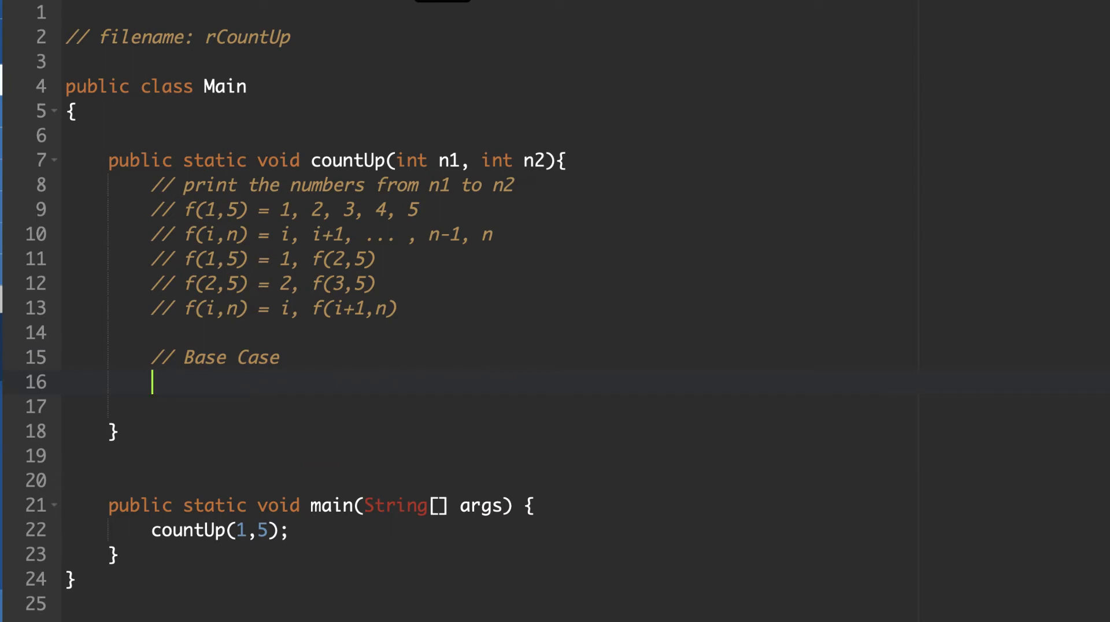
type("if(")
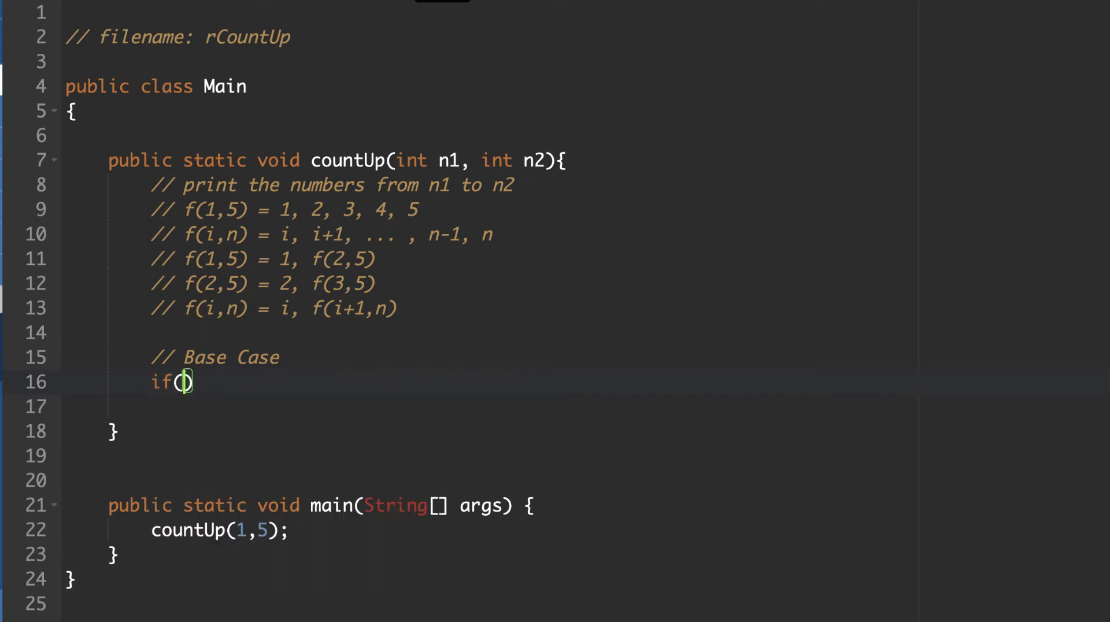
type("n1")
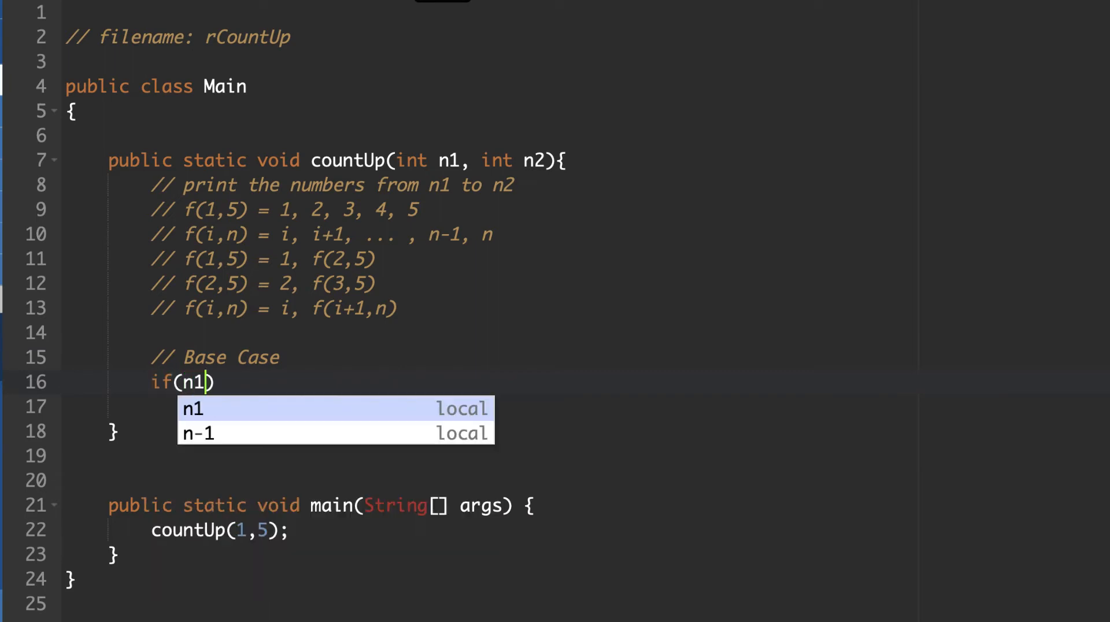
type("==n2")
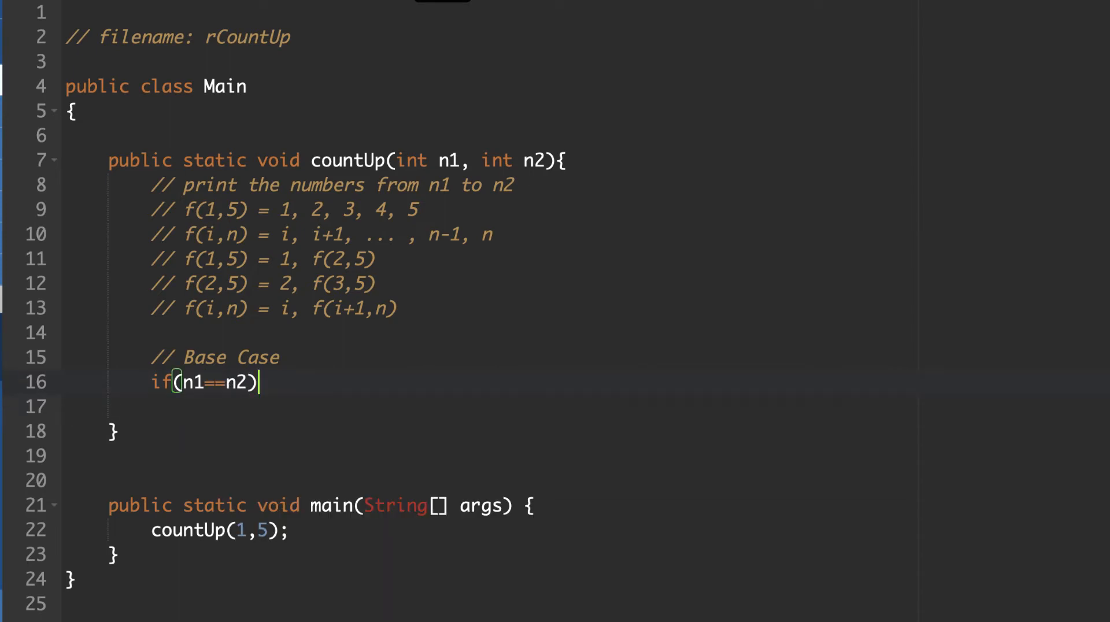
type("Sy")
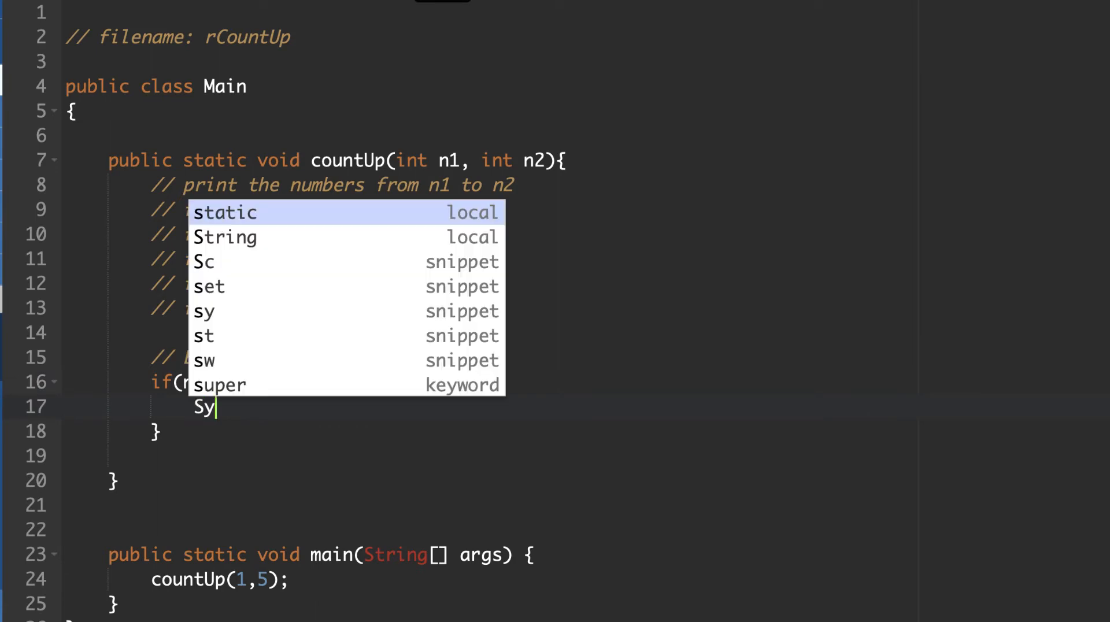
type("System.out.")
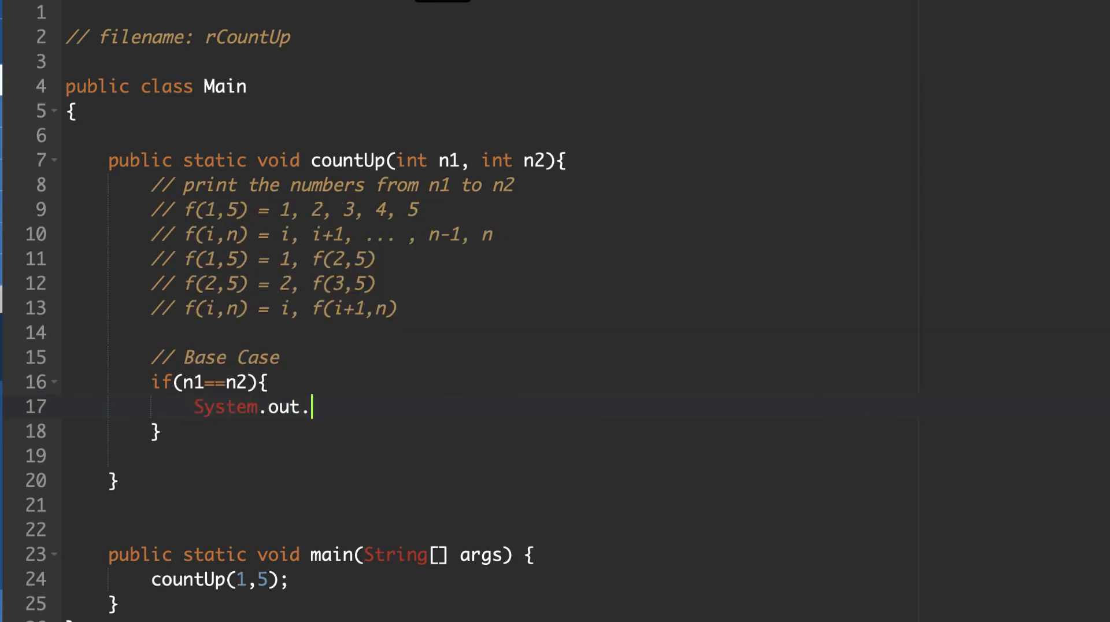
type("println()")
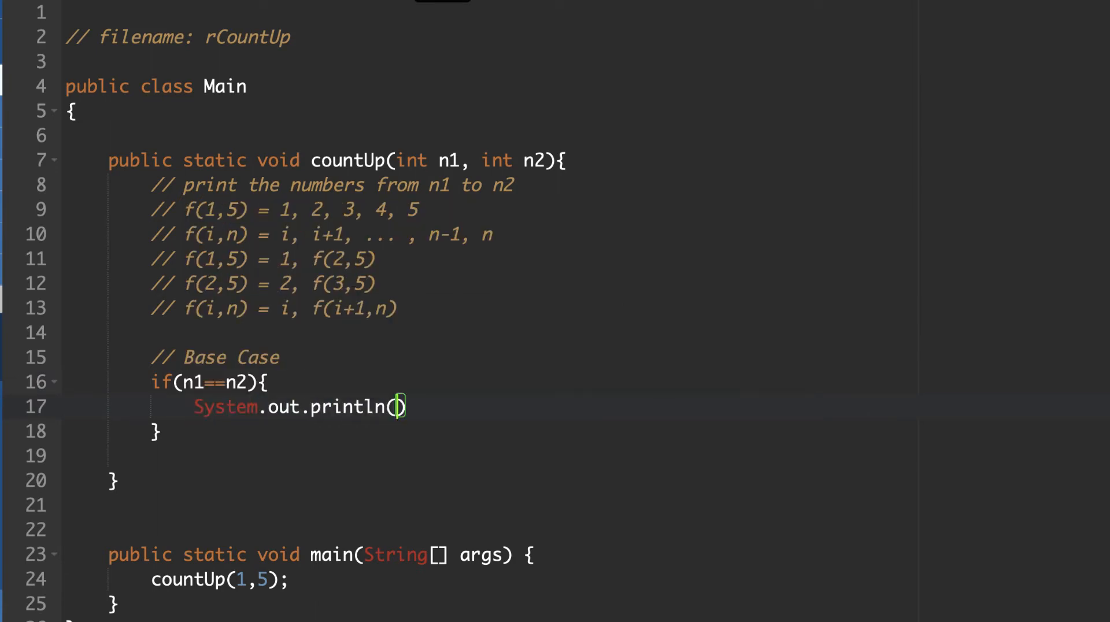
type("n1")
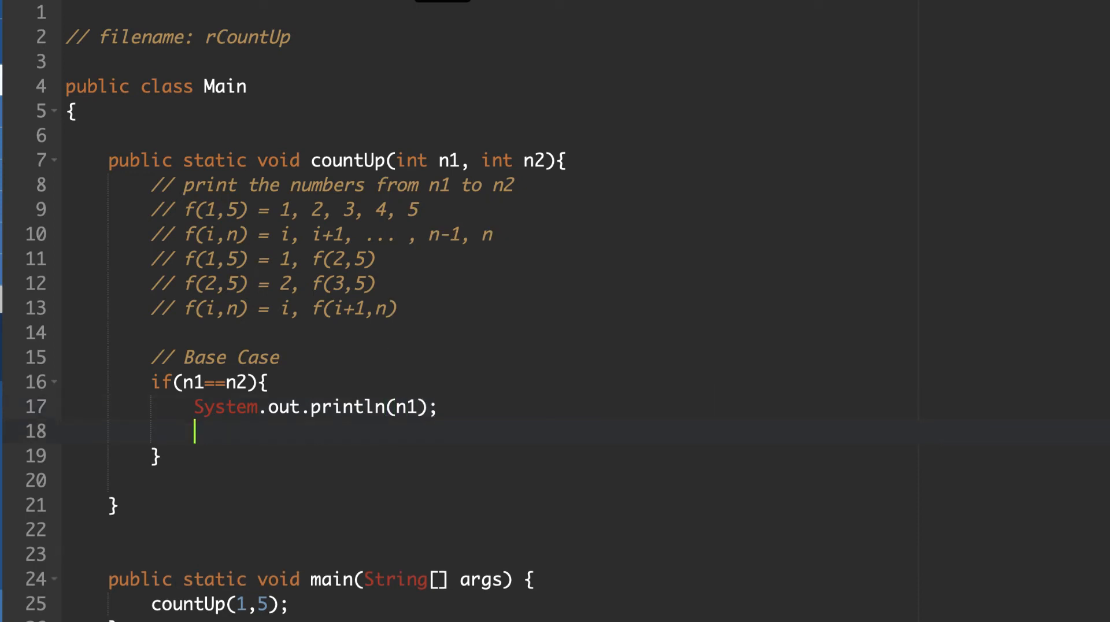
mouse_move(385, 259)
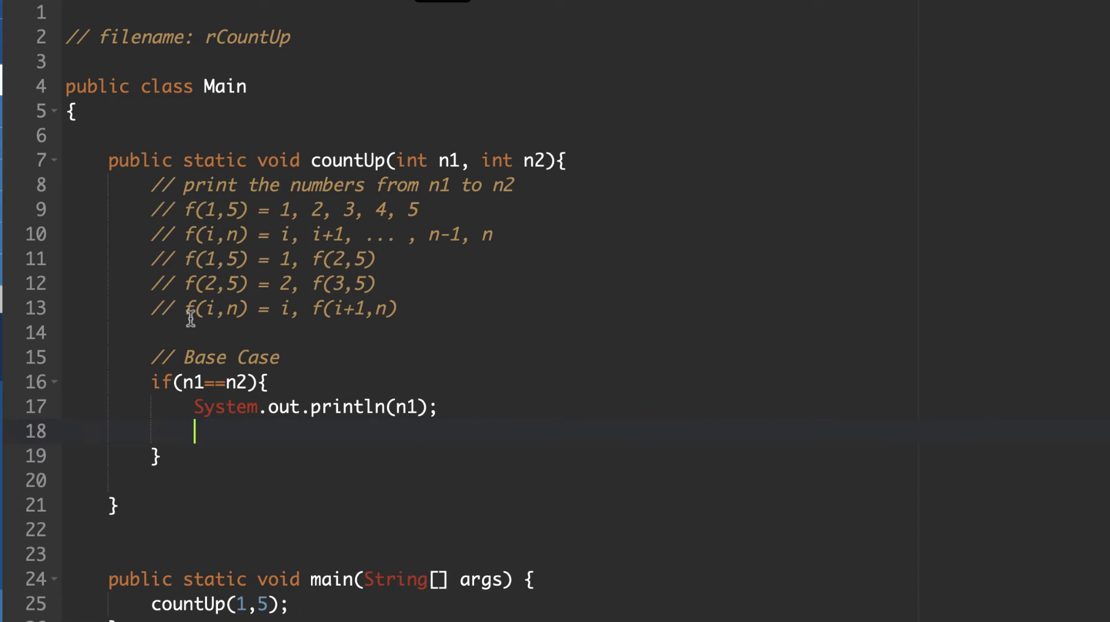
mouse_move(334, 295)
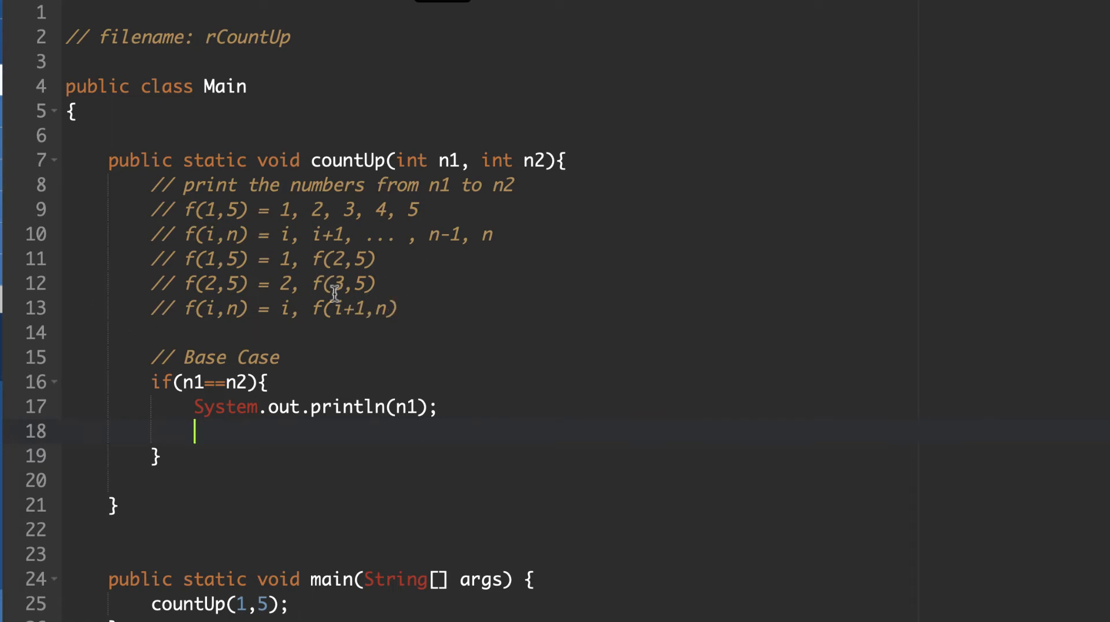
mouse_move(357, 283)
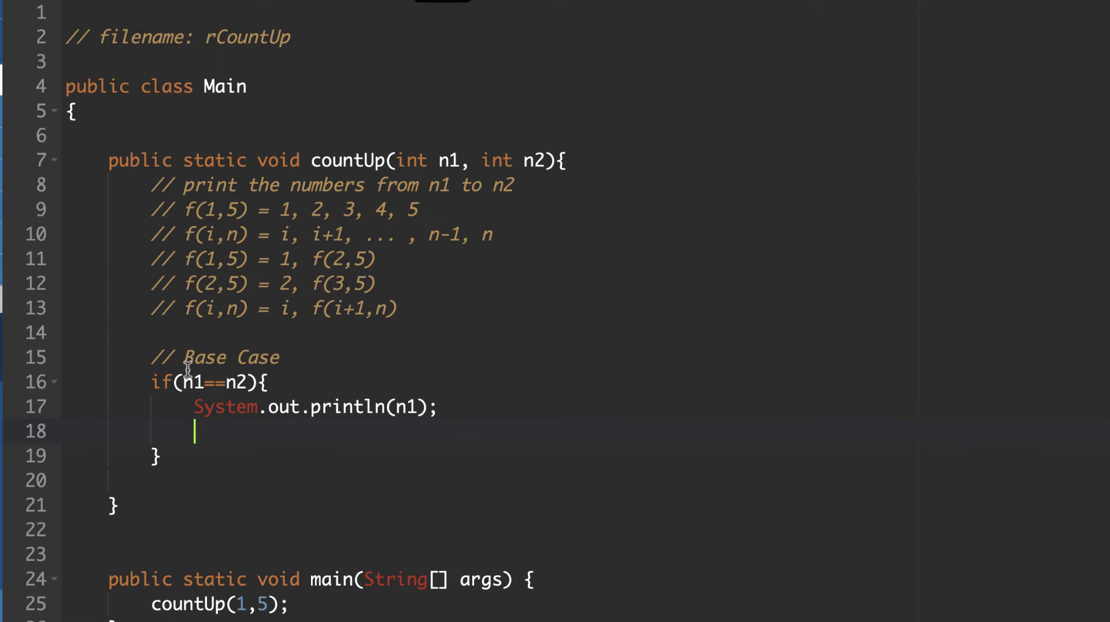
mouse_move(225, 428)
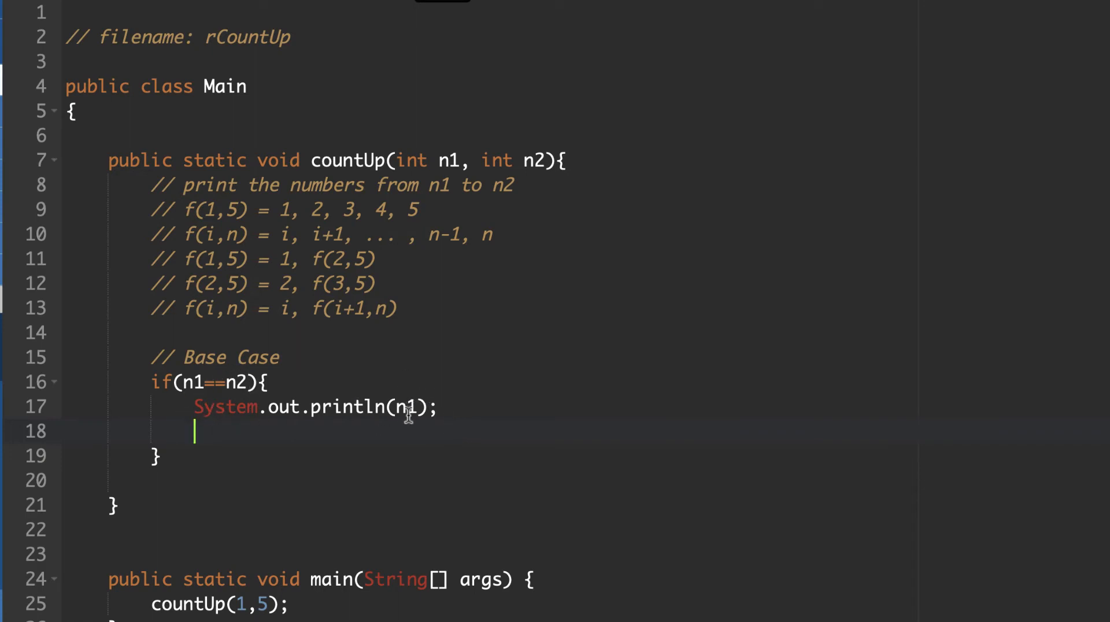
mouse_move(249, 424)
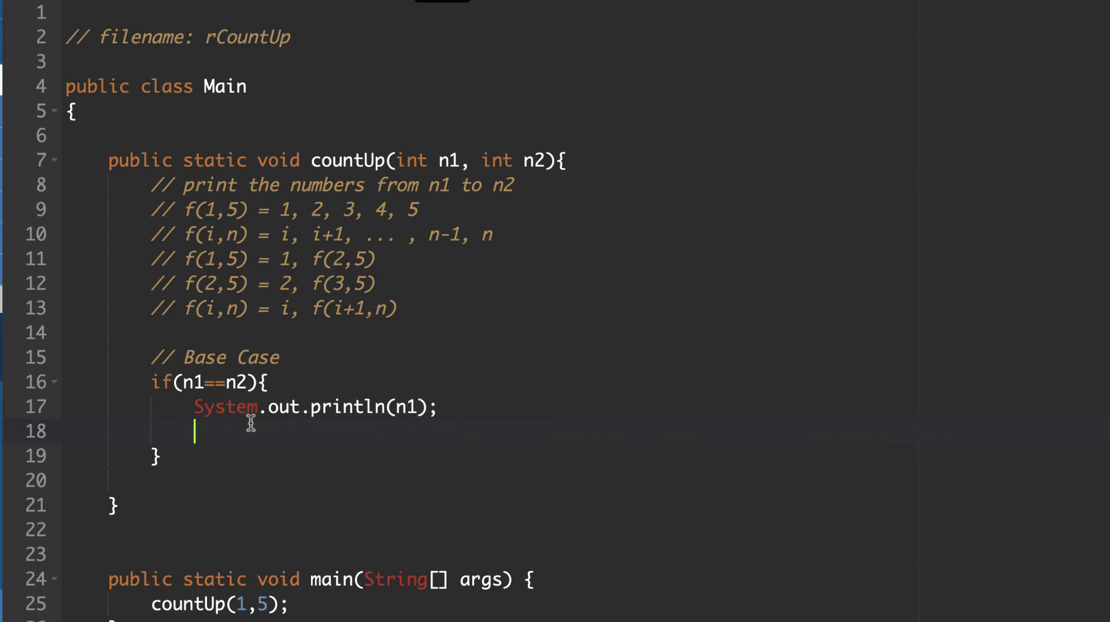
mouse_move(267, 422)
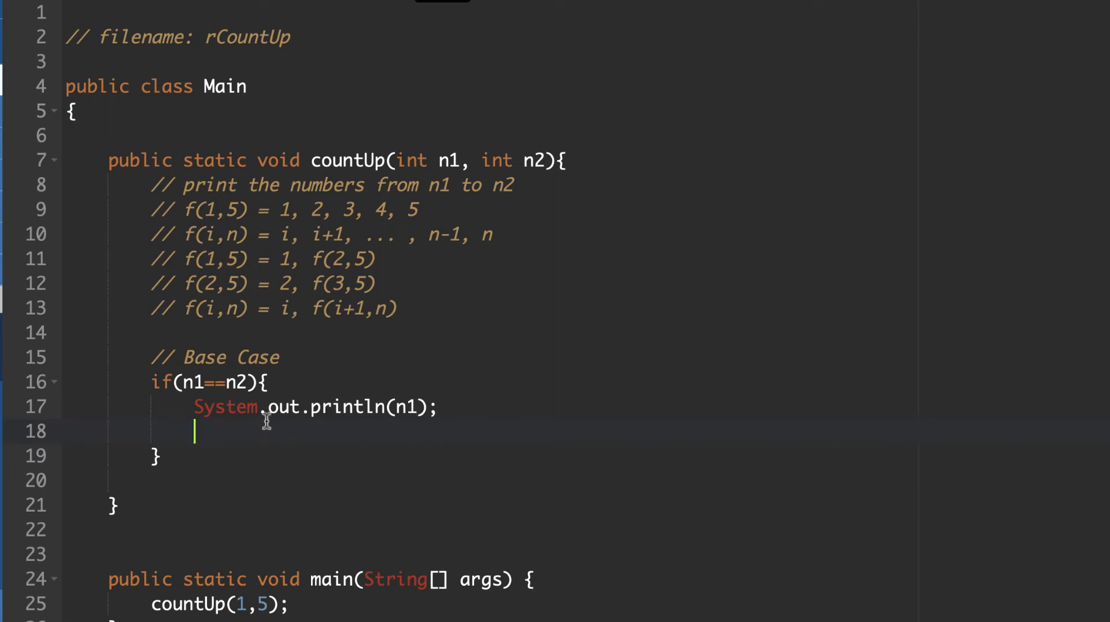
Step: Make the base case return 0 with an '// end statement' comment
type("return")
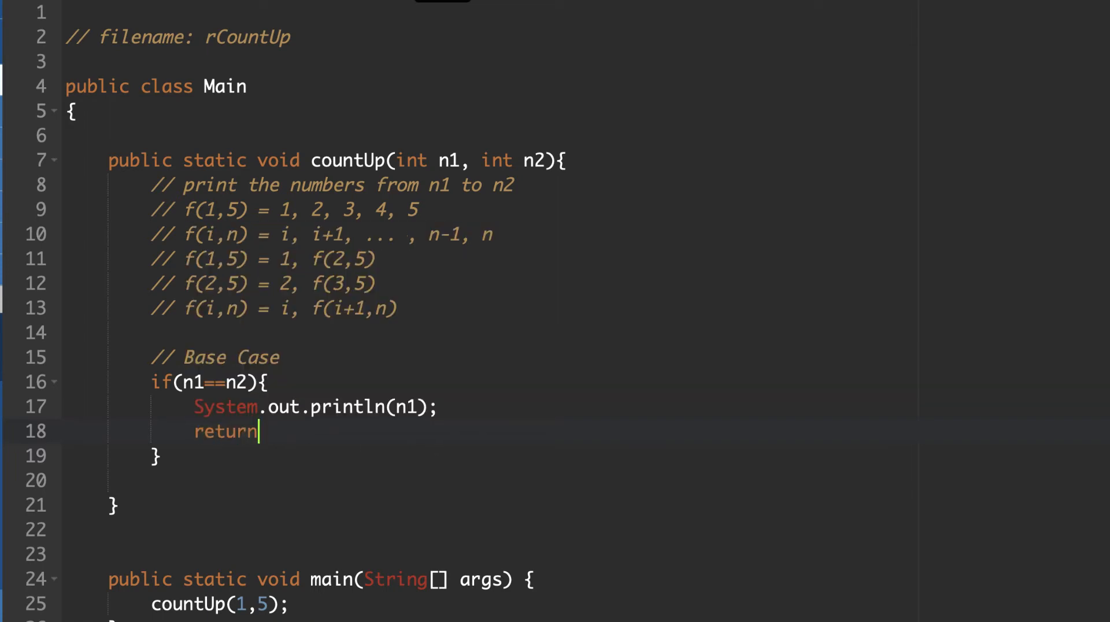
type("0;")
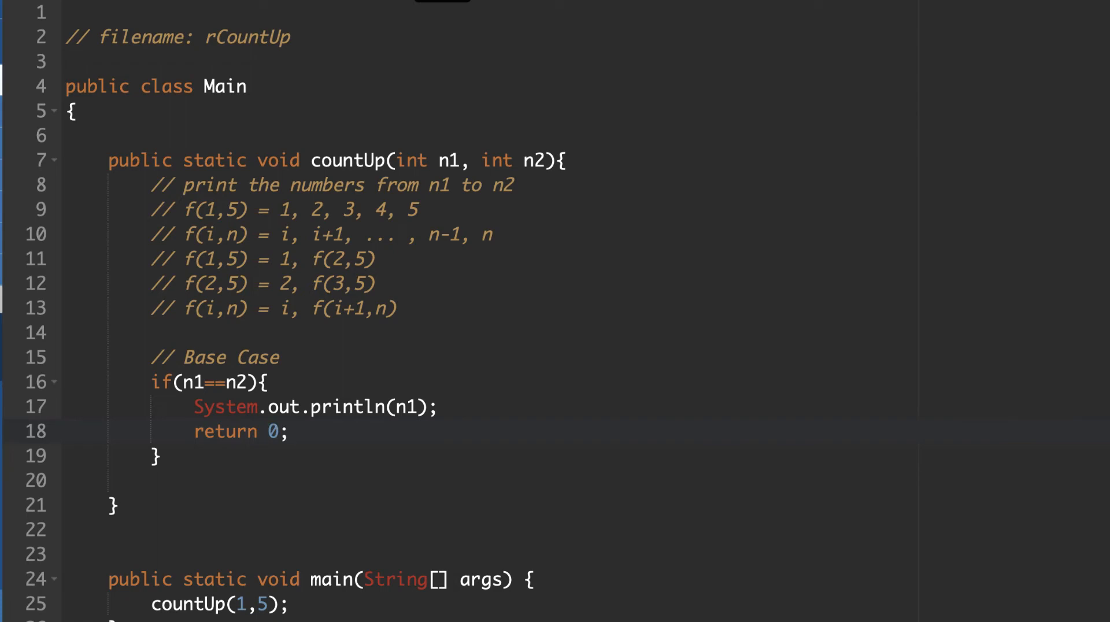
type("// en")
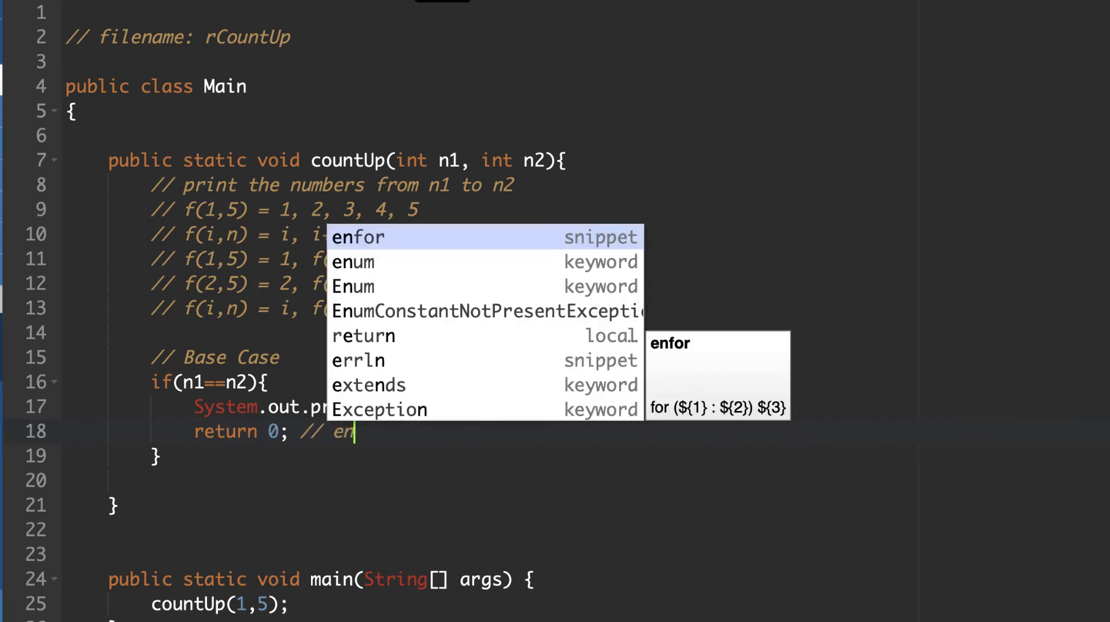
type("nd statement")
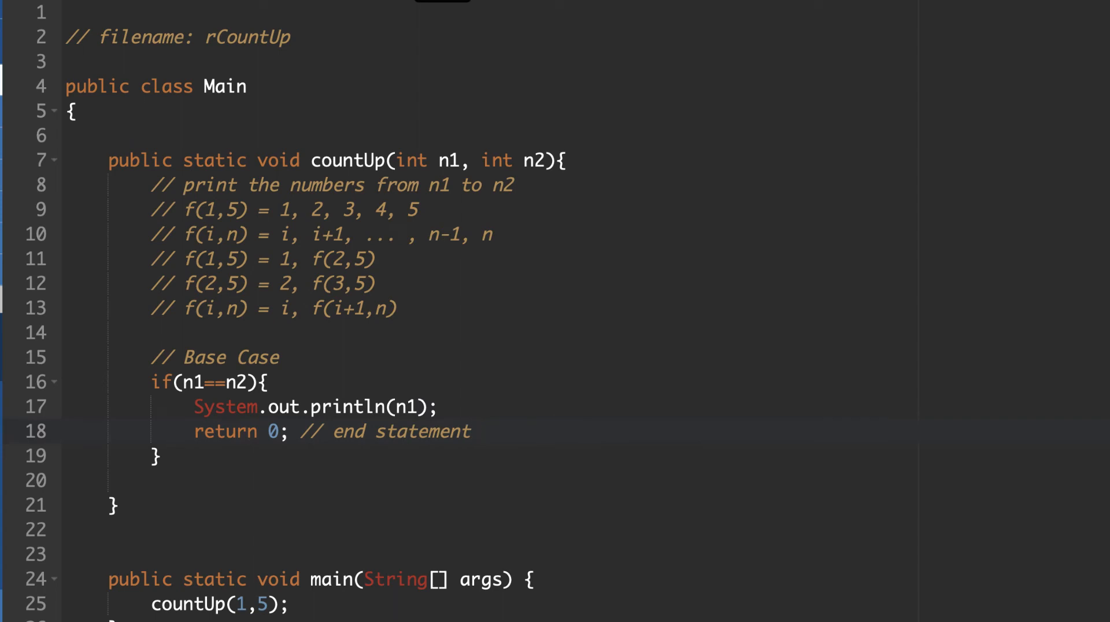
key("enter")
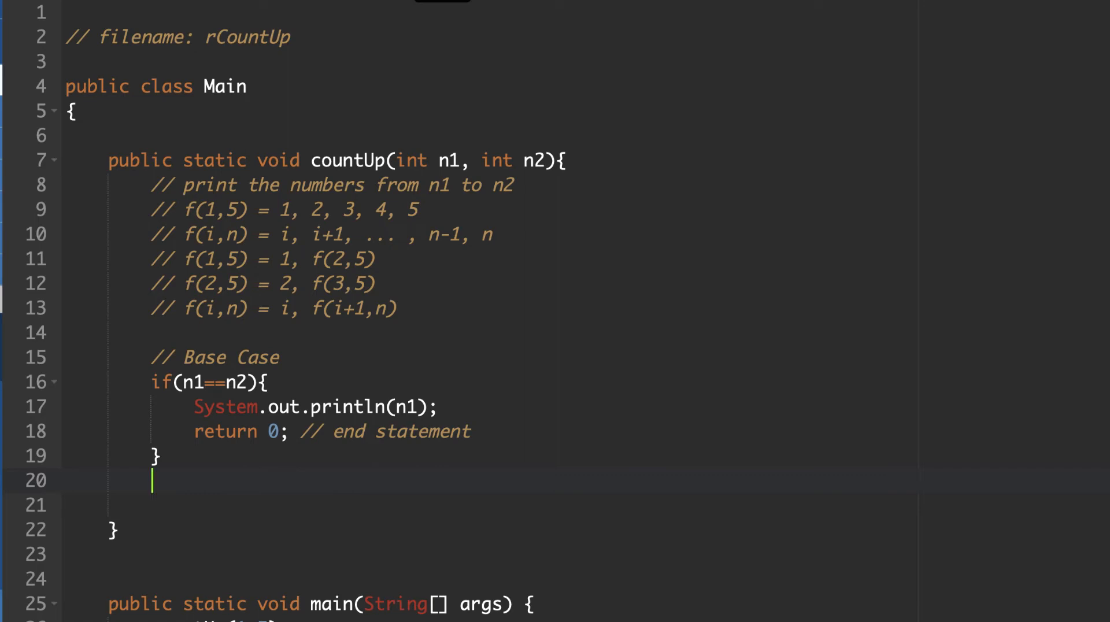
Step: Add an else branch that prints n1 and has an empty return()
type("else{")
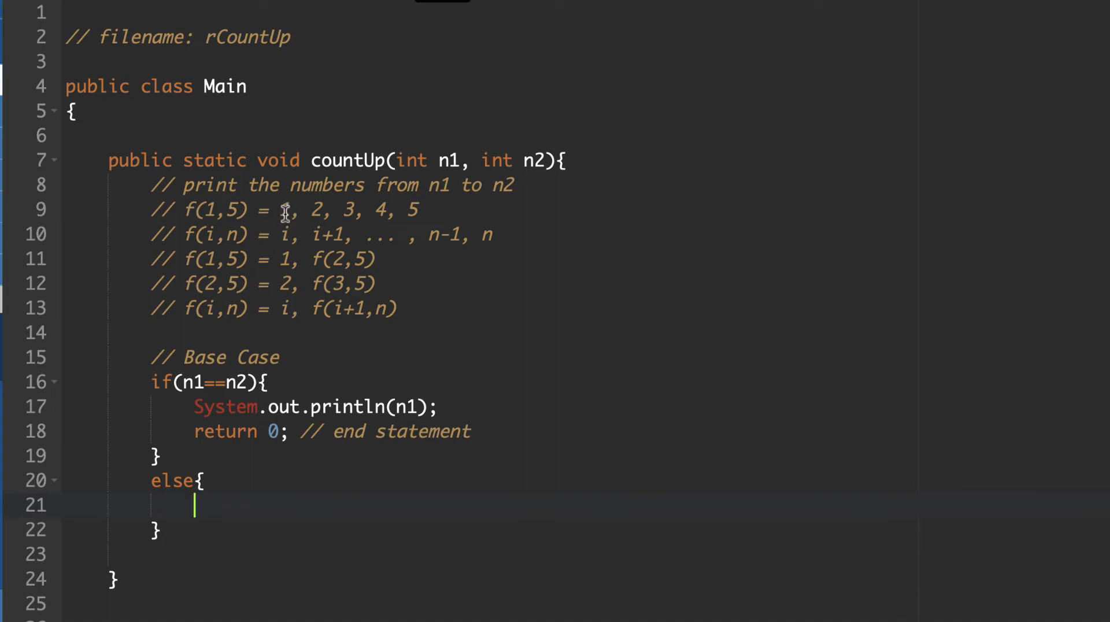
mouse_move(325, 244)
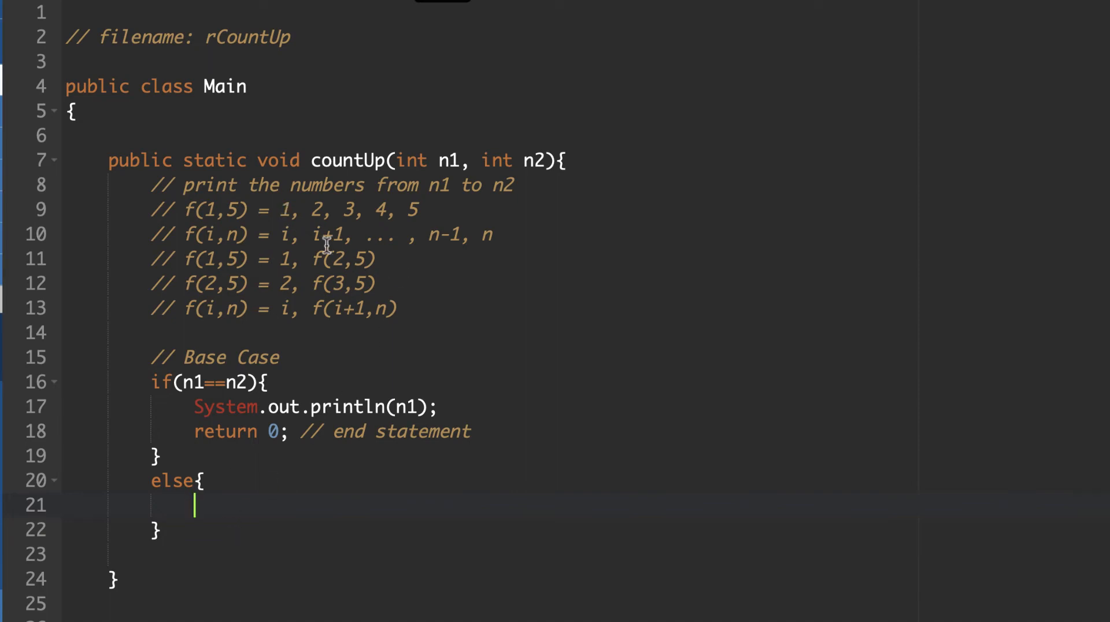
mouse_move(326, 493)
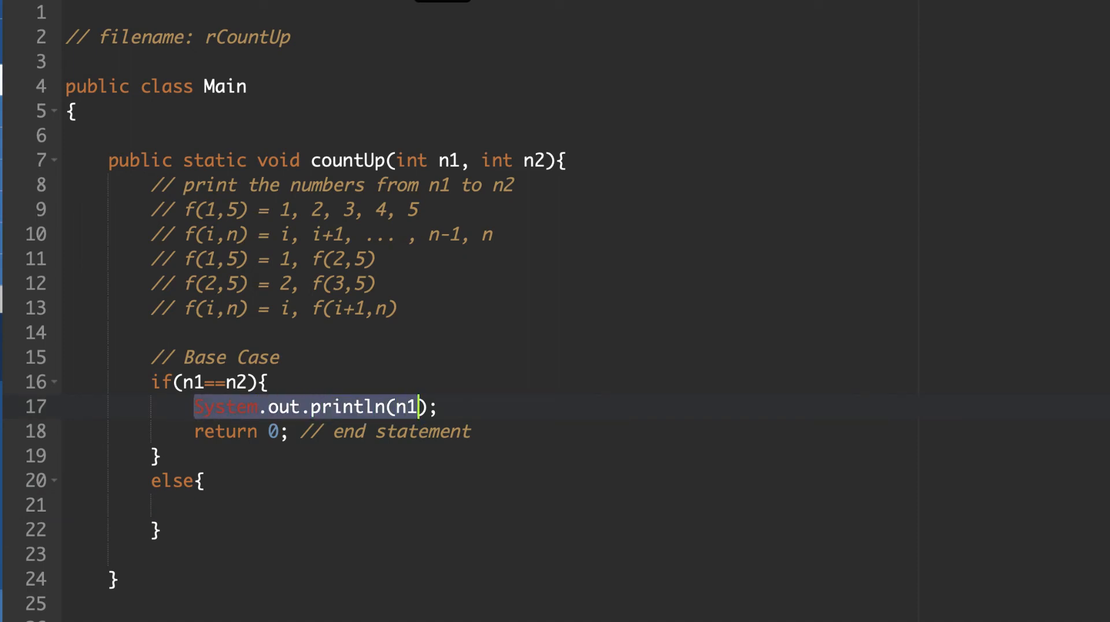
left_click(205, 481)
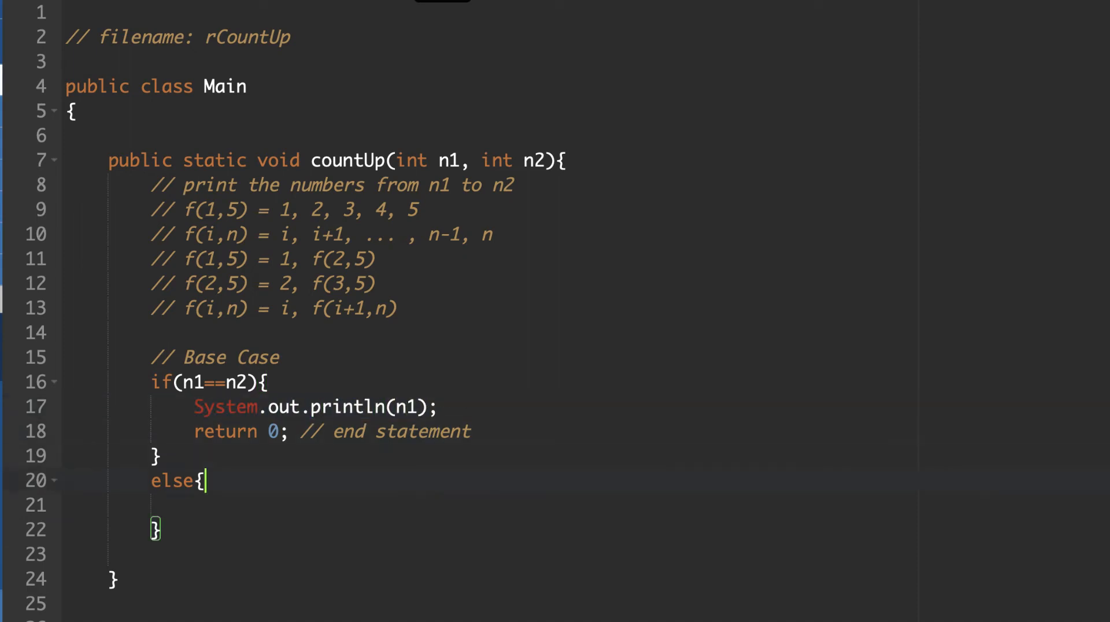
type("System.out.println(n1);")
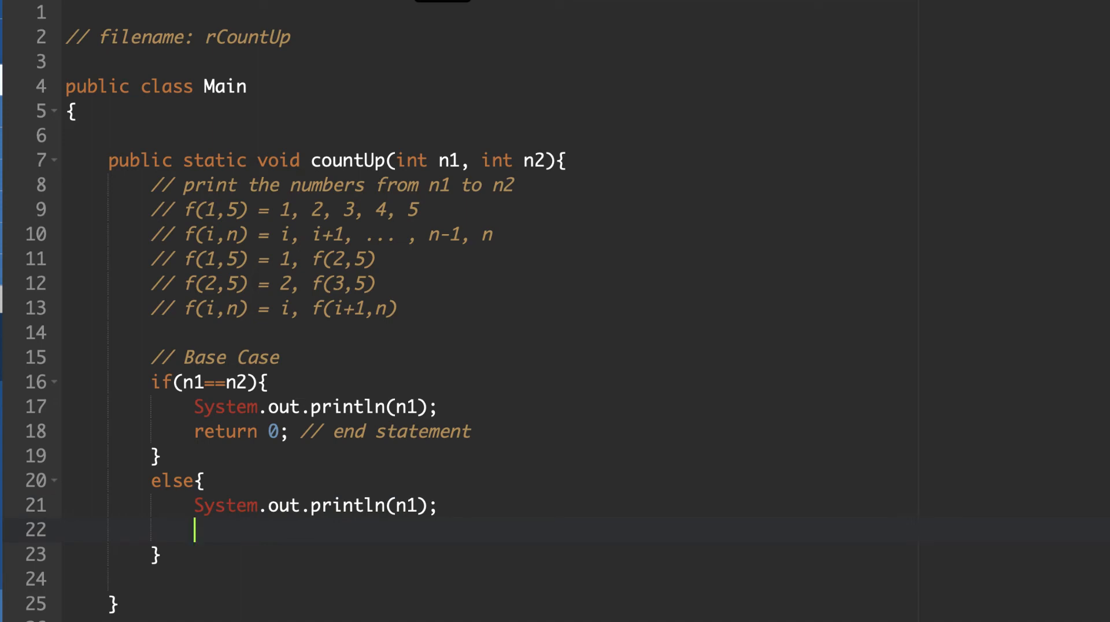
type("return (")
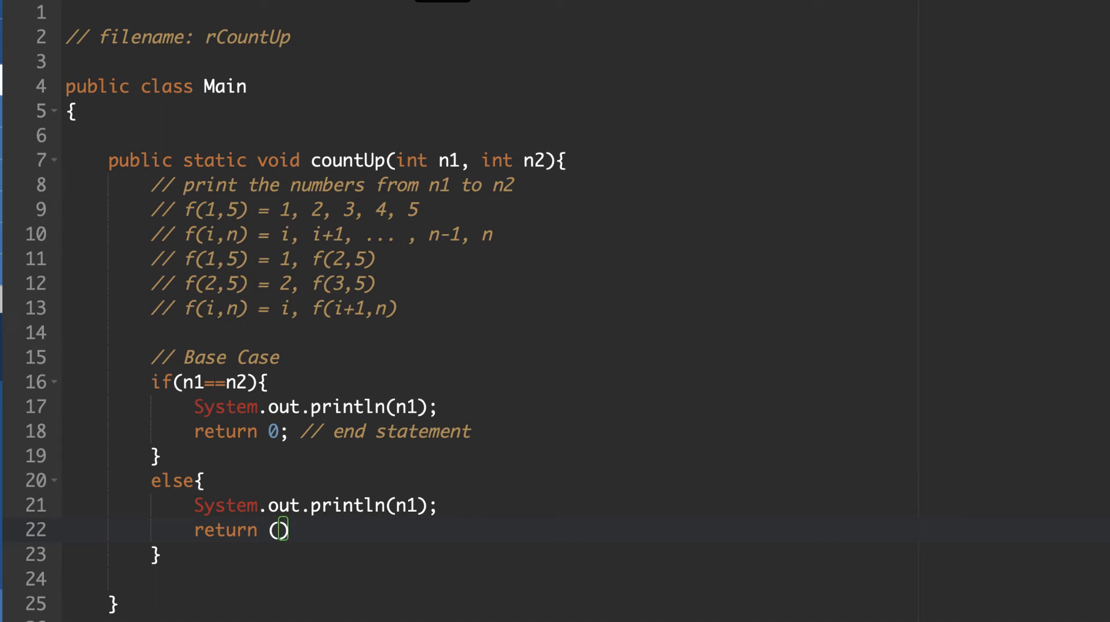
type(");")
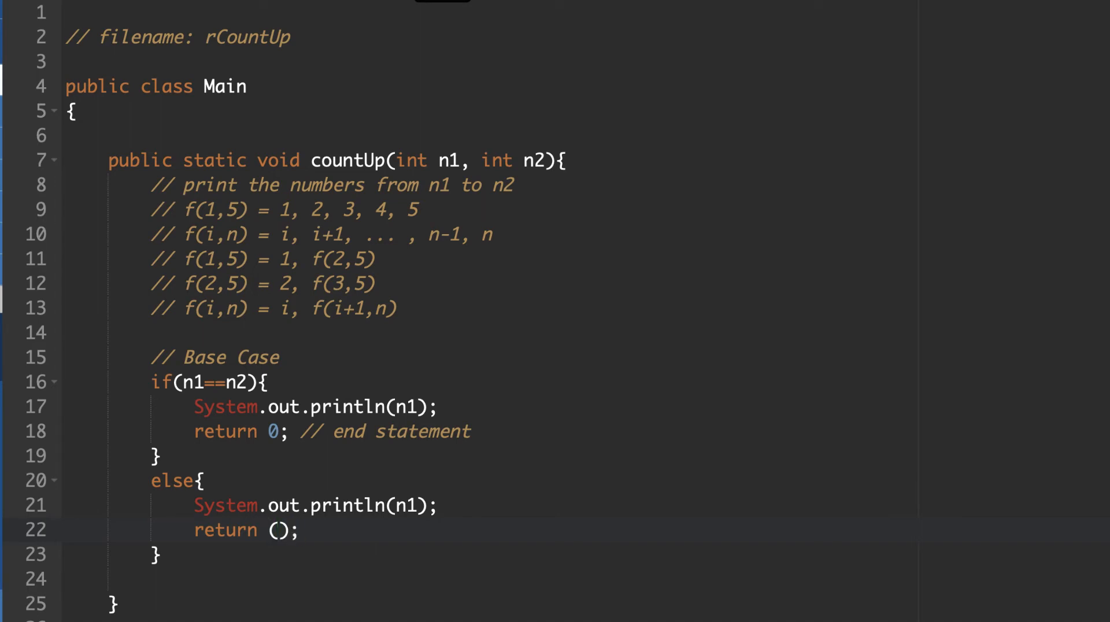
Step: Fill the return with the recursive call countUp(n1+1, n2)
left_click(282, 529)
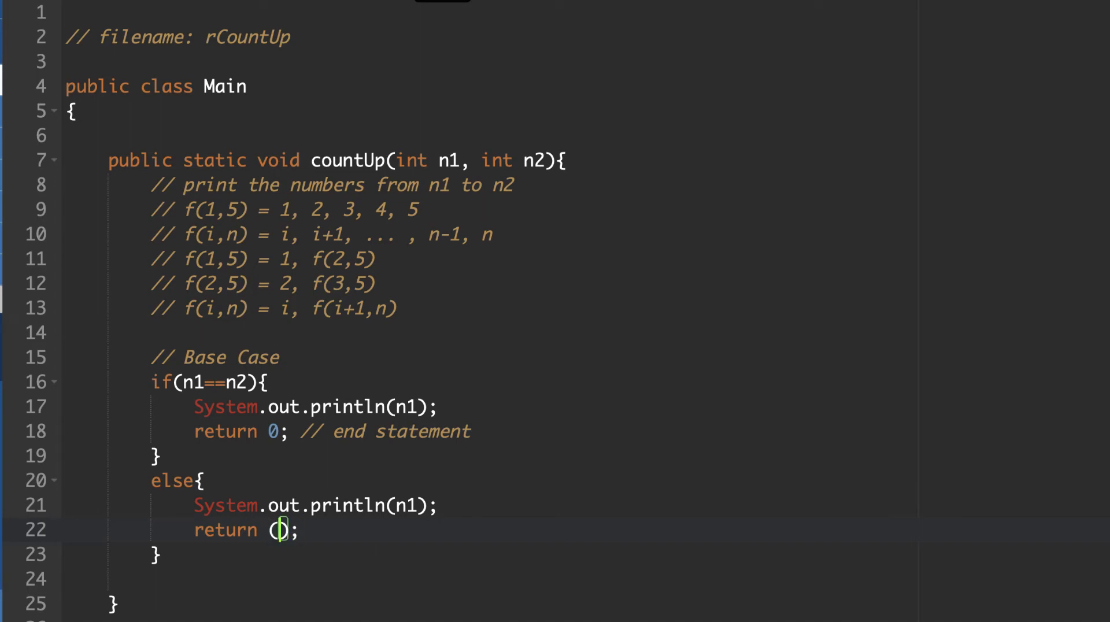
type("countUp")
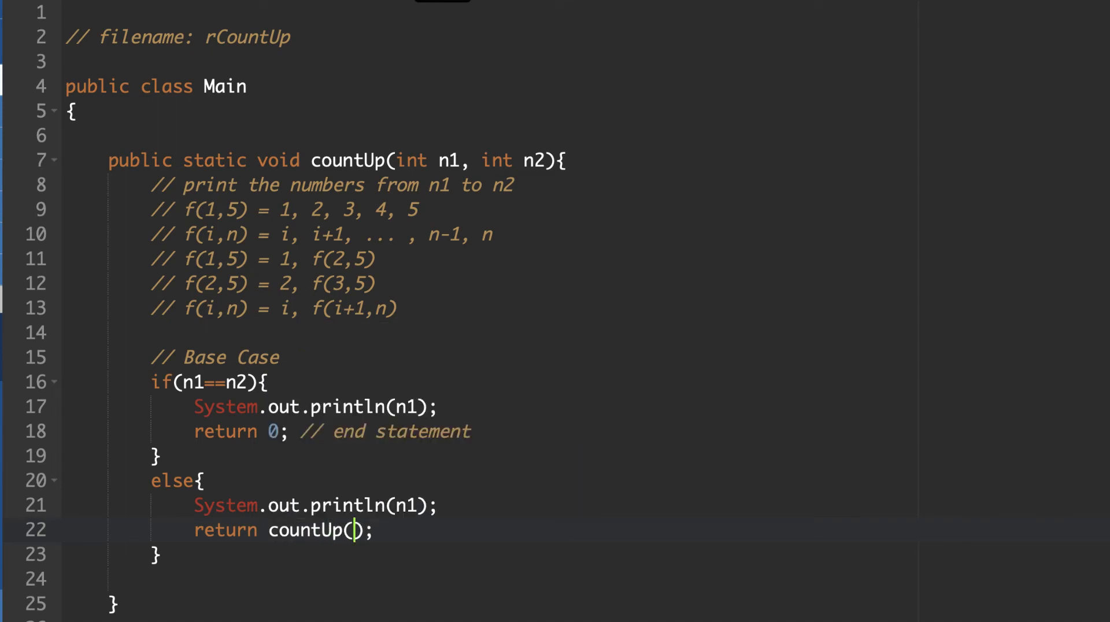
type("n1+")
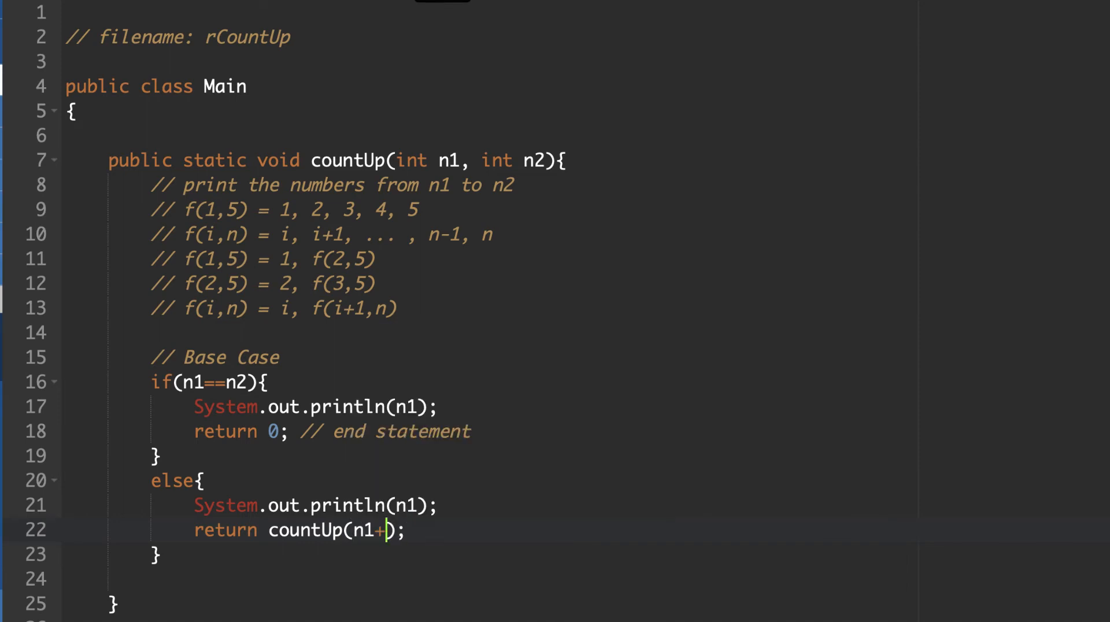
type("1,")
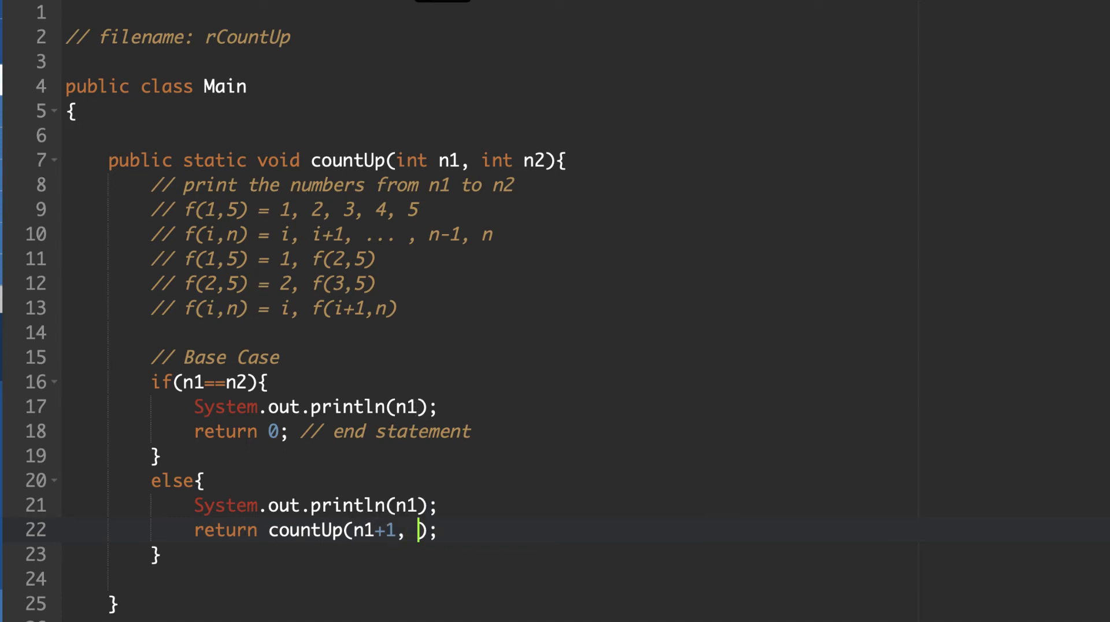
type("n2")
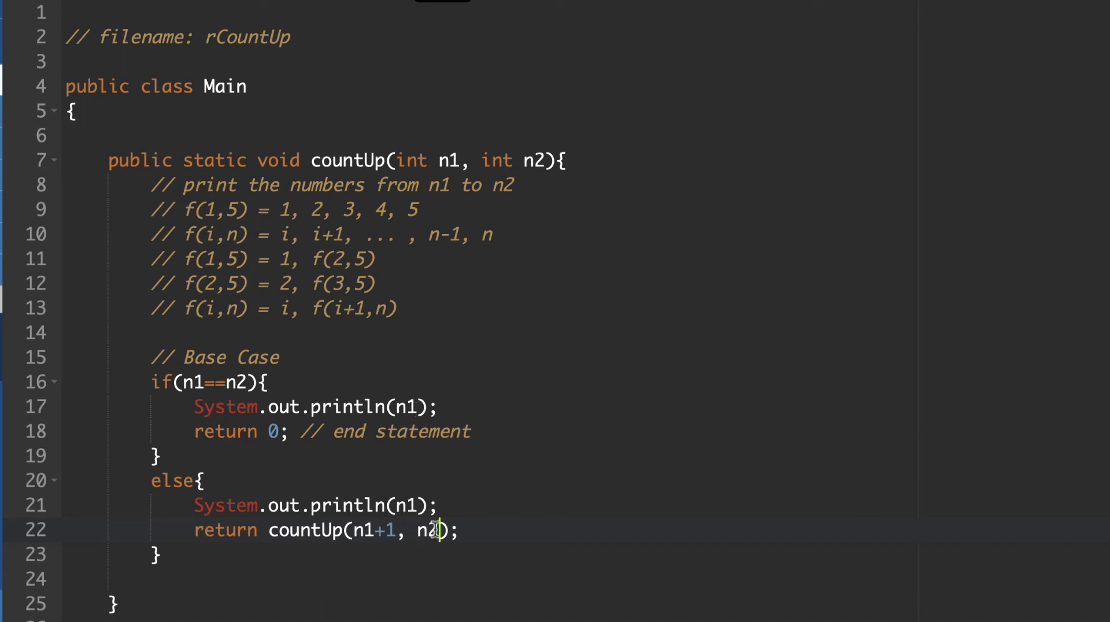
Step: Review the unexpected-return-value compile errors and change countUp's return type to int
scroll("down", 3)
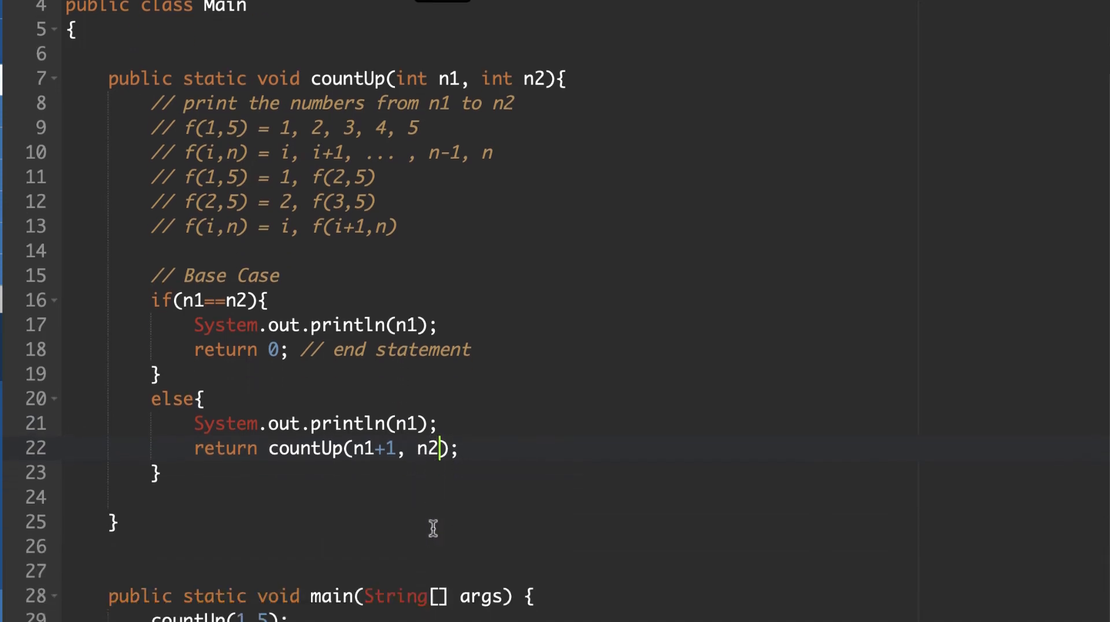
scroll("down", 3)
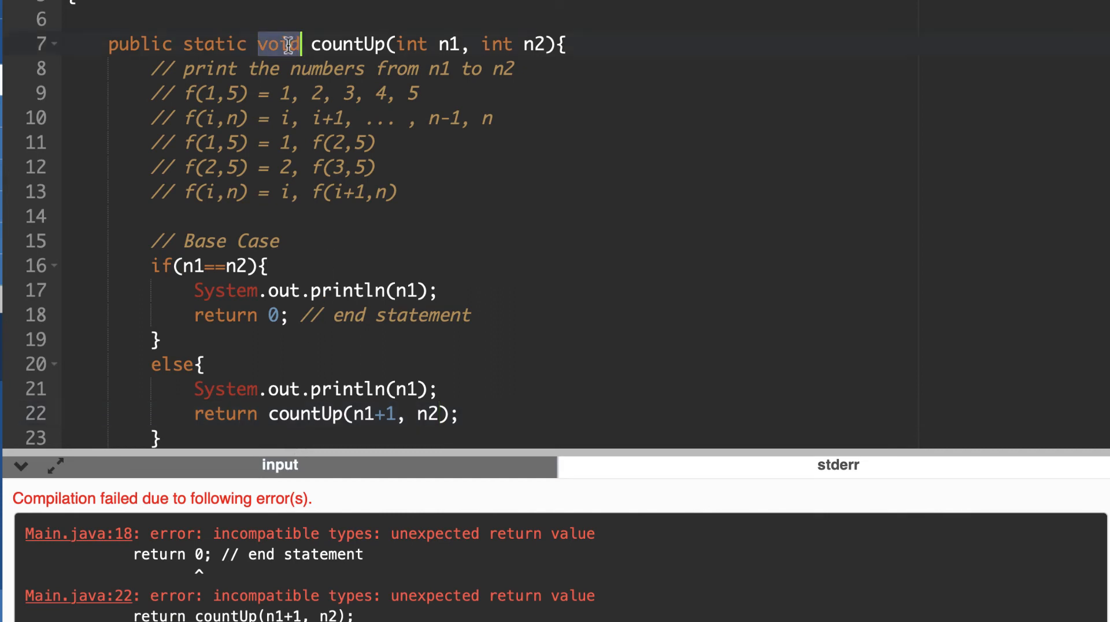
type("int")
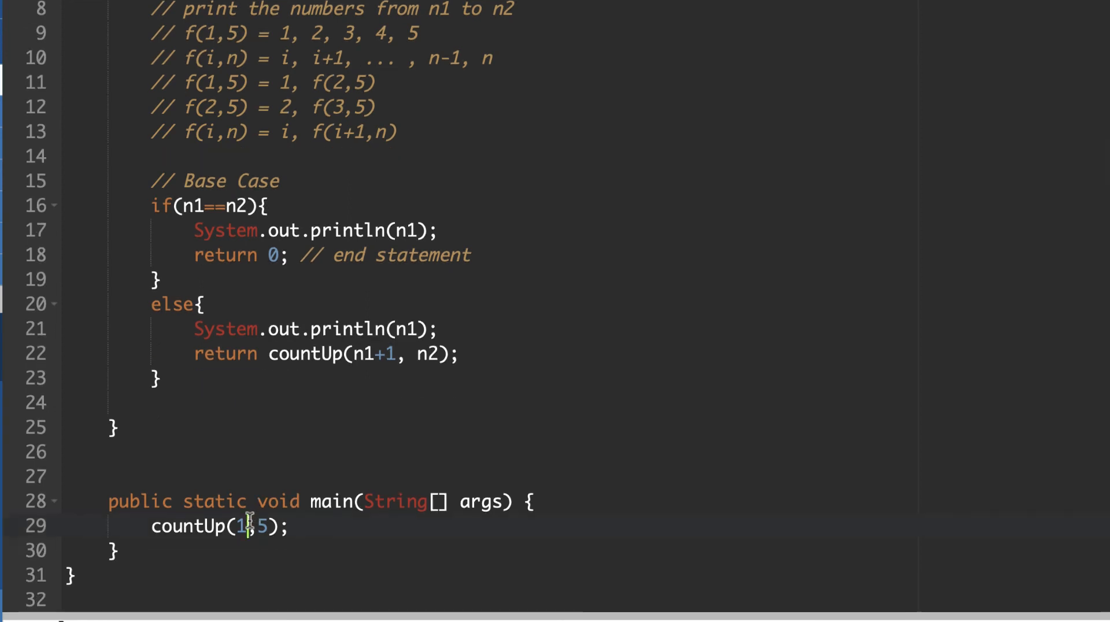
Step: Change the main call to countUp(3,17) and highlight countUp's parameter list
type("3")
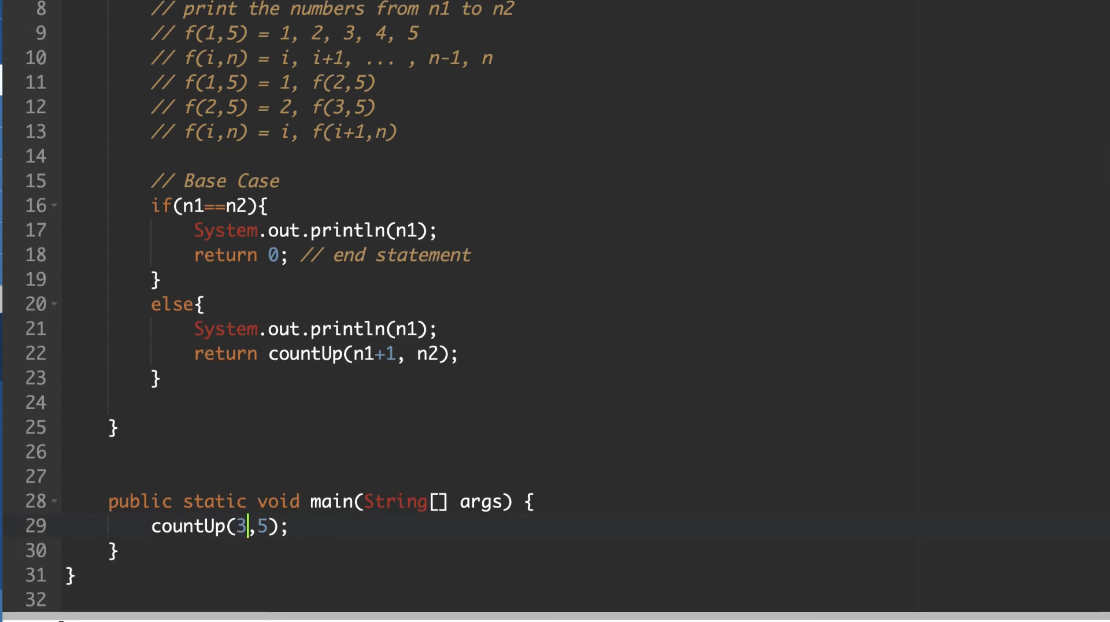
type("17")
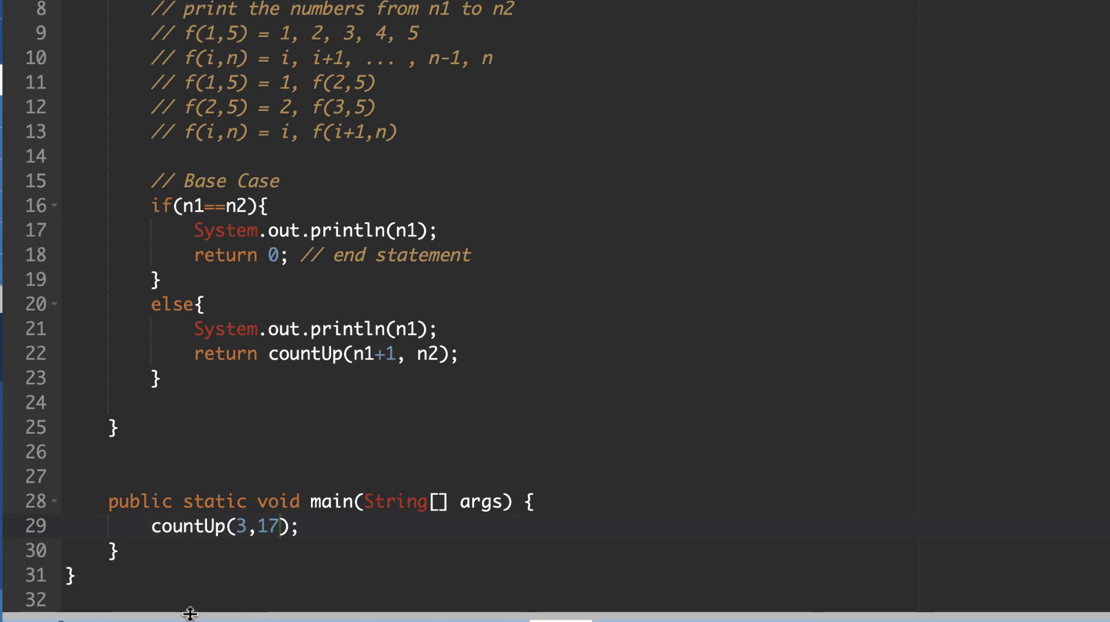
mouse_move(189, 612)
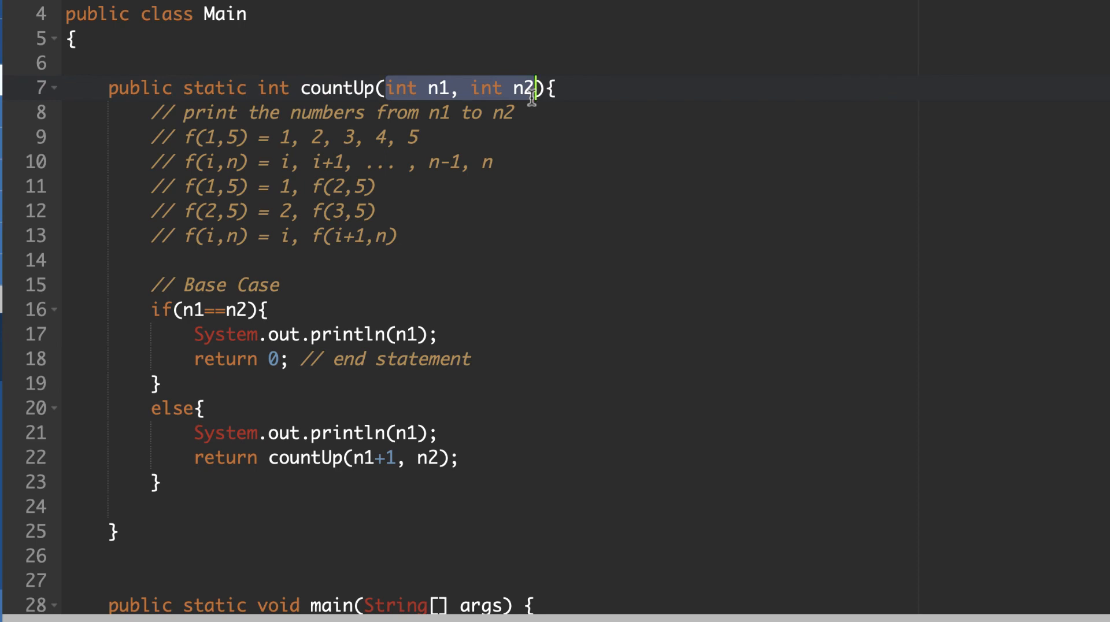
mouse_move(440, 152)
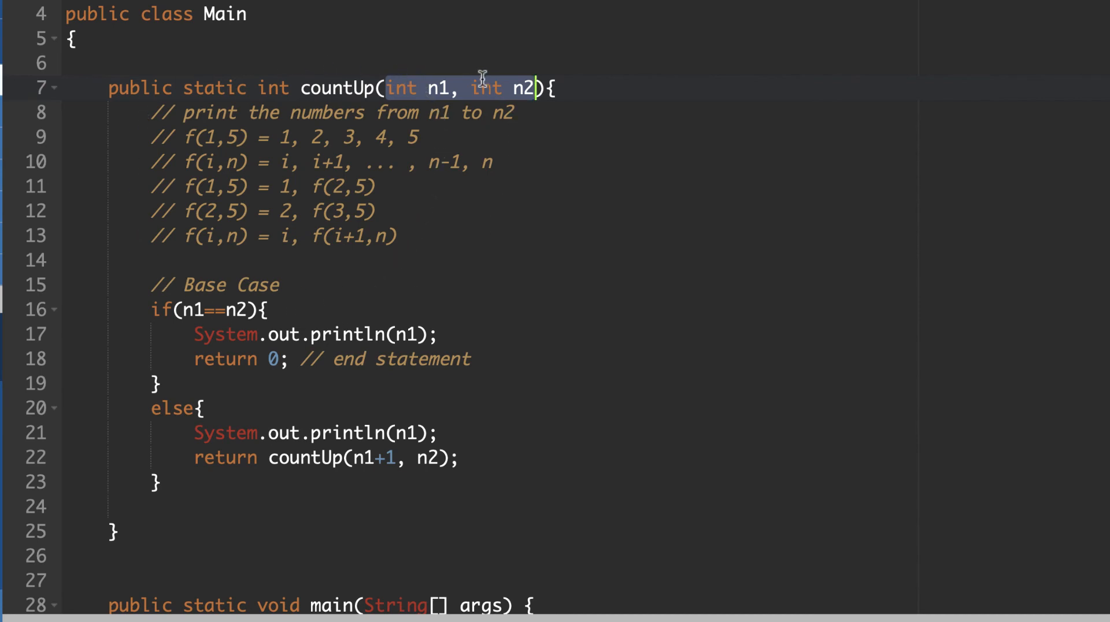
left_click_drag(163, 137, 397, 236)
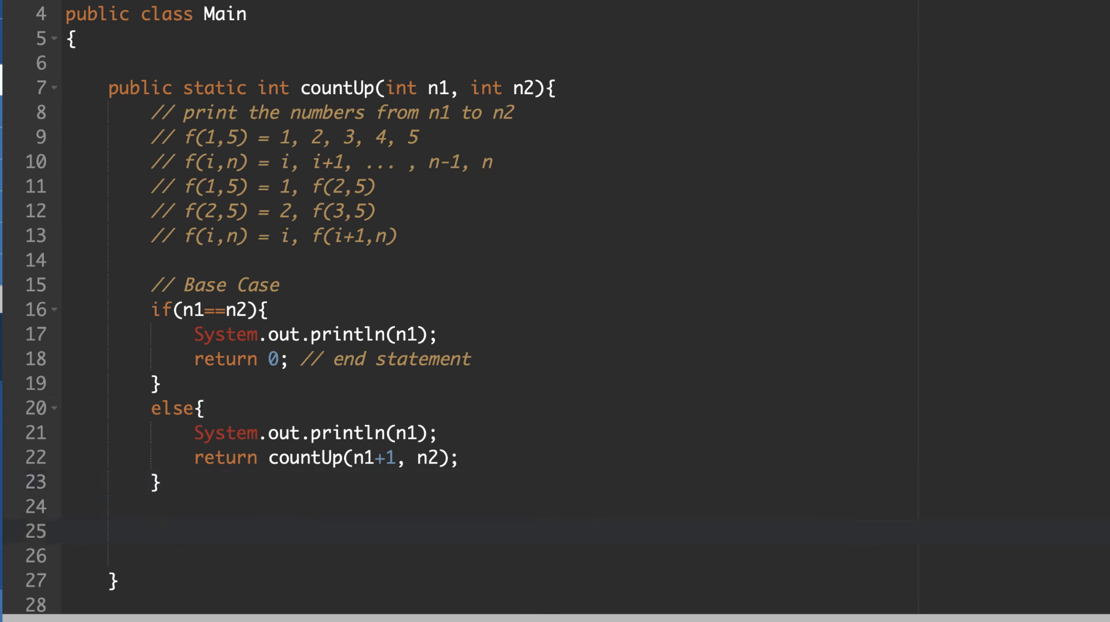
Step: Write the comment '// tail recursion = recursive statement is at the end' below the else block
type("//")
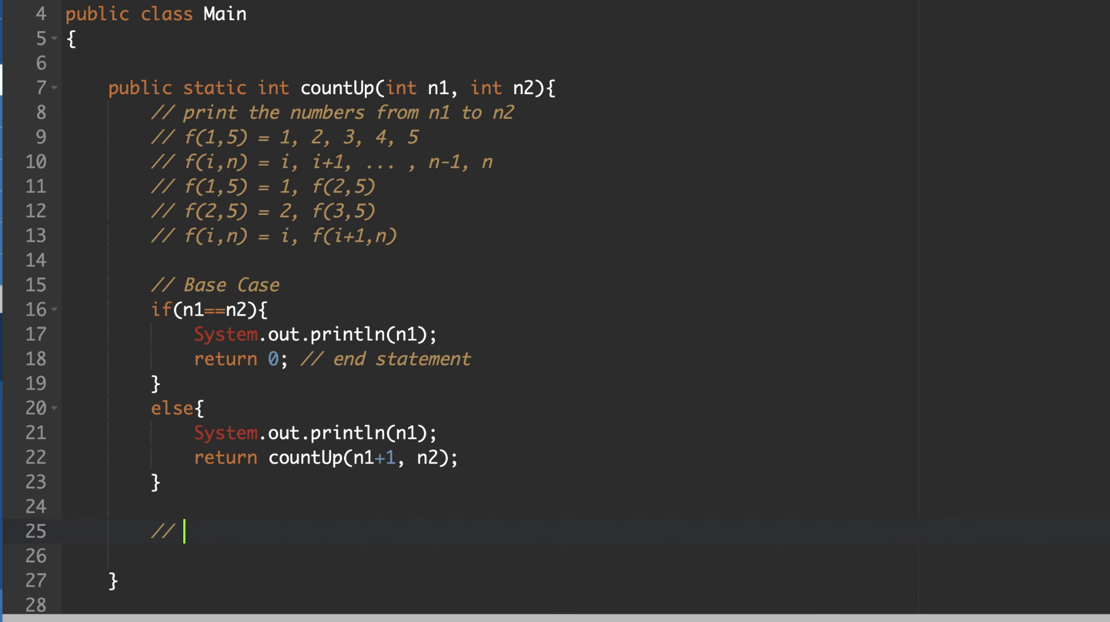
type("tail recursion")
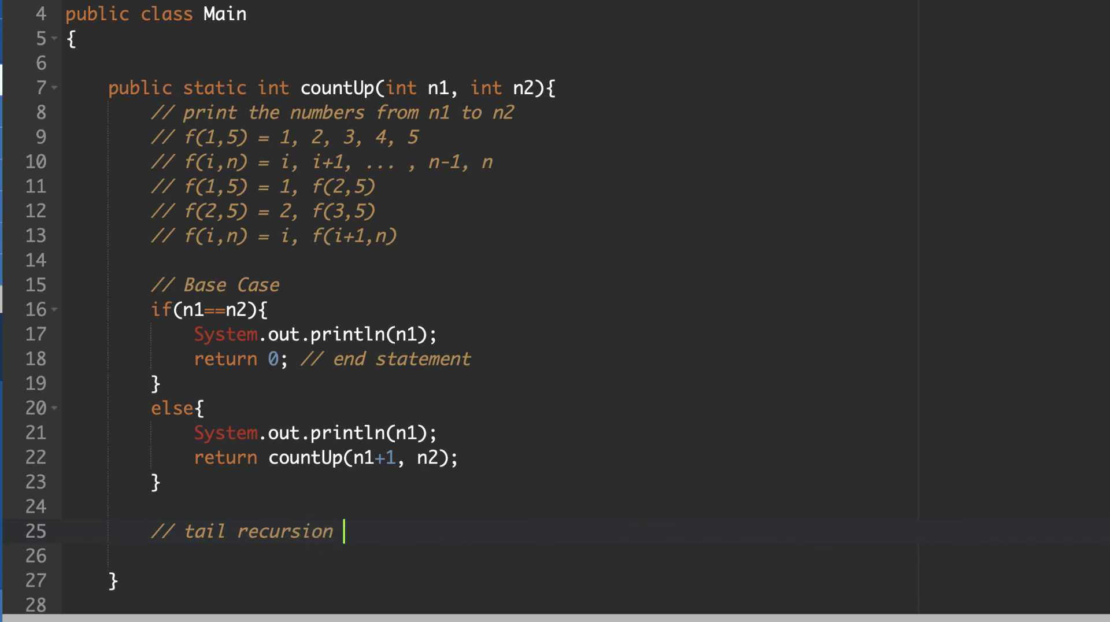
type("= recurs")
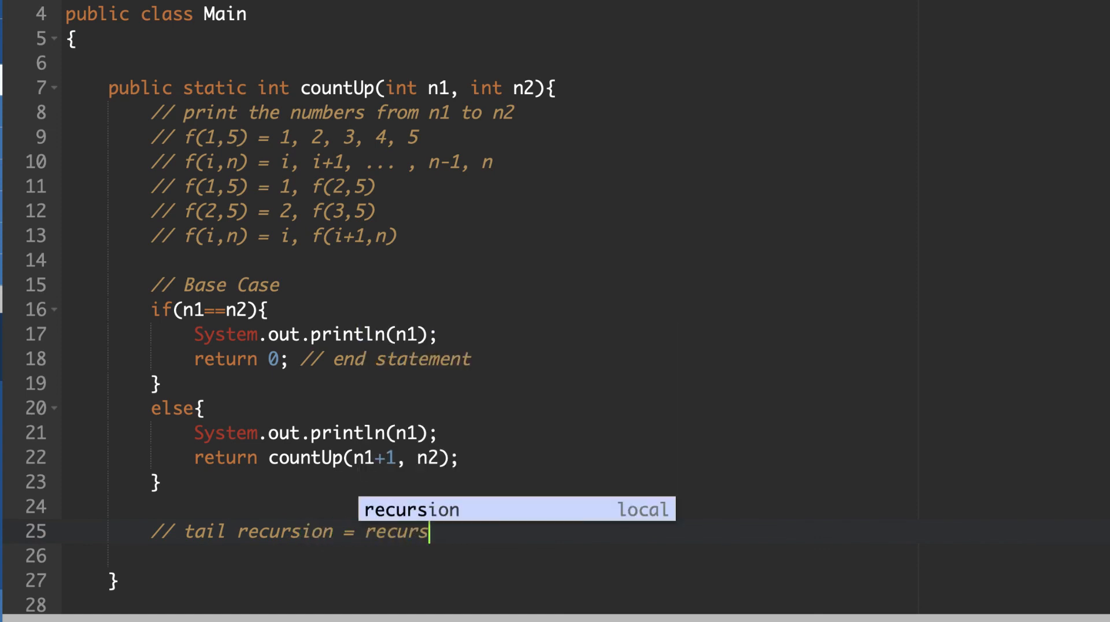
type("ive statemt")
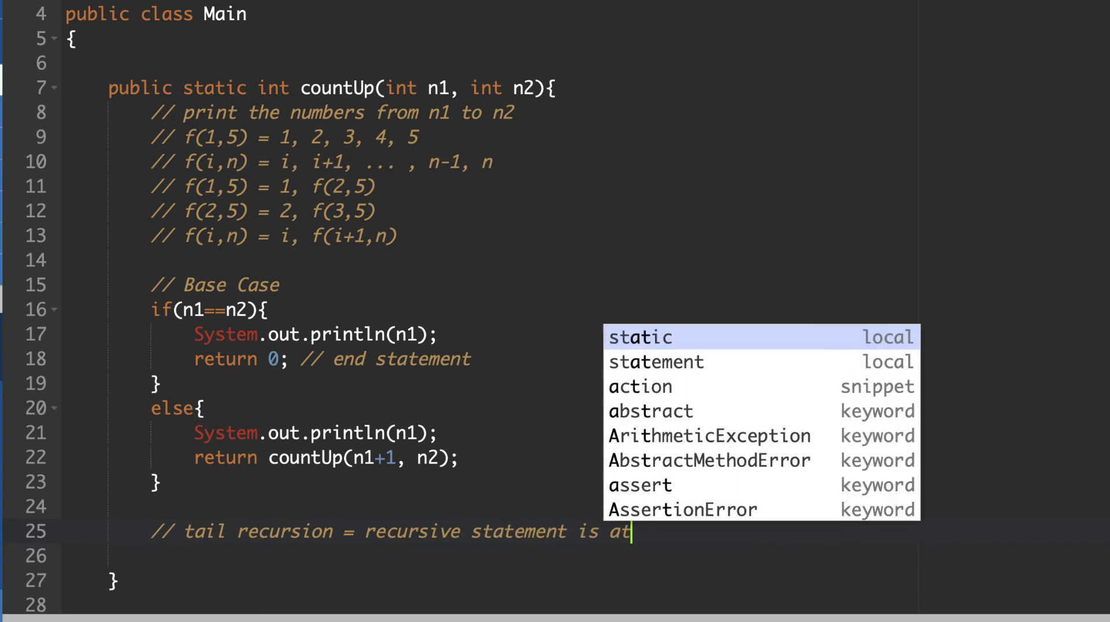
type("the end")
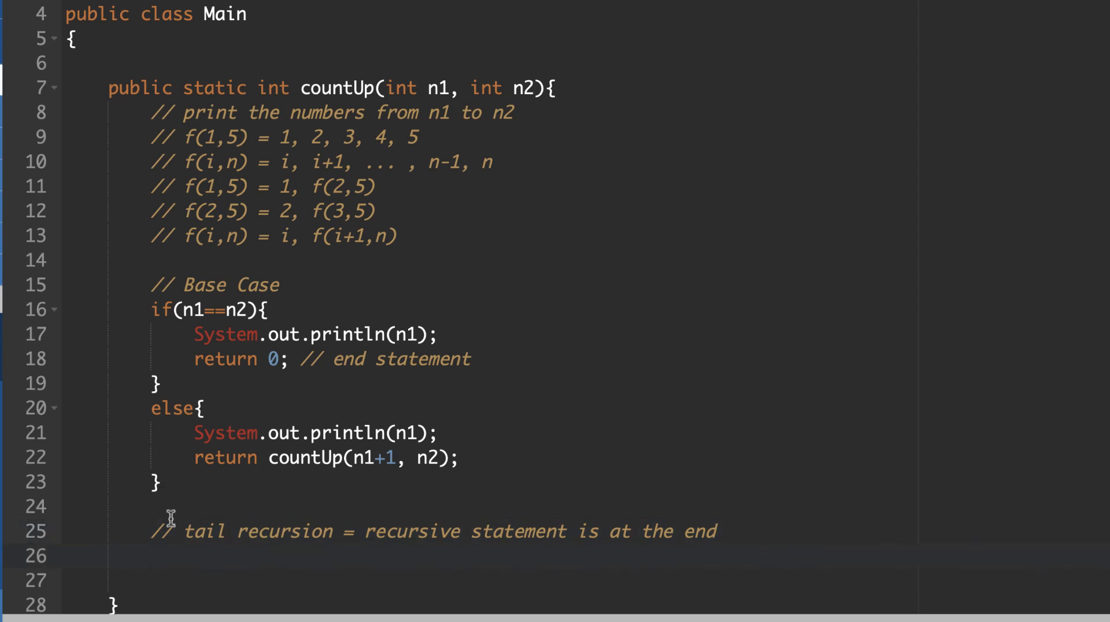
mouse_move(361, 351)
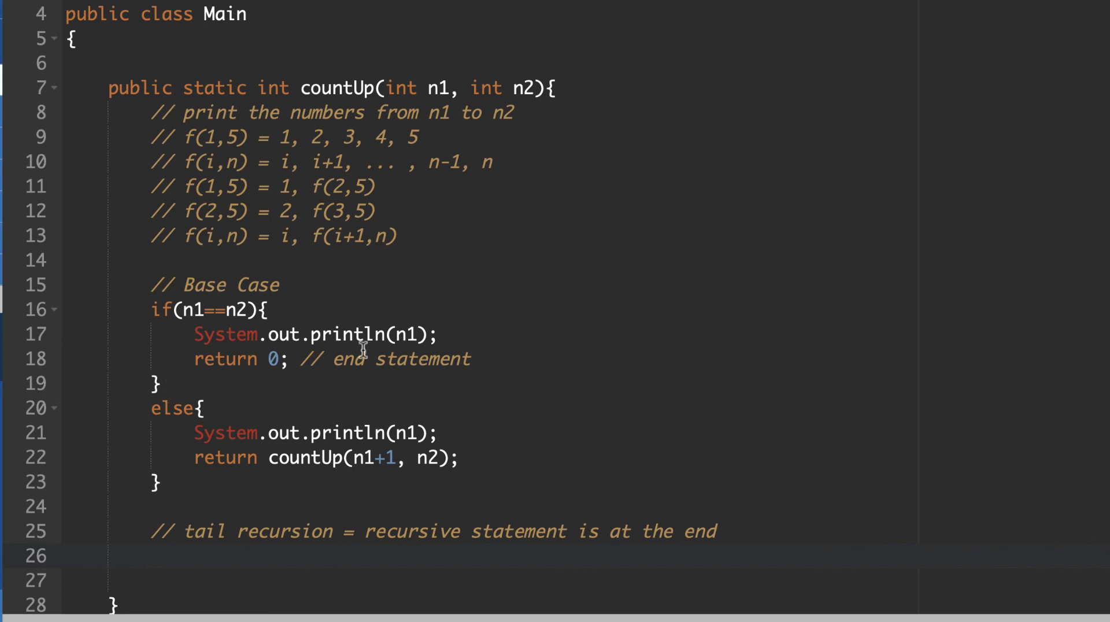
mouse_move(377, 366)
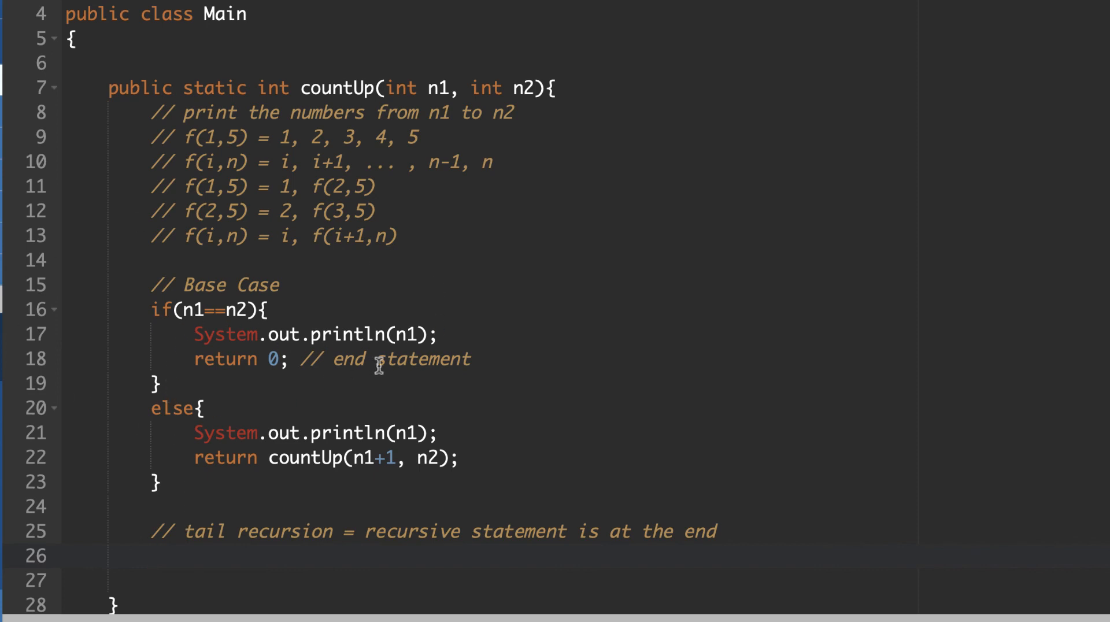
mouse_move(189, 457)
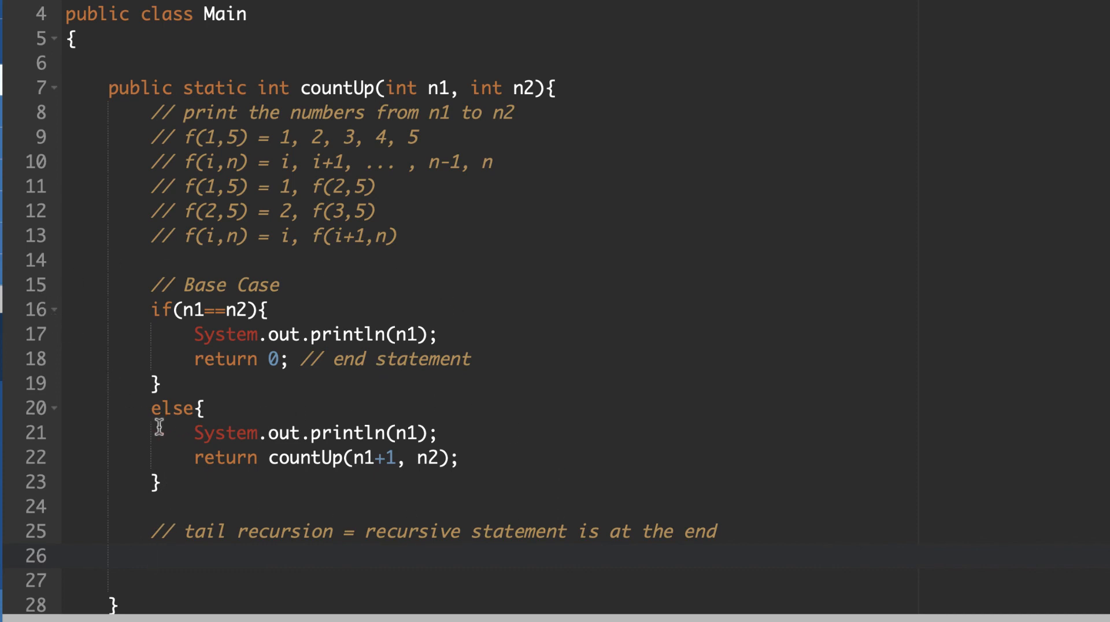
mouse_move(155, 498)
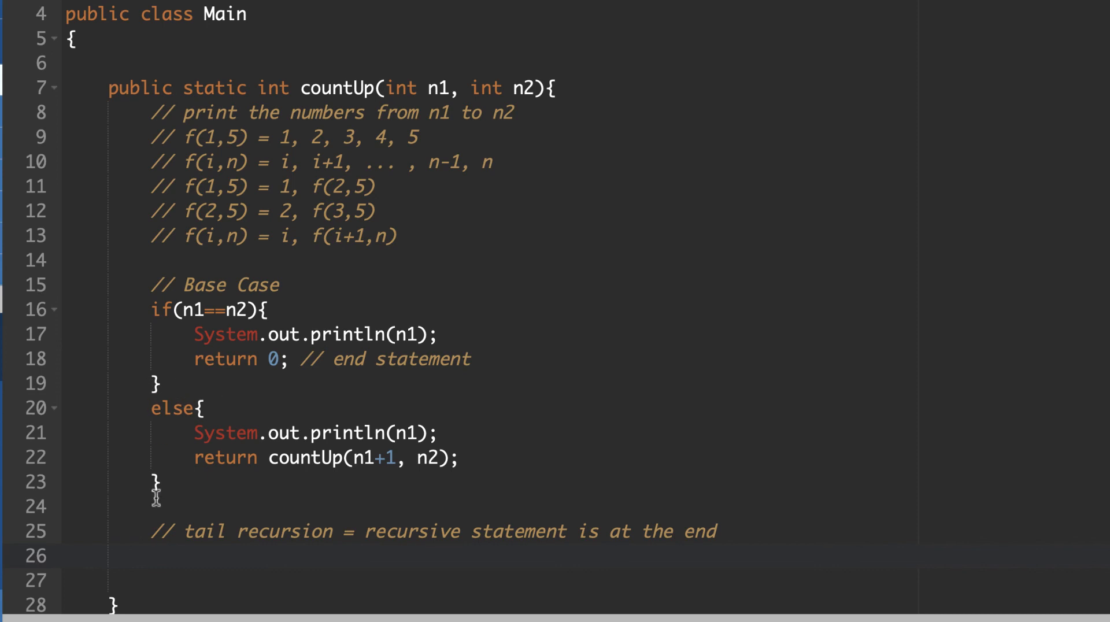
mouse_move(363, 496)
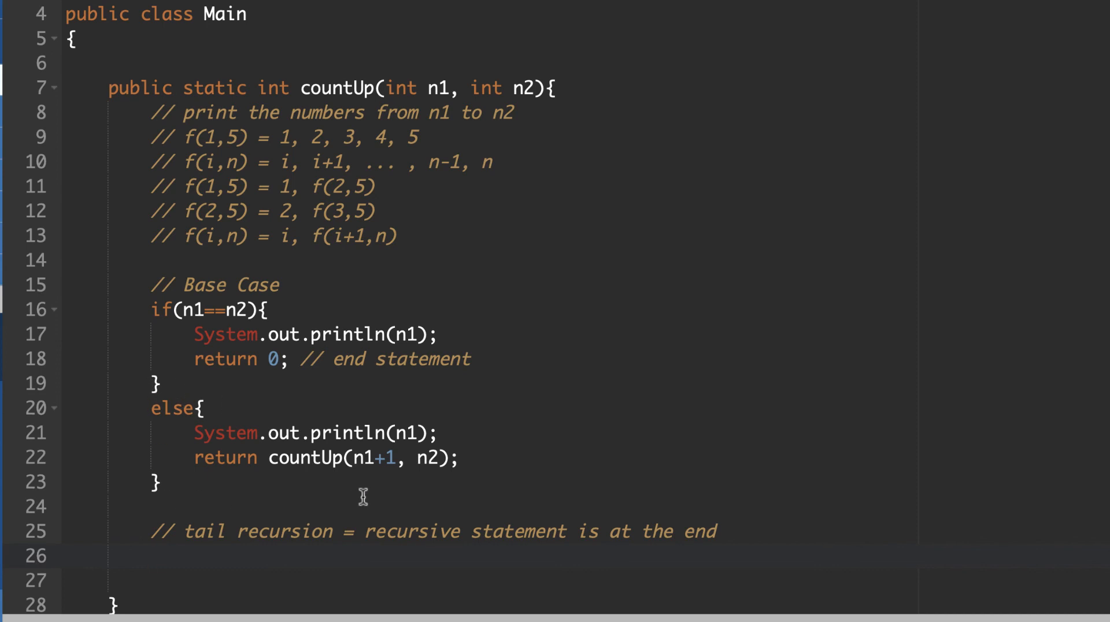